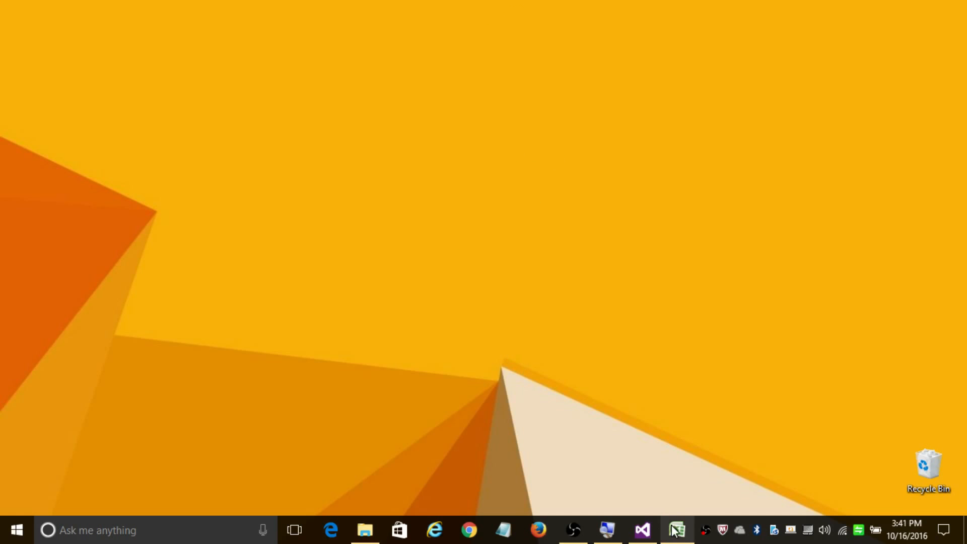
click(676, 530)
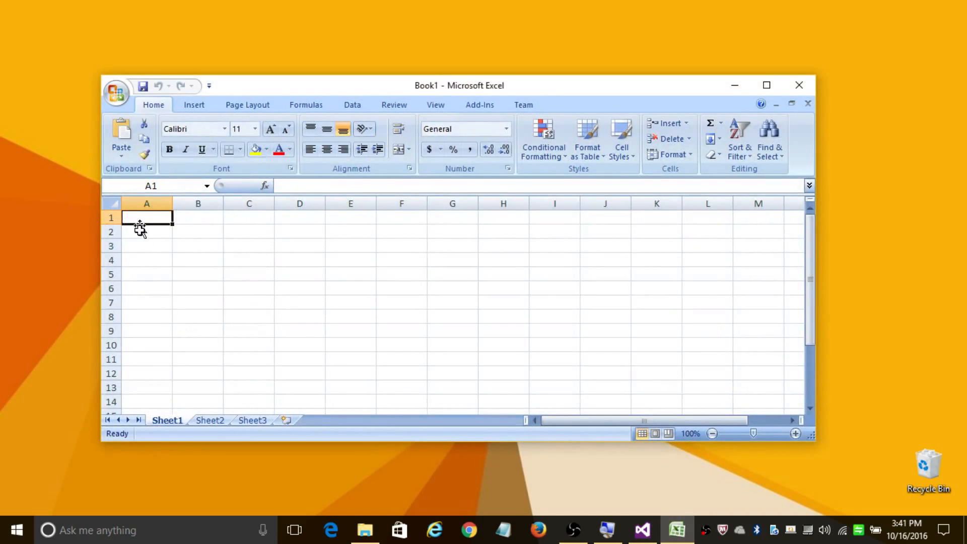
mouse_move(146, 235)
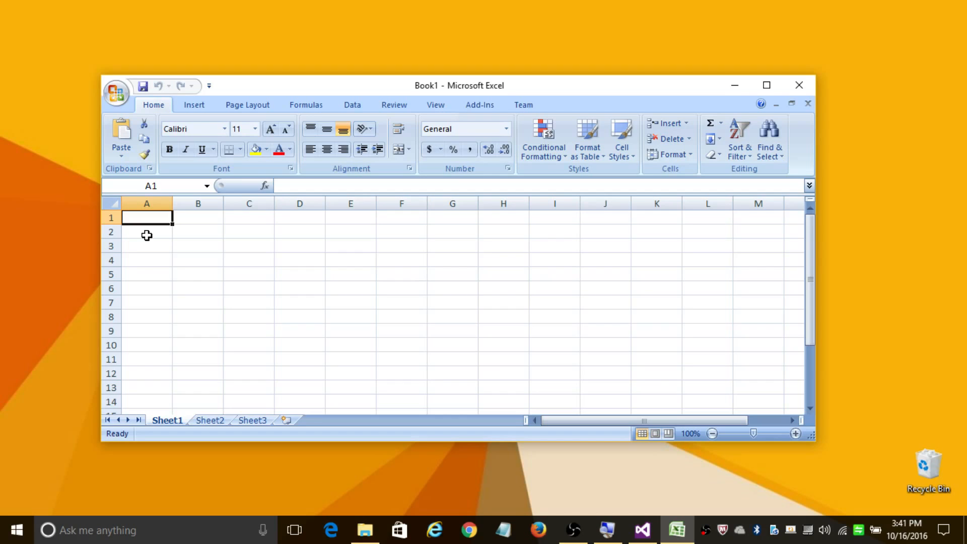
text(h)
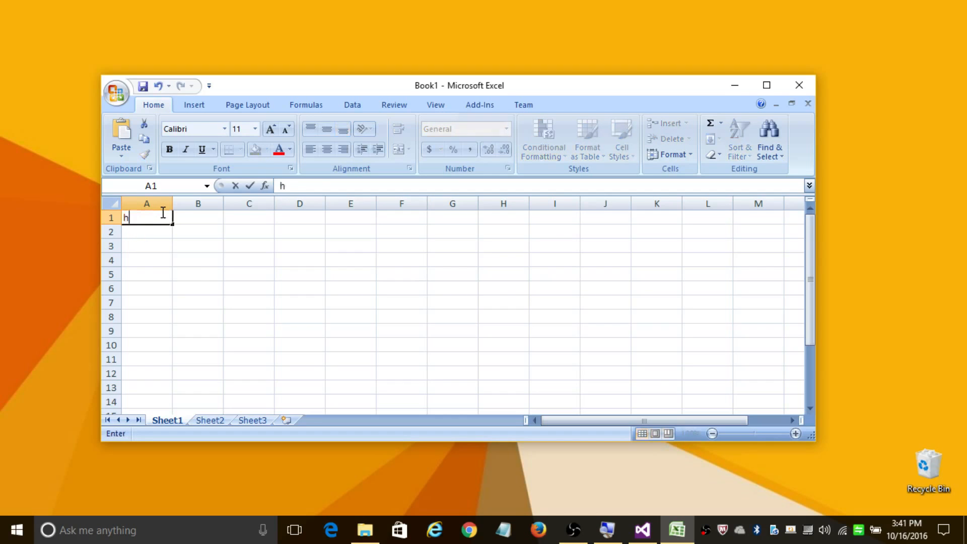
text(ttps:)
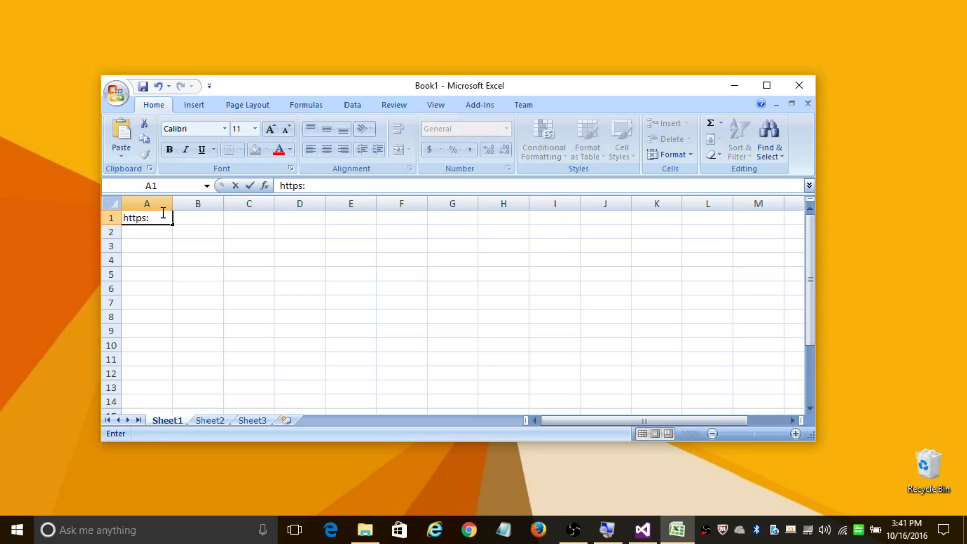
text(//www.)
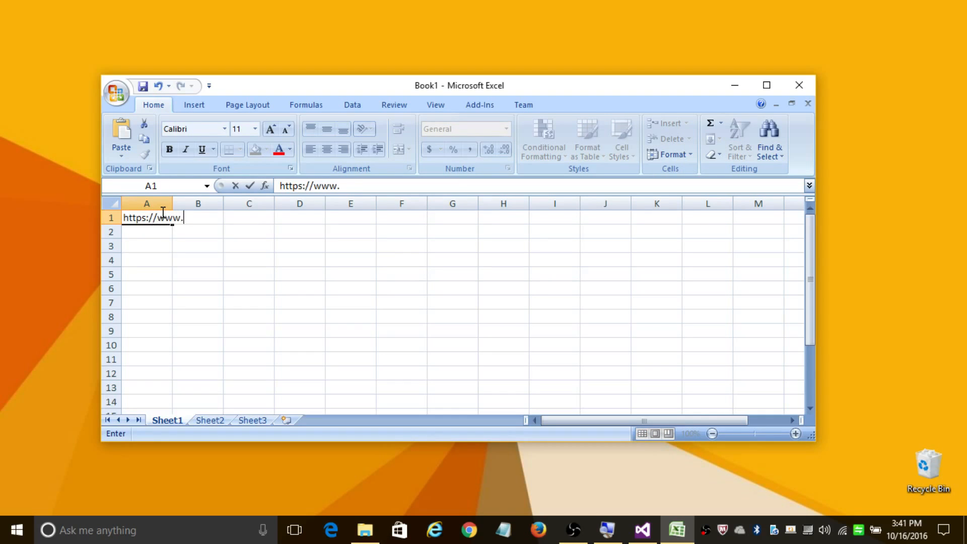
text(google.co)
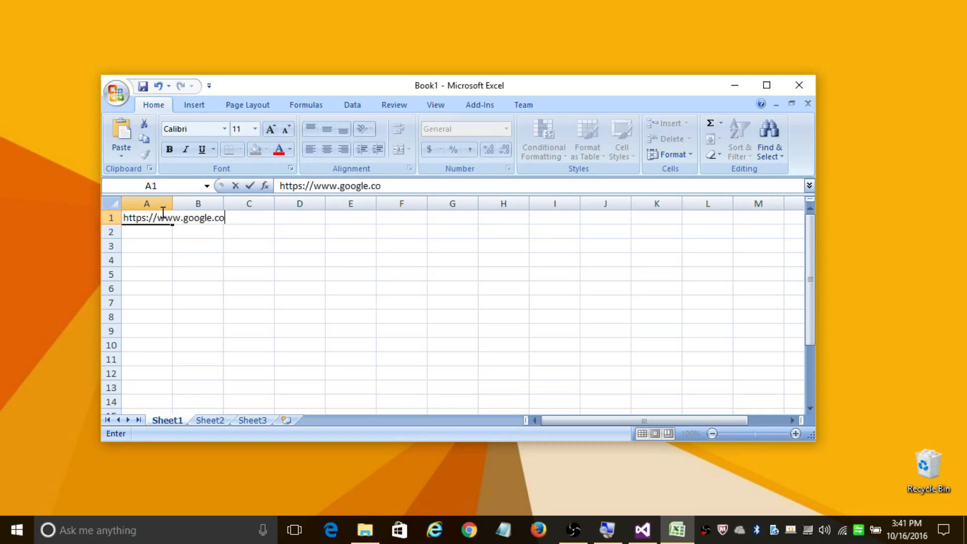
key(Return)
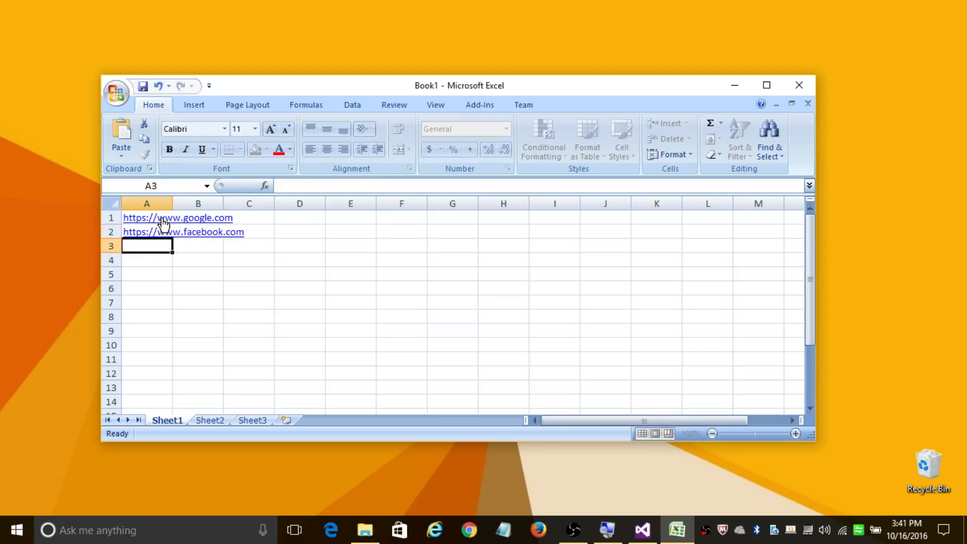
text(http)
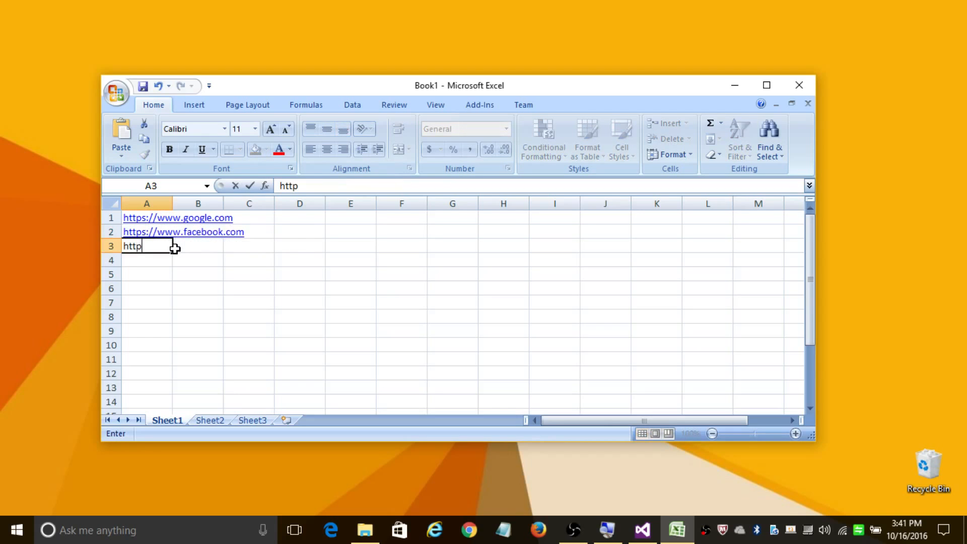
text(s://ww)
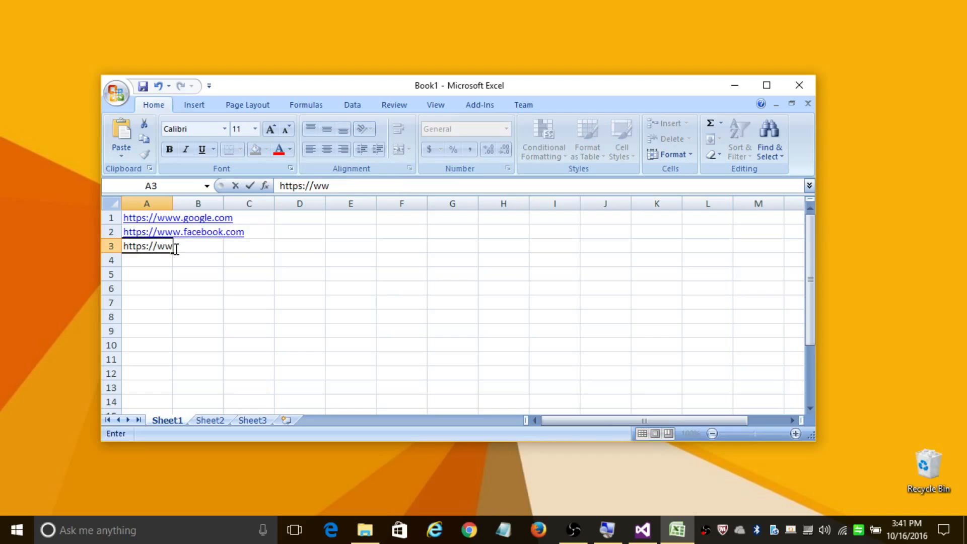
text(w.msn.)
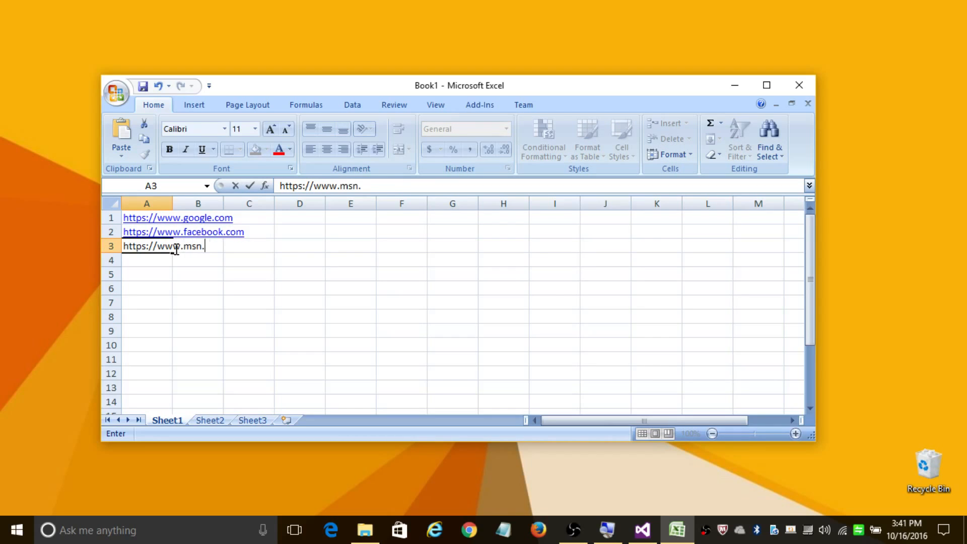
text(com)
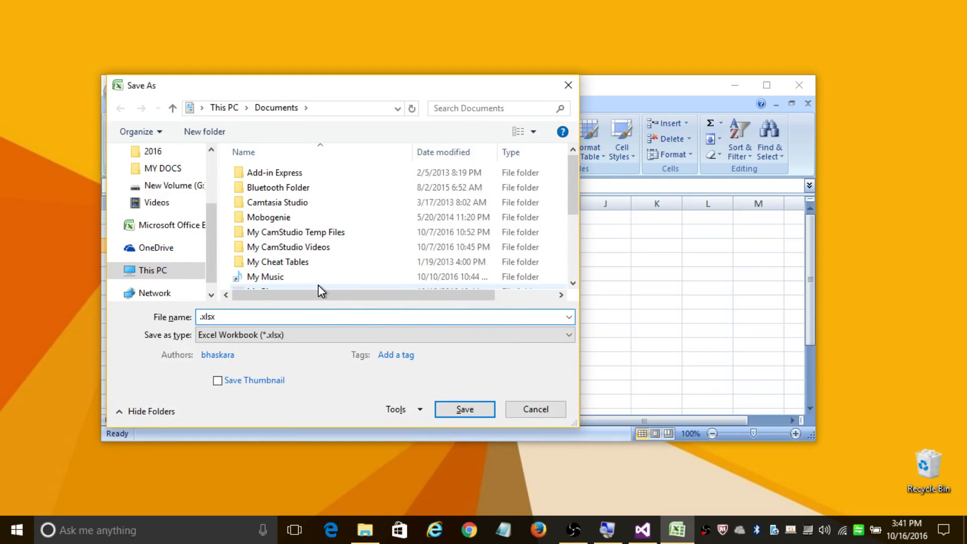
Save the workbook as demo on the Desktop.
text(demo)
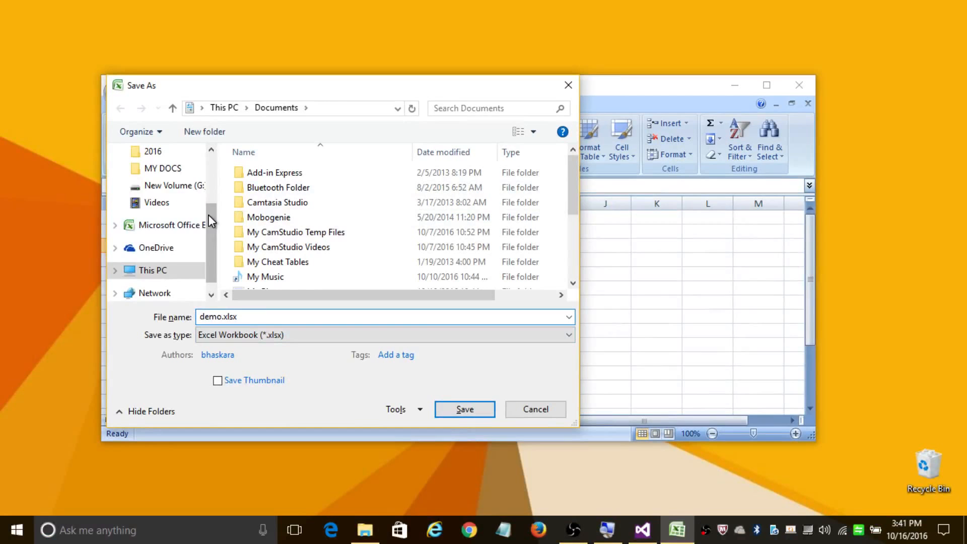
click(164, 177)
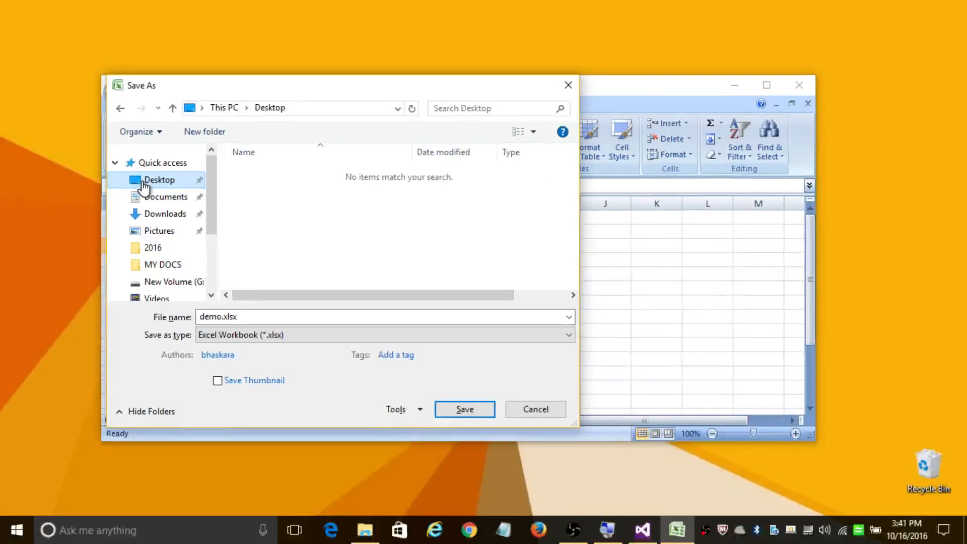
click(463, 409)
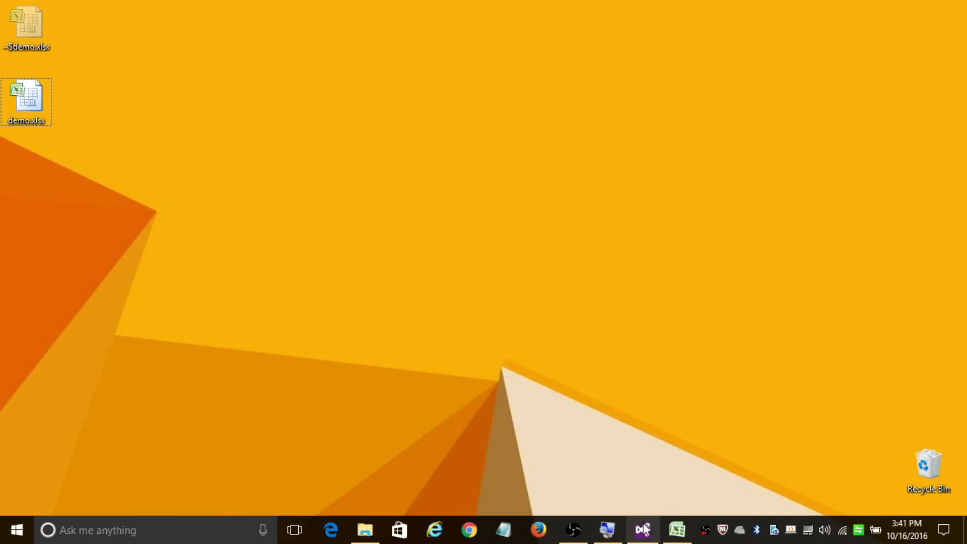
Return to Program.cs in Visual Studio and open Tools' Manage NuGet Packages for Solution.
click(640, 530)
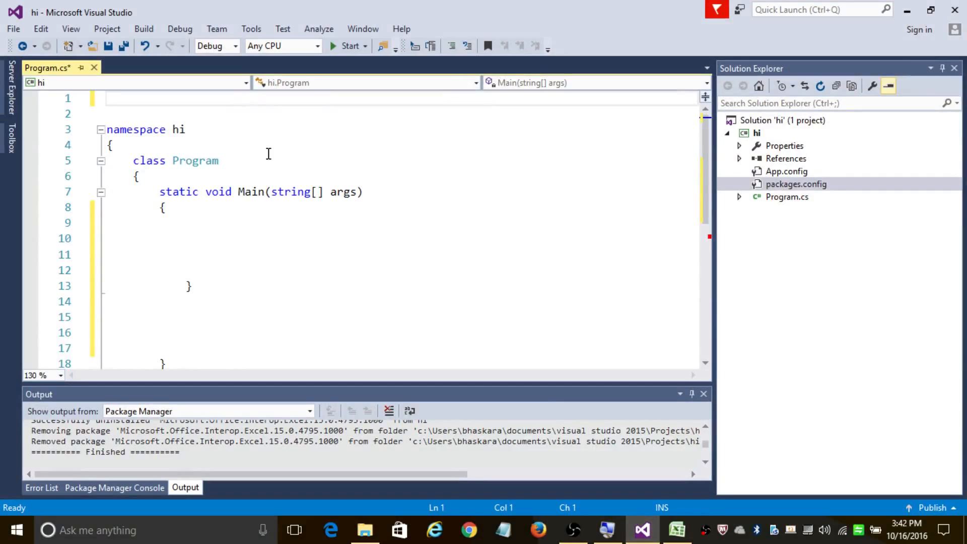
click(107, 99)
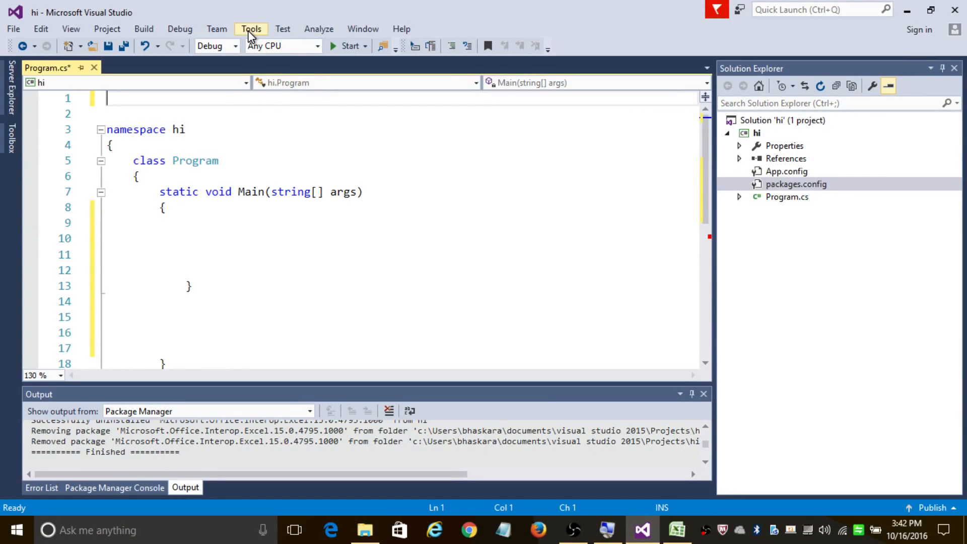
click(251, 28)
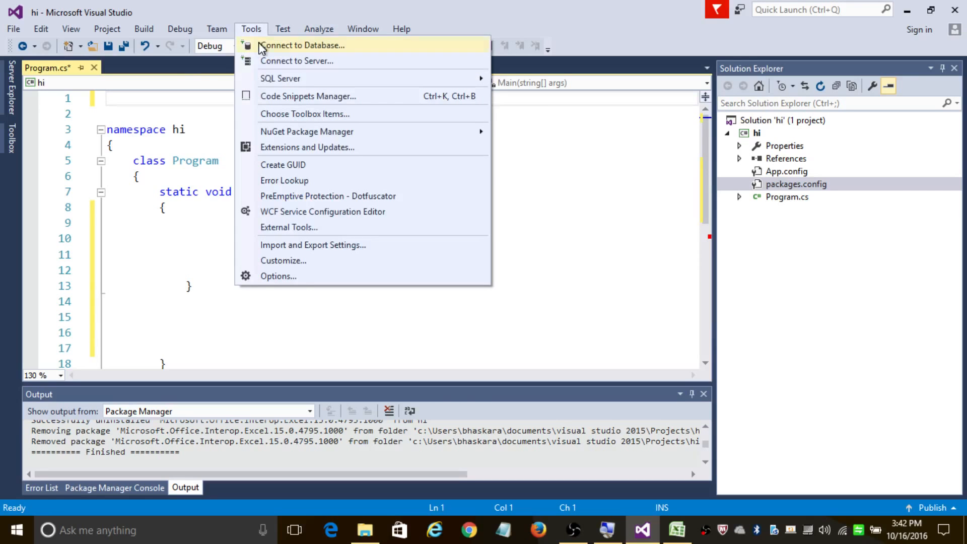
mouse_move(306, 131)
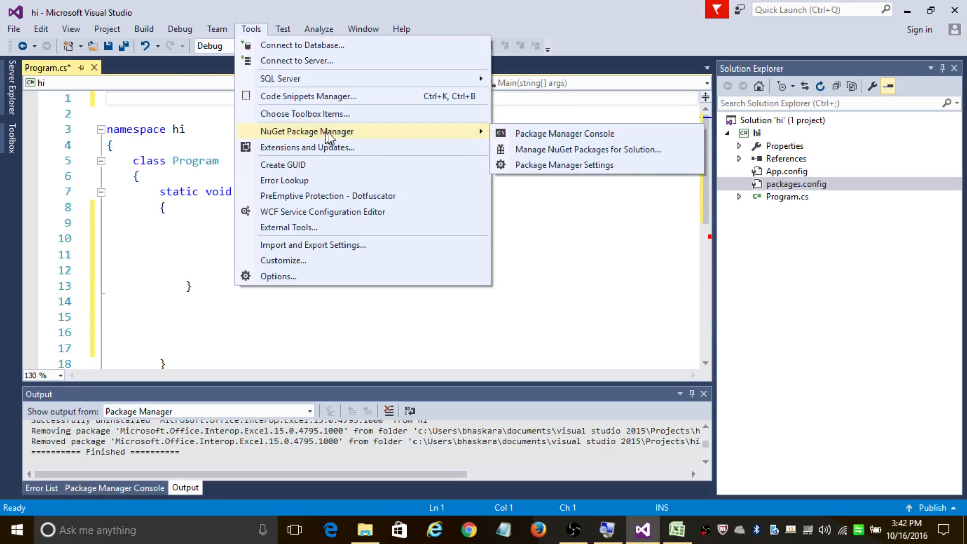
mouse_move(531, 149)
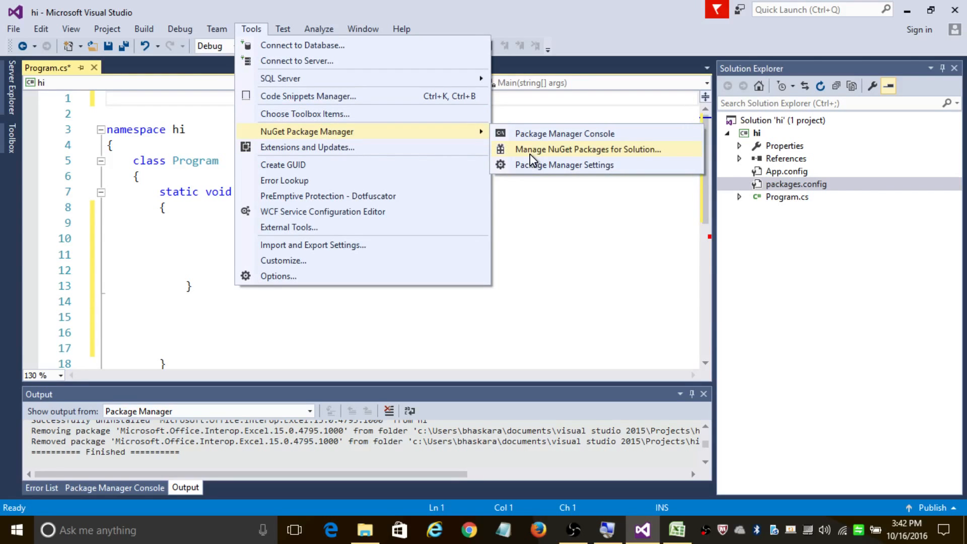
click(587, 149)
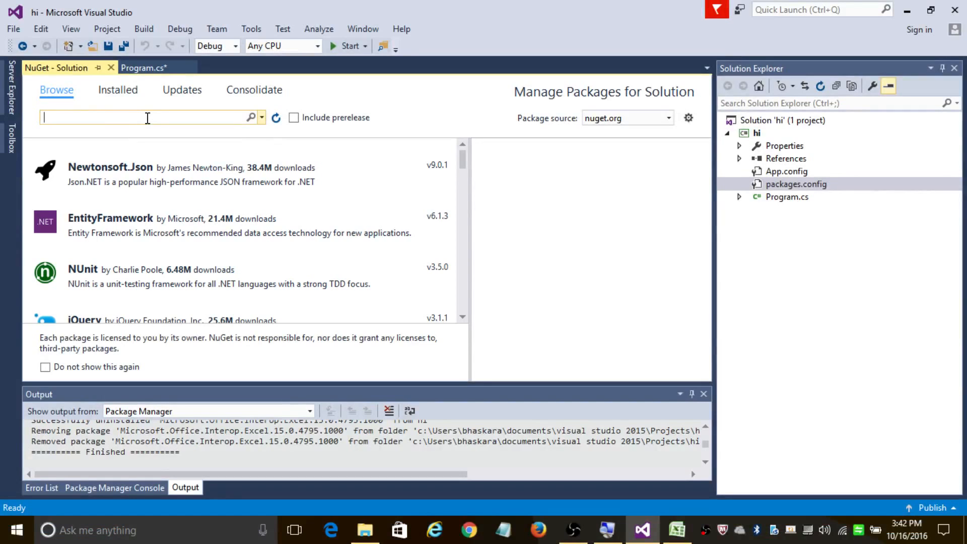
Search for Microsoft.Office.Interop.Excel and install version 15.0.4795.1000 into project hi.
text(e)
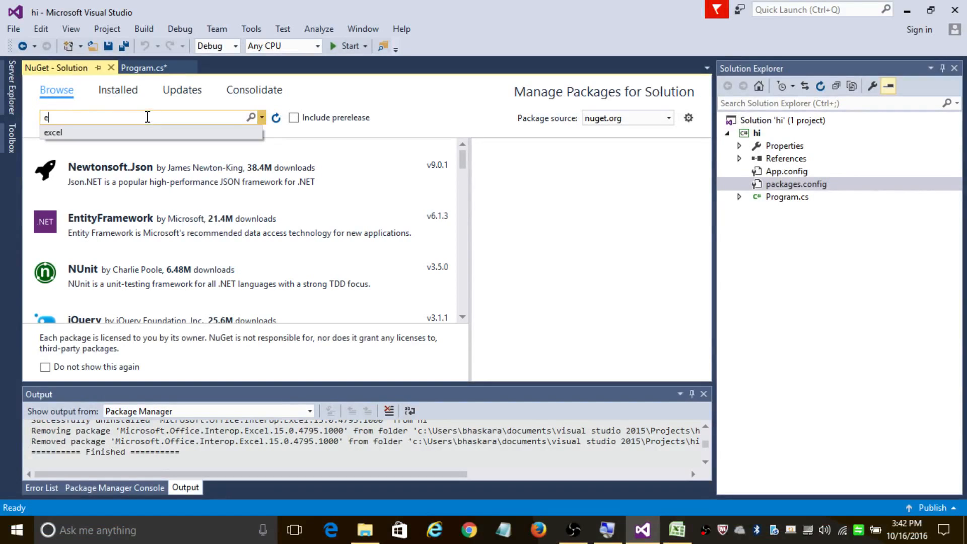
click(53, 132)
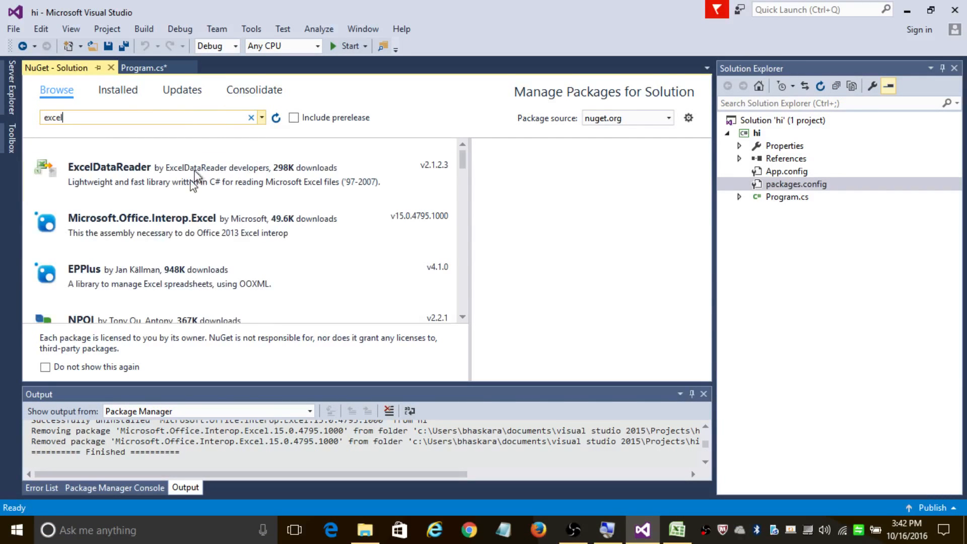
click(172, 225)
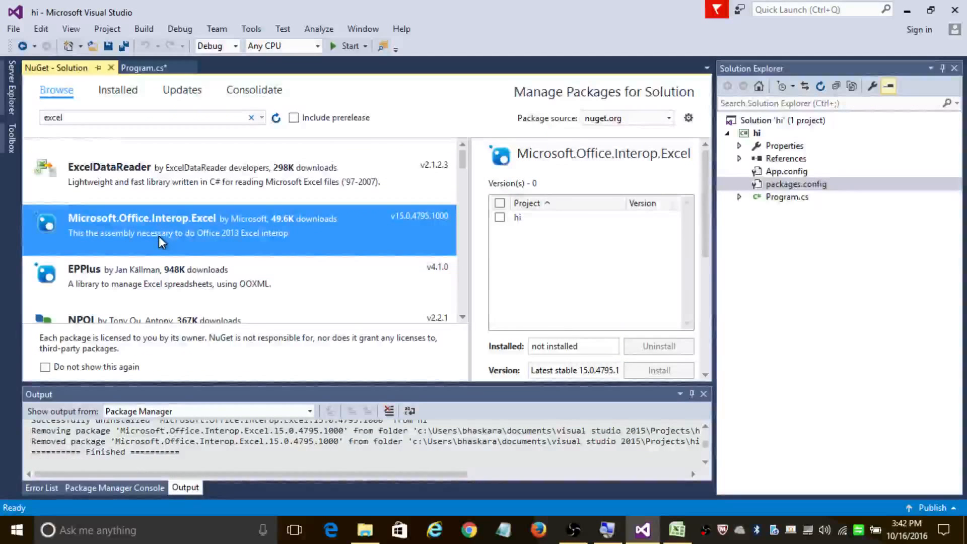
click(500, 217)
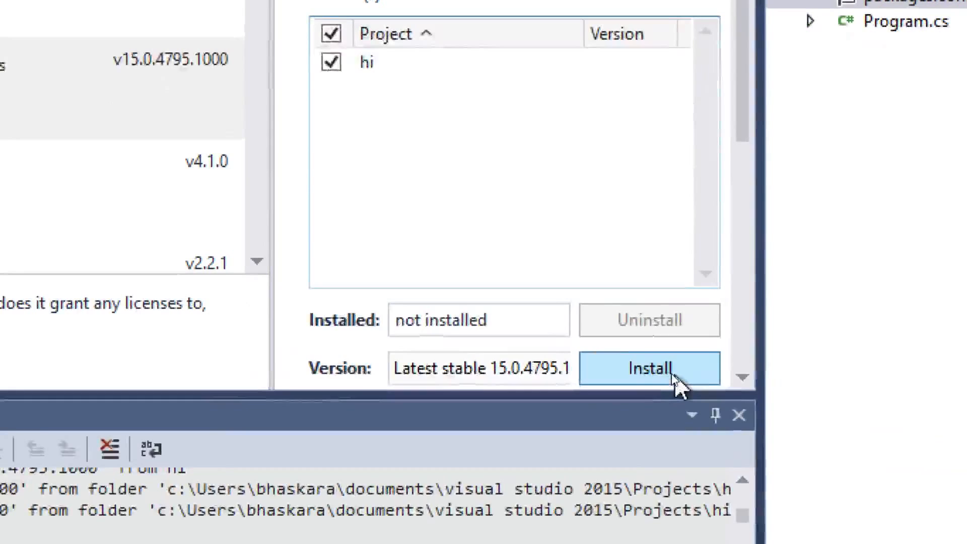
click(649, 368)
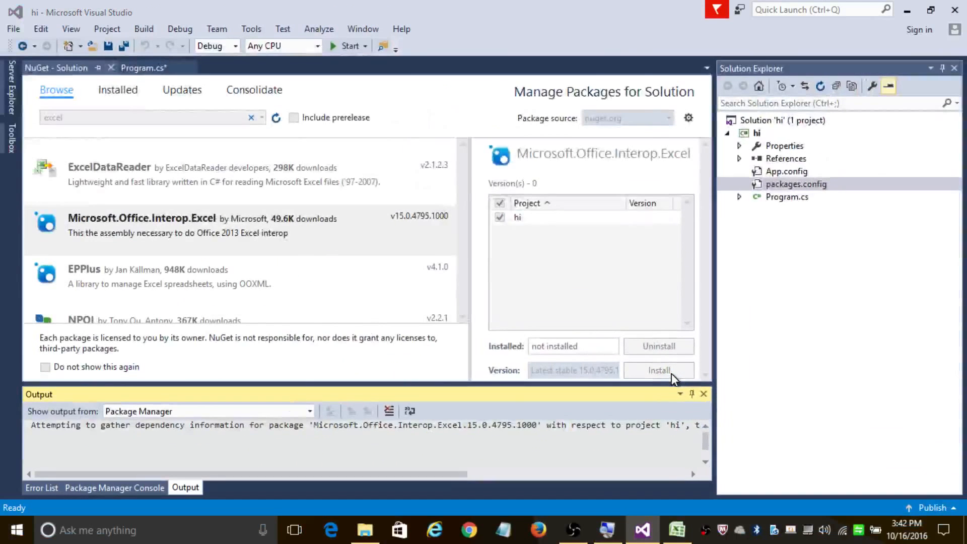
click(658, 370)
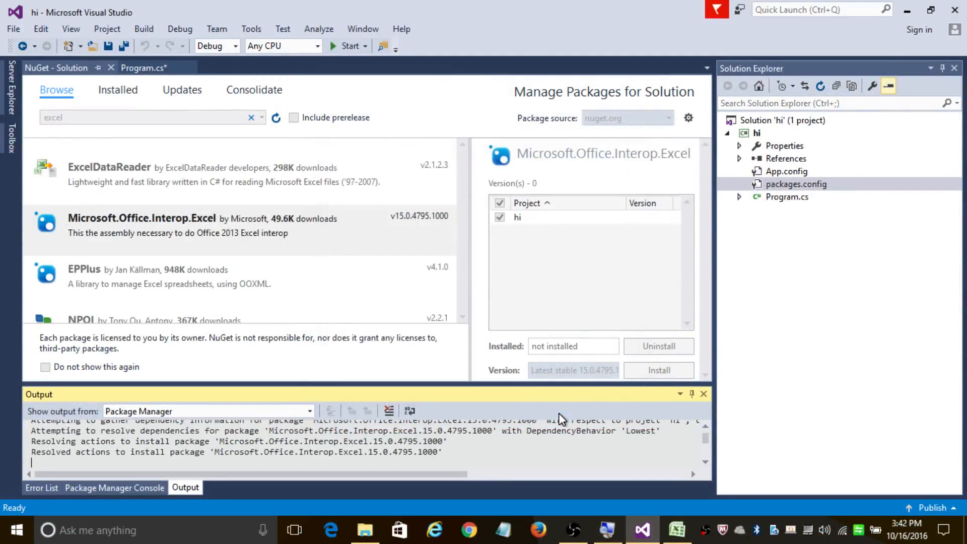
click(657, 370)
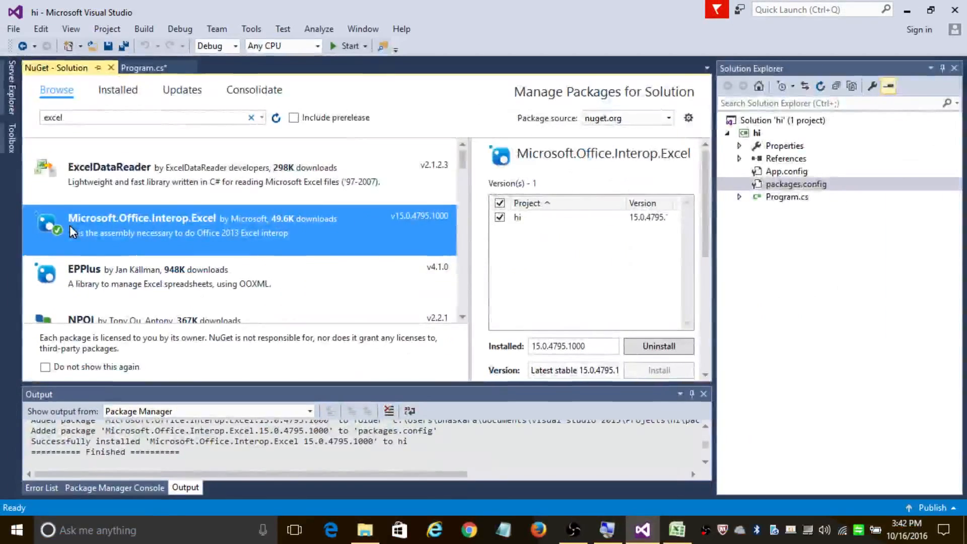
mouse_move(147, 67)
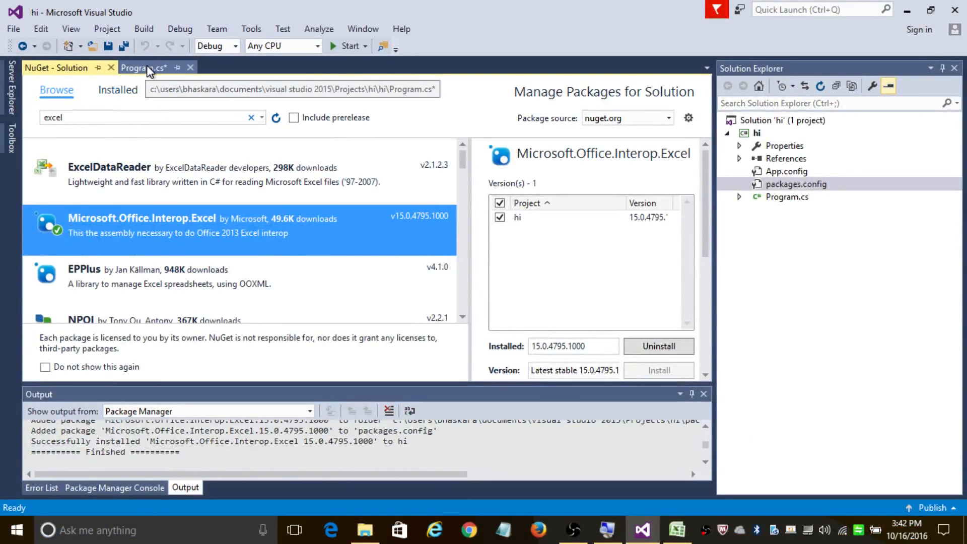
Add usings for System.Threading, OpenQA.Selenium, OpenQA.Selenium.Chrome and excel = Microsoft.Office.Interop.Excel.
click(143, 67)
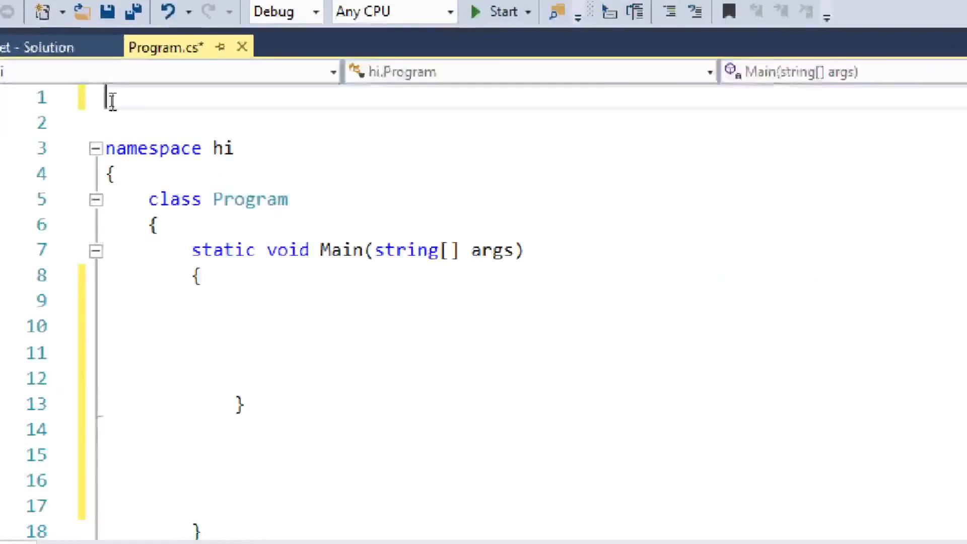
text(using)
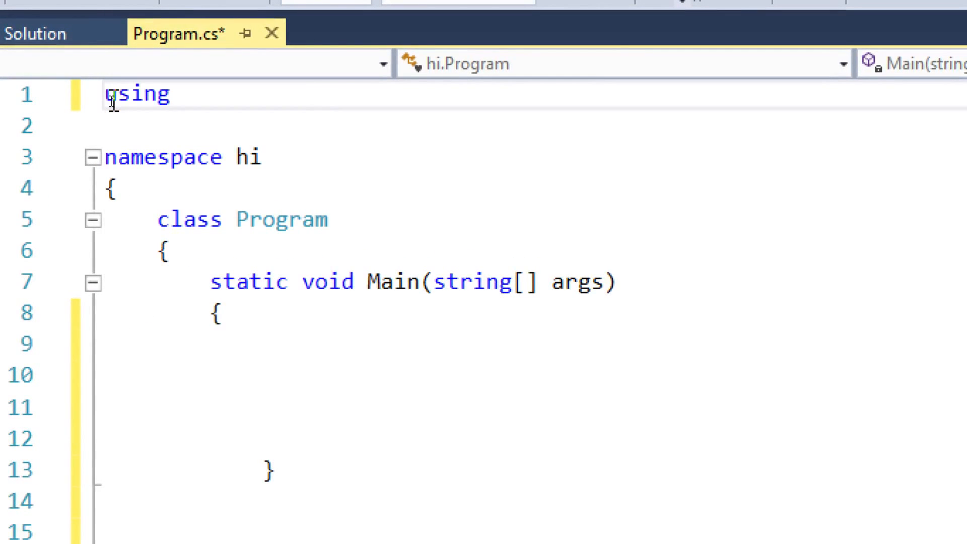
text(sy)
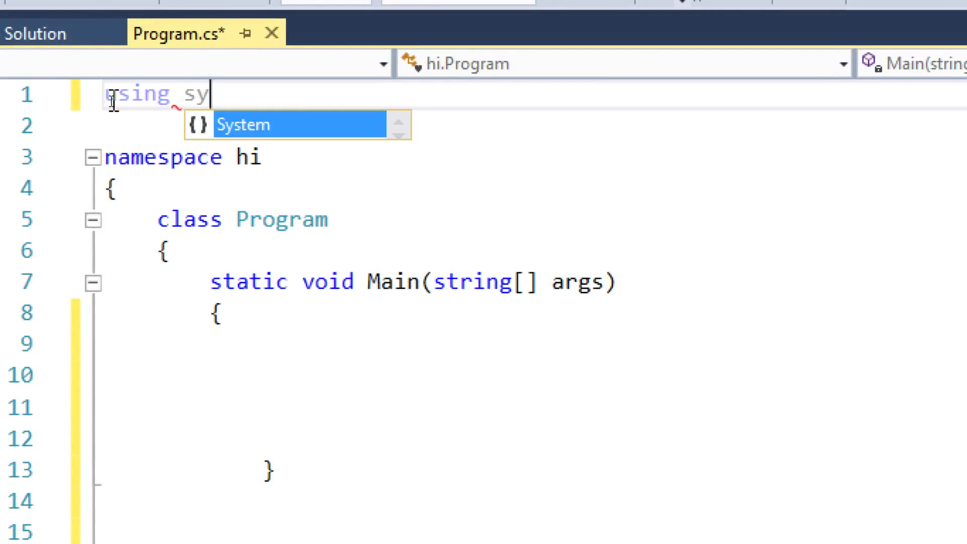
text(stem.Threading)
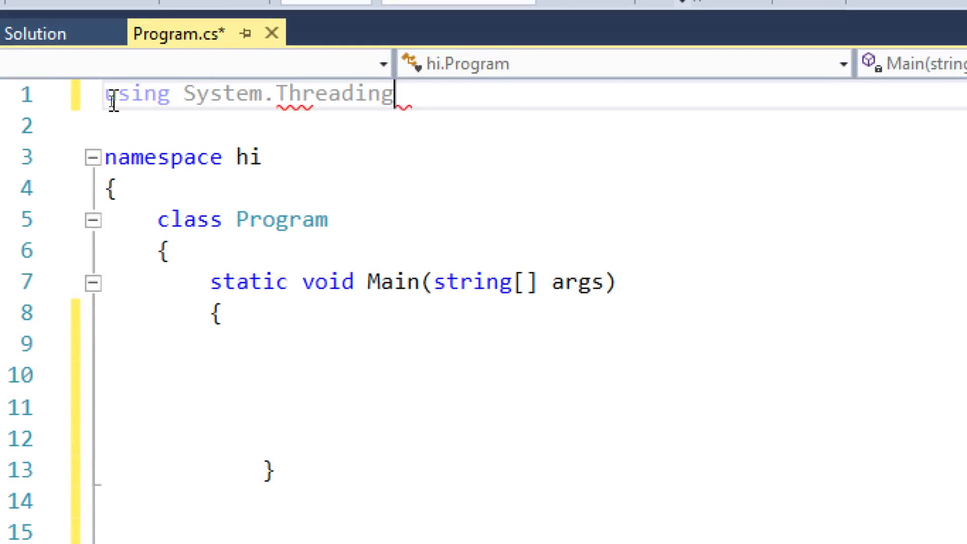
text(;)
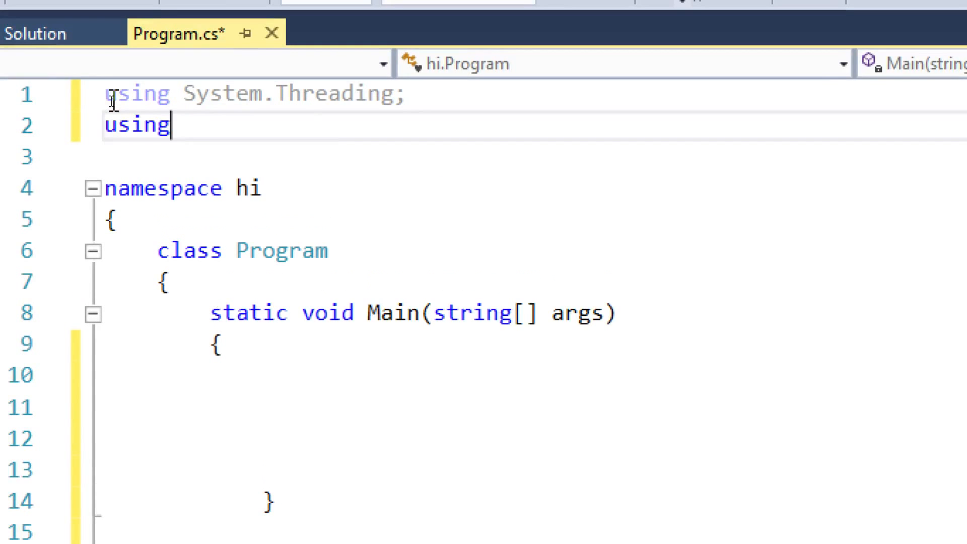
text(OpenQA.se)
click(532, 157)
text(us)
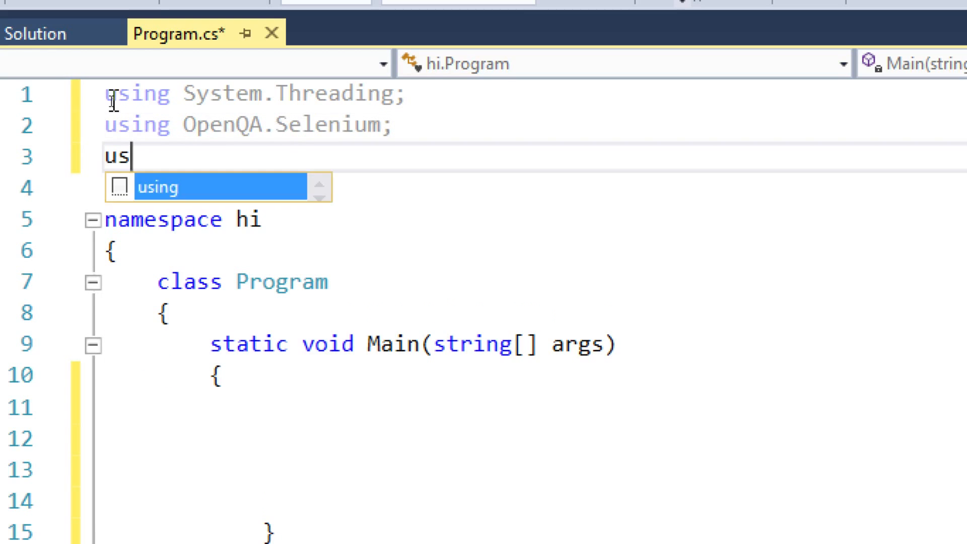
text(ing OpenQA.s)
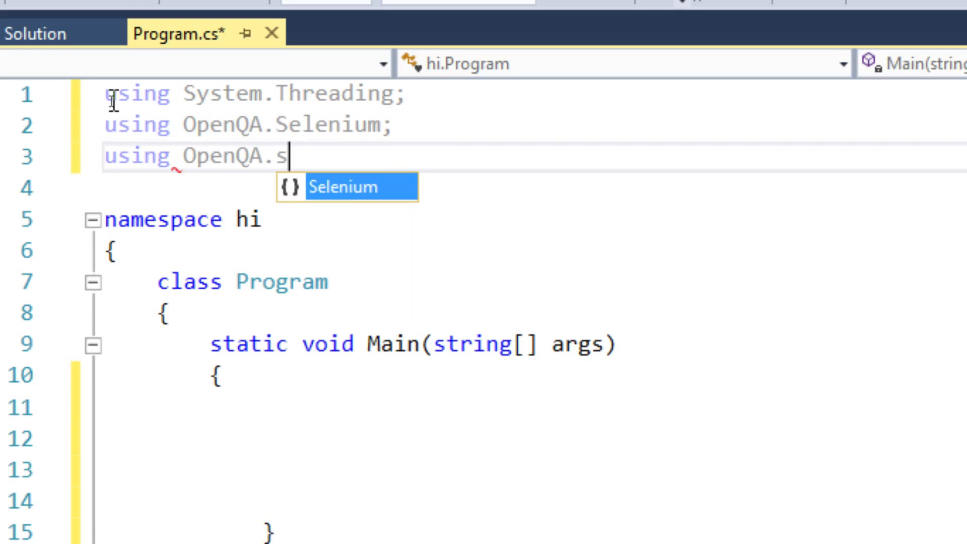
text(elenium.Chrome;)
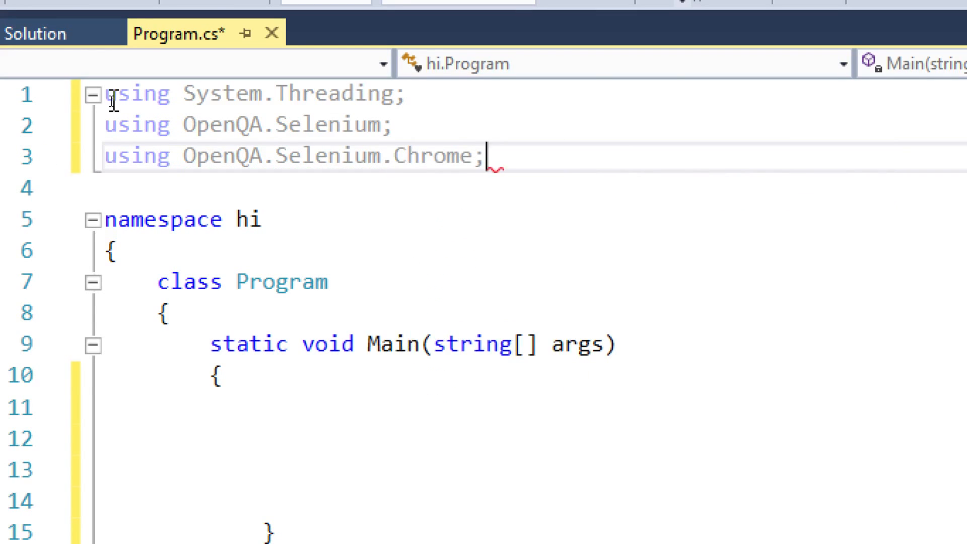
text(using)
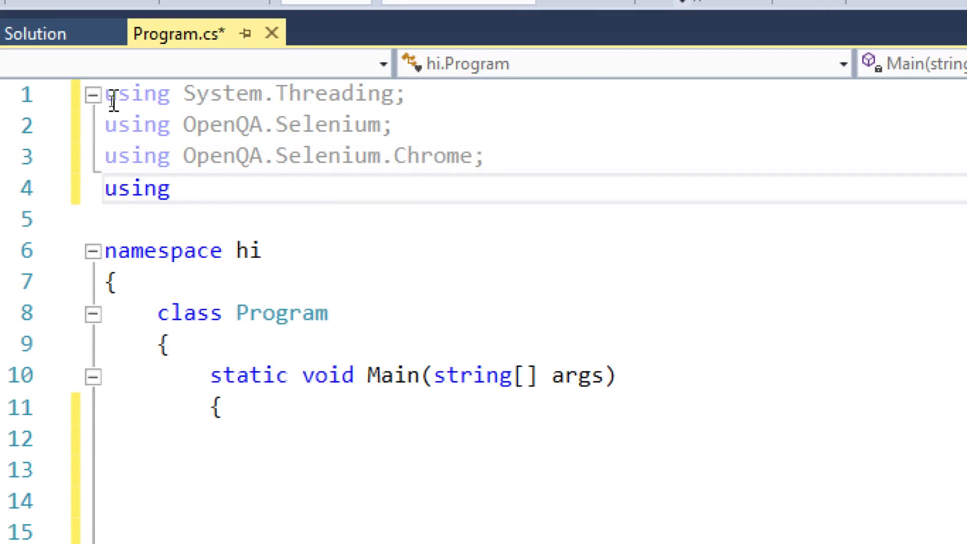
text(excel)
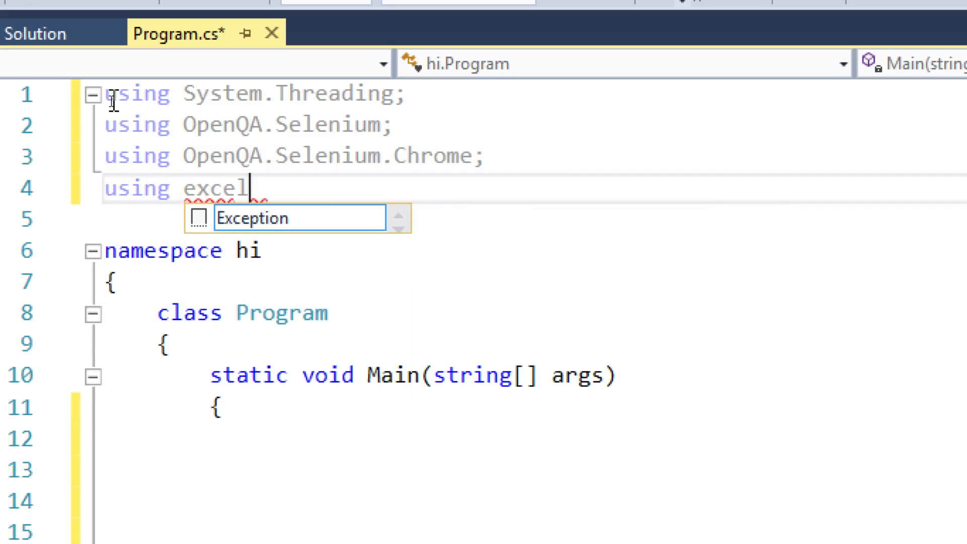
text(=m)
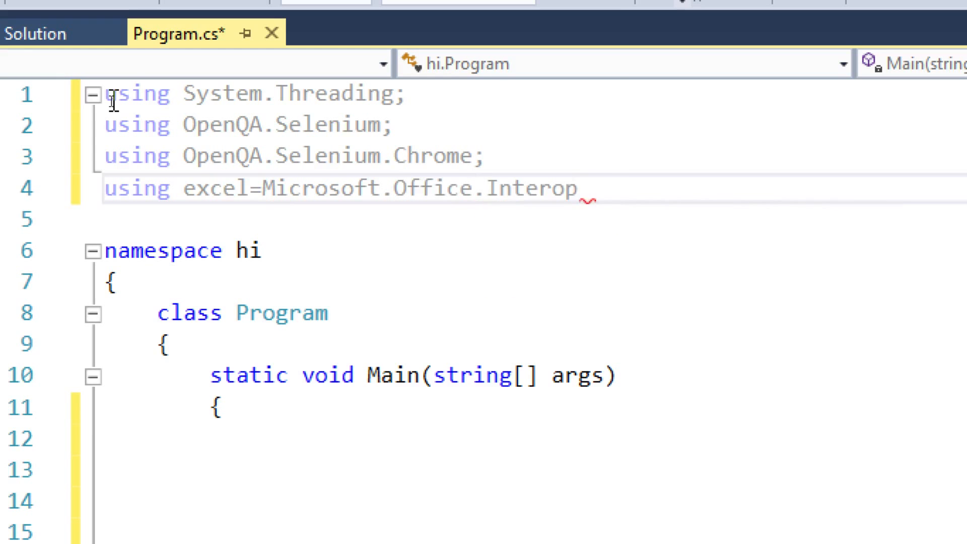
text(.Excel;)
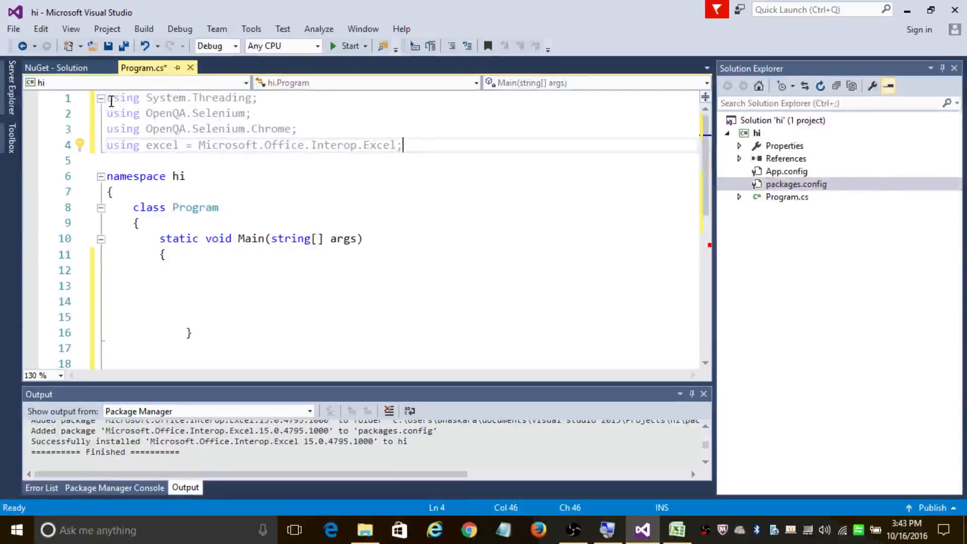
Inside Main, write excel.Application x1app = new excel.Application(); and begin the next line.
click(206, 254)
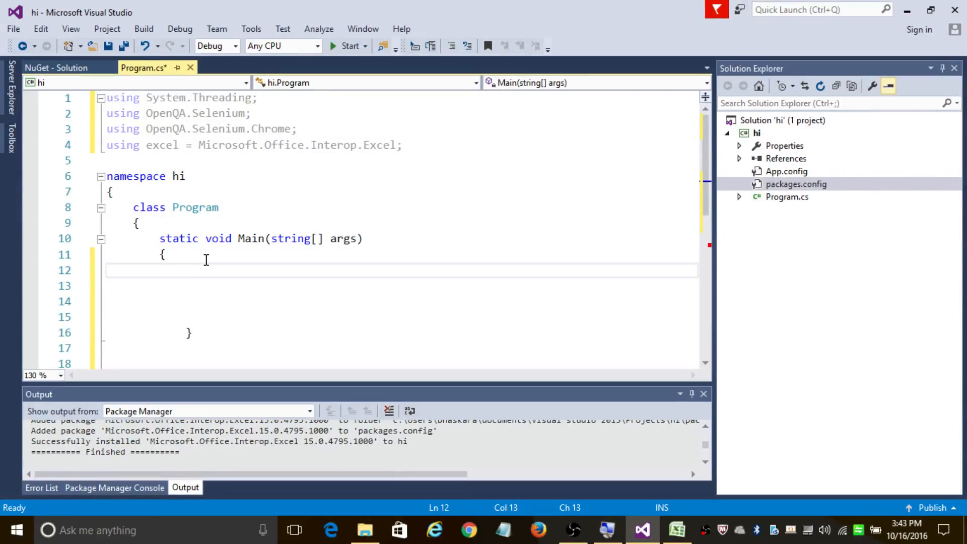
text(excel)
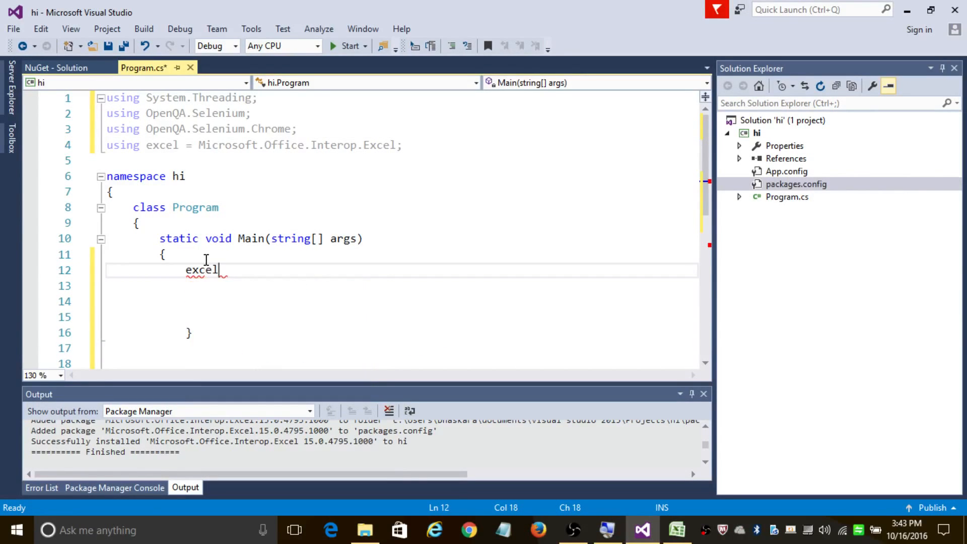
text(.a)
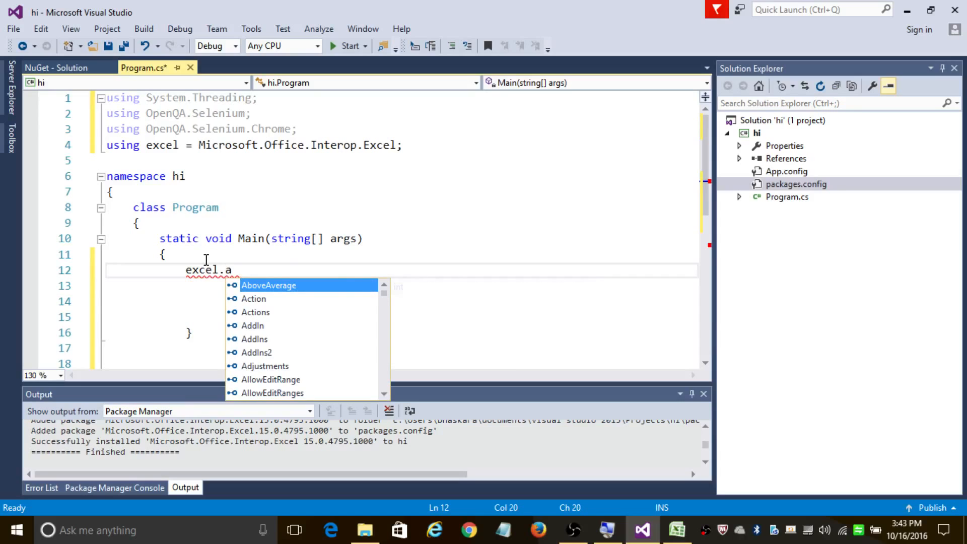
text(Application)
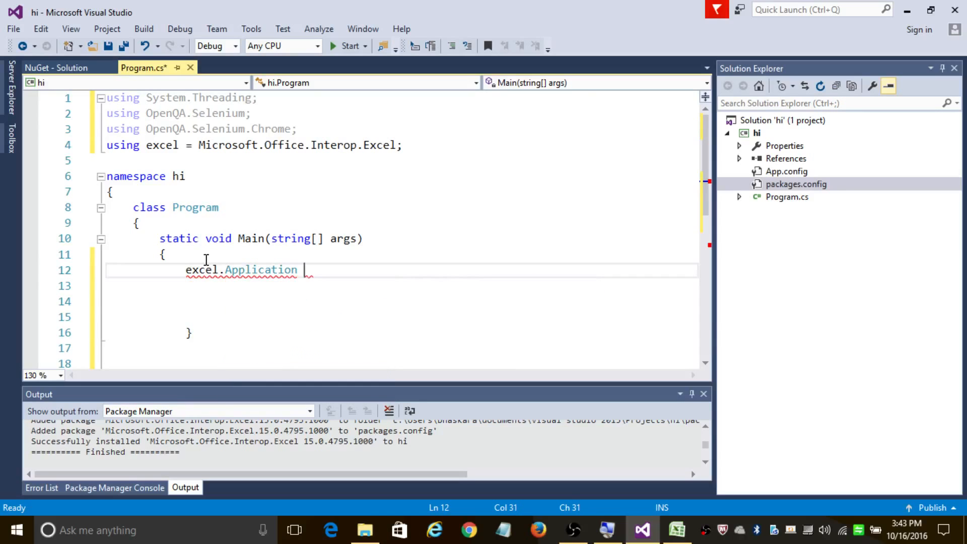
text(x1app =)
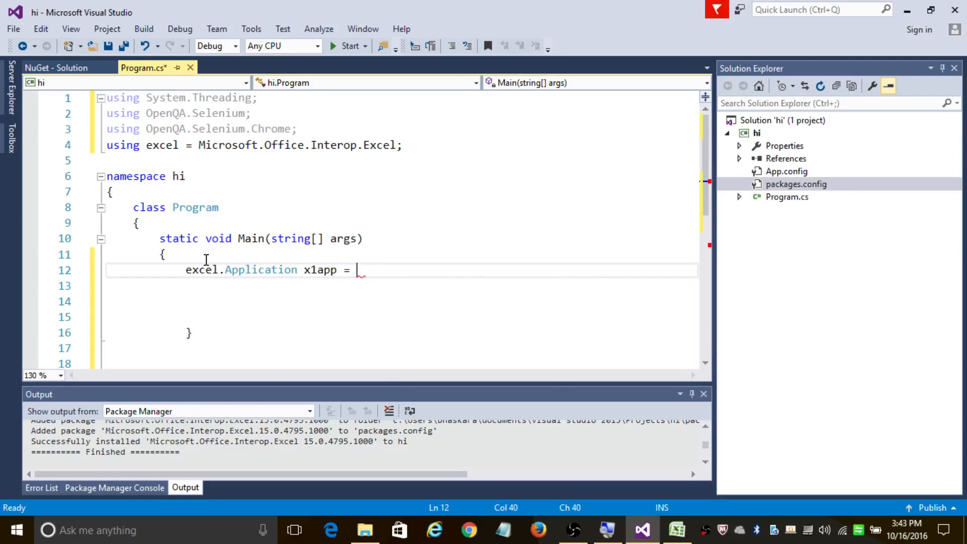
text(new)
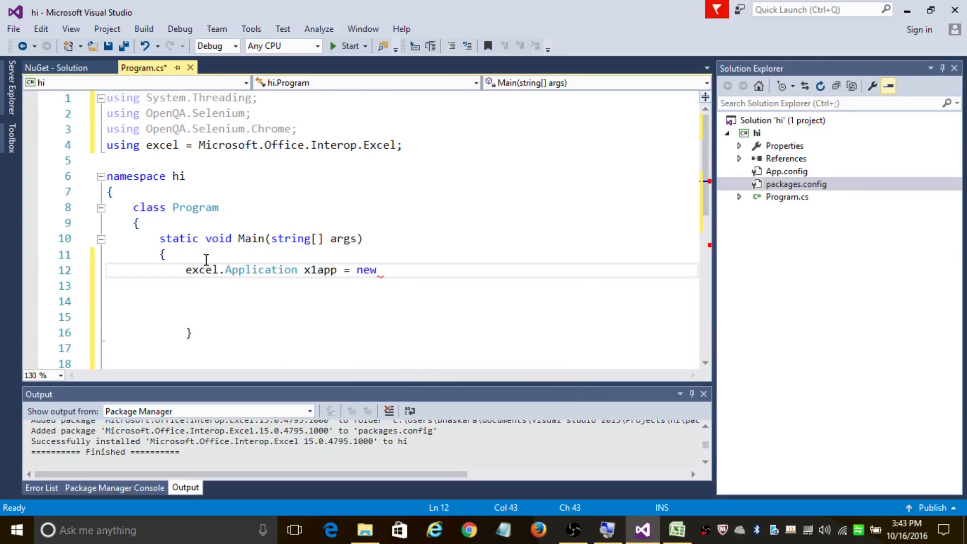
text(excel)
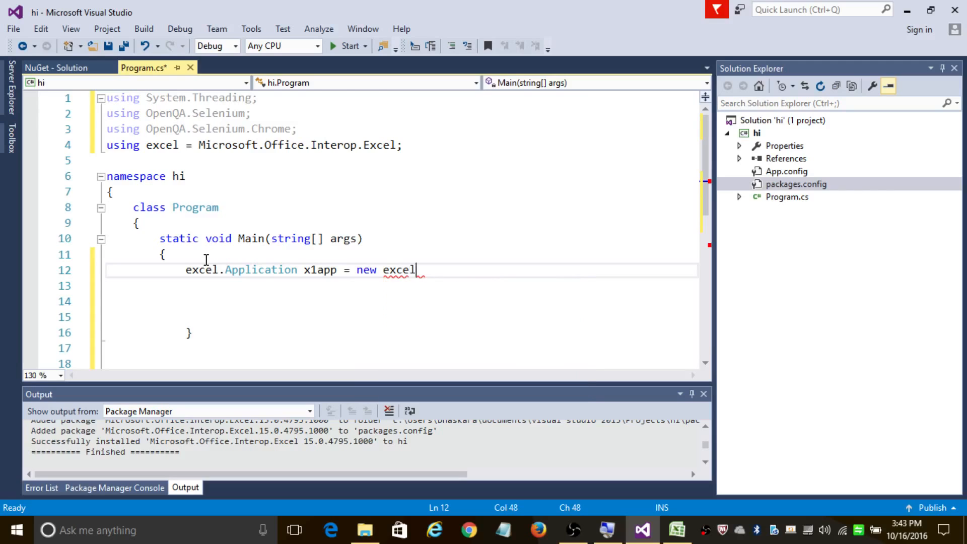
text(.Application())
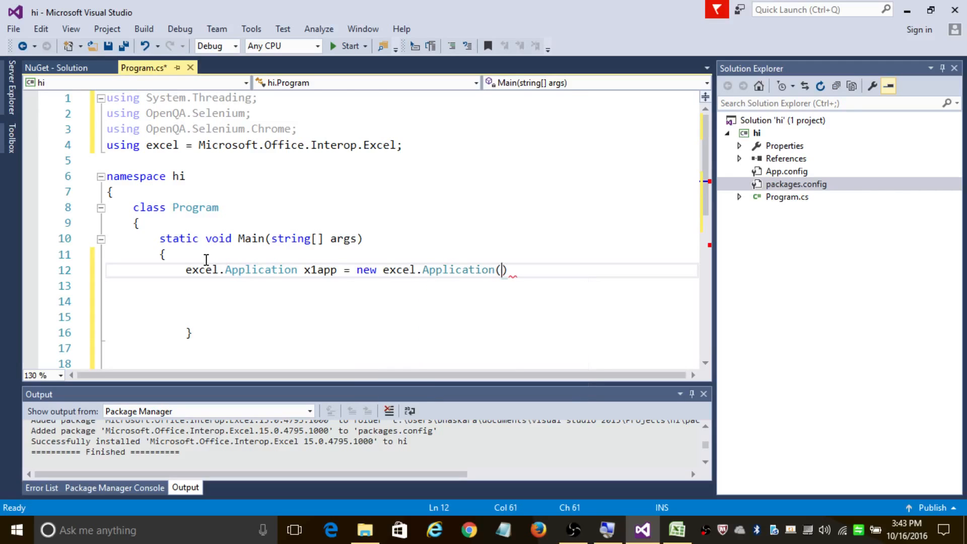
text();)
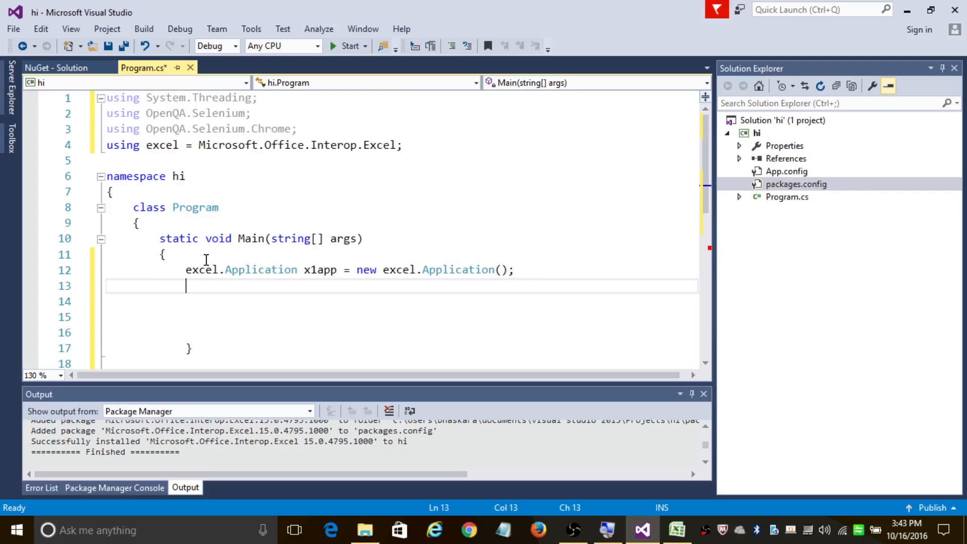
key(Return)
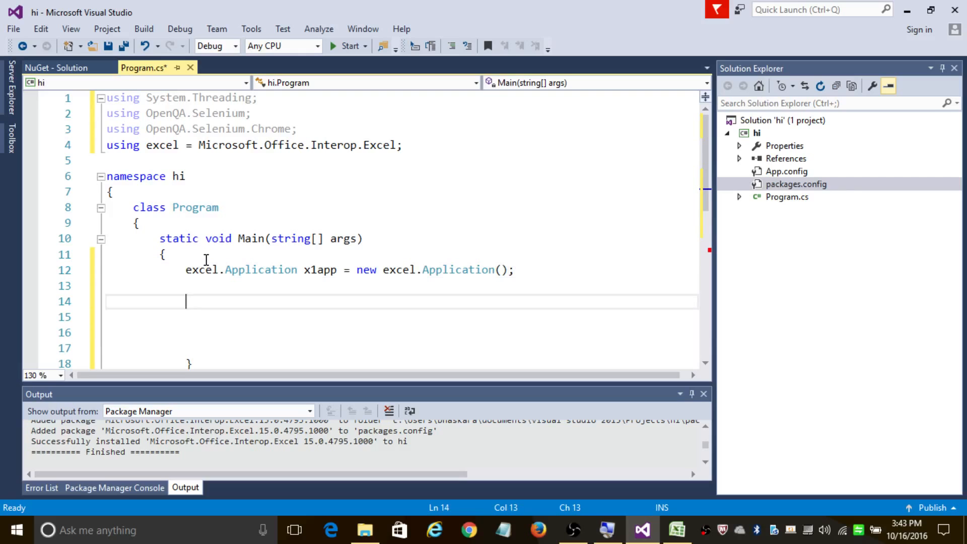
text(excel)
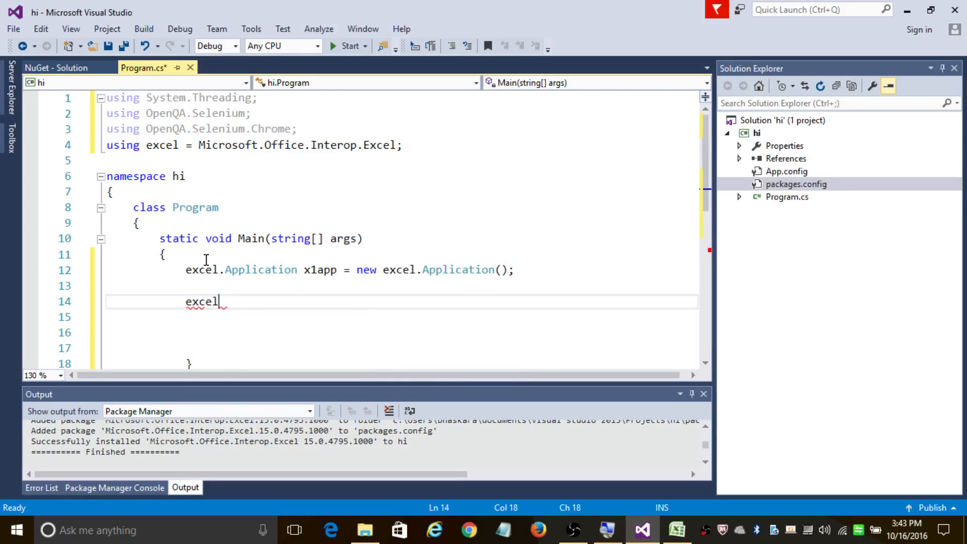
Declare excel.Workbook x1workbook = x1app.Workbooks.Open(""); with the path left empty.
text(.)
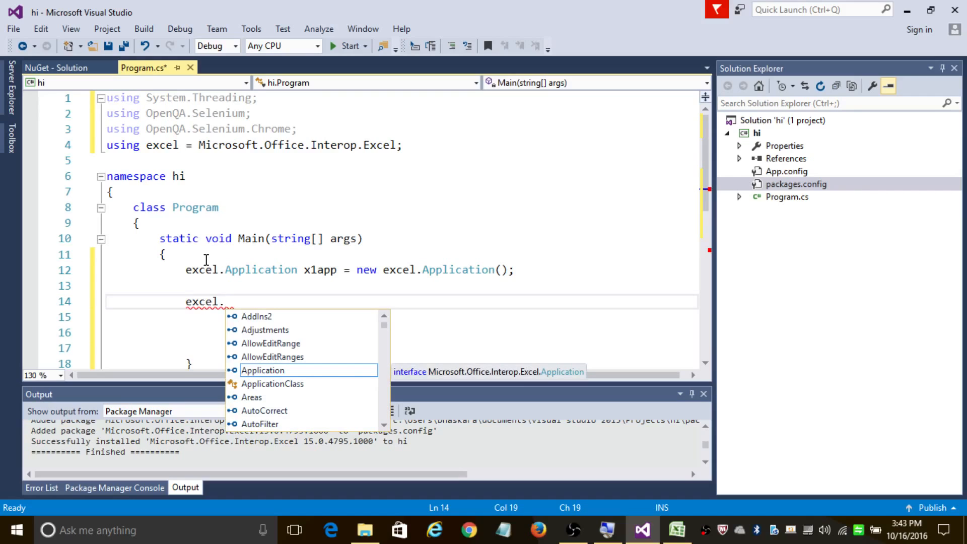
text(wo)
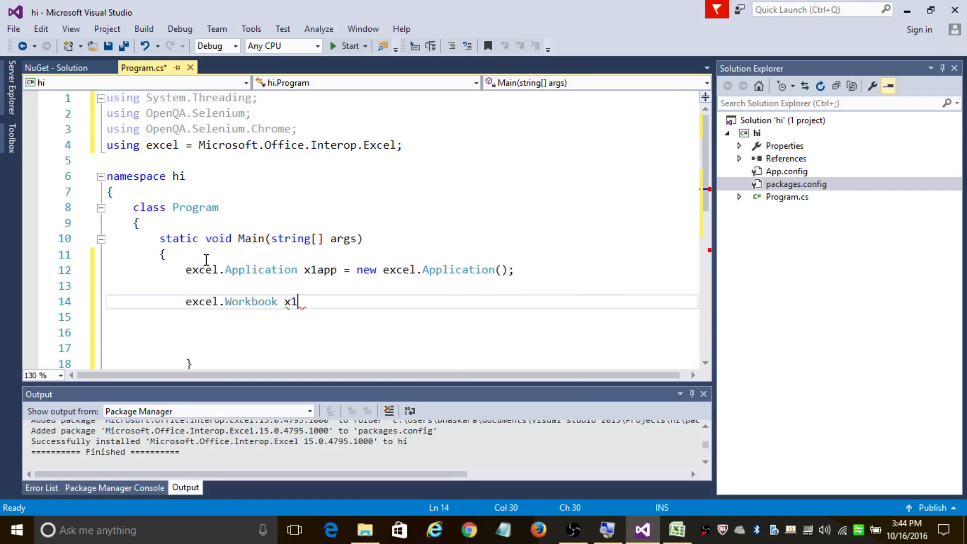
text(work)
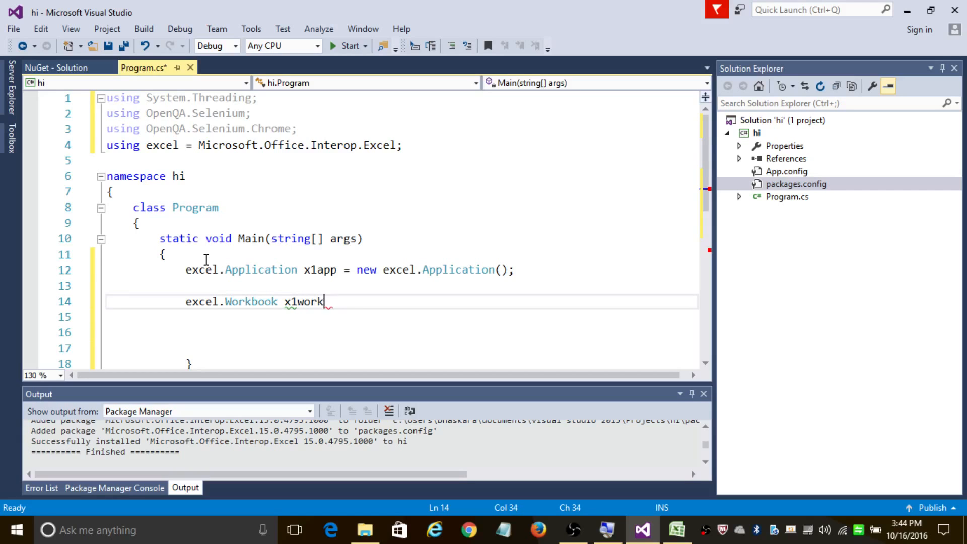
text(book)
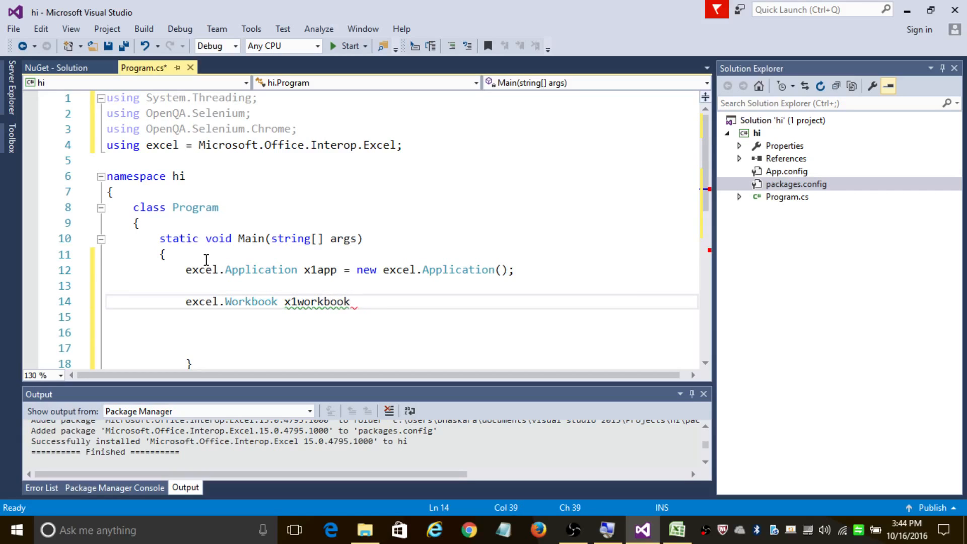
text(= x1a)
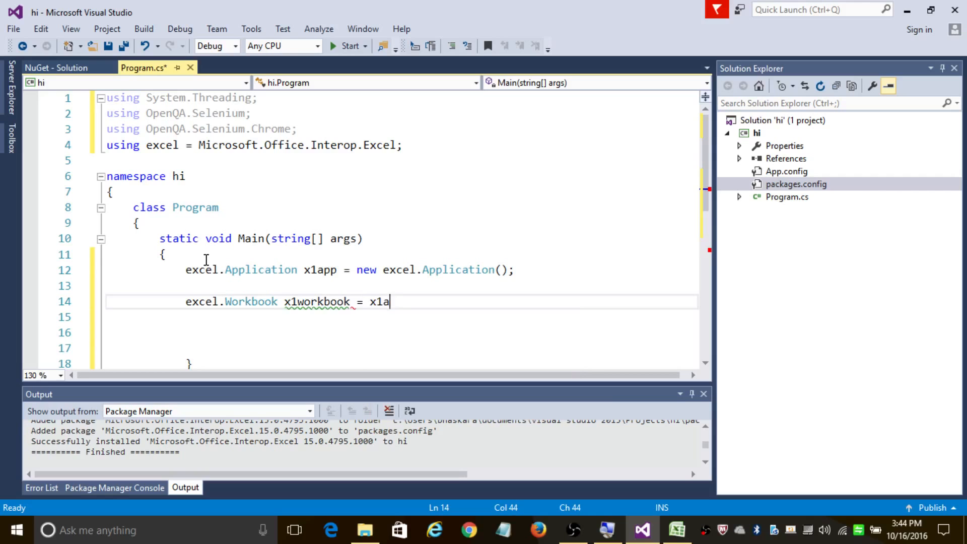
text(pp.wo)
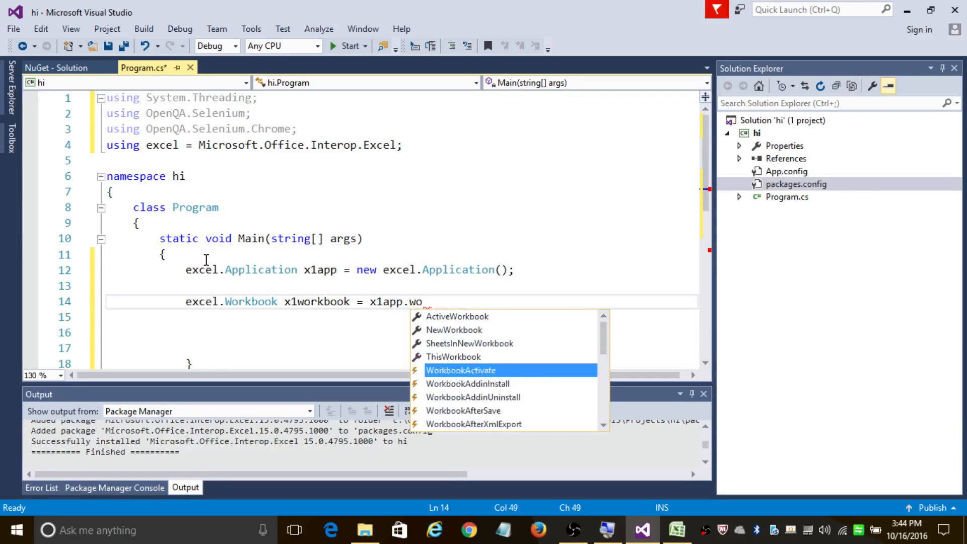
text(rkbooks.Open(")
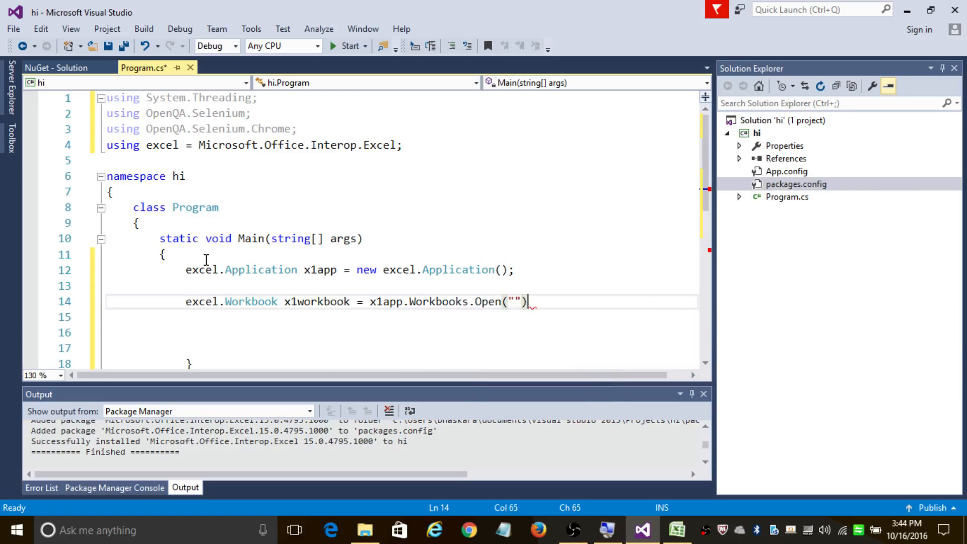
text(;)
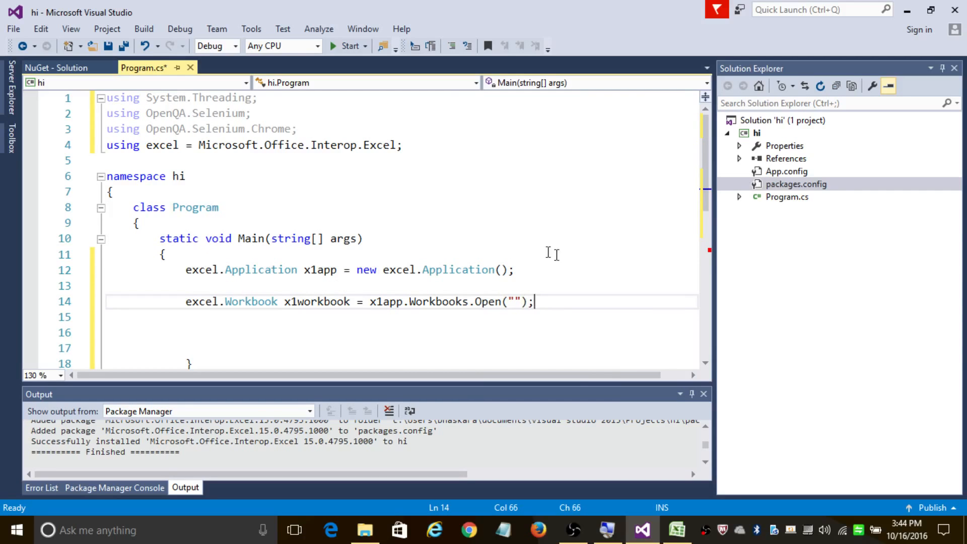
mouse_move(673, 287)
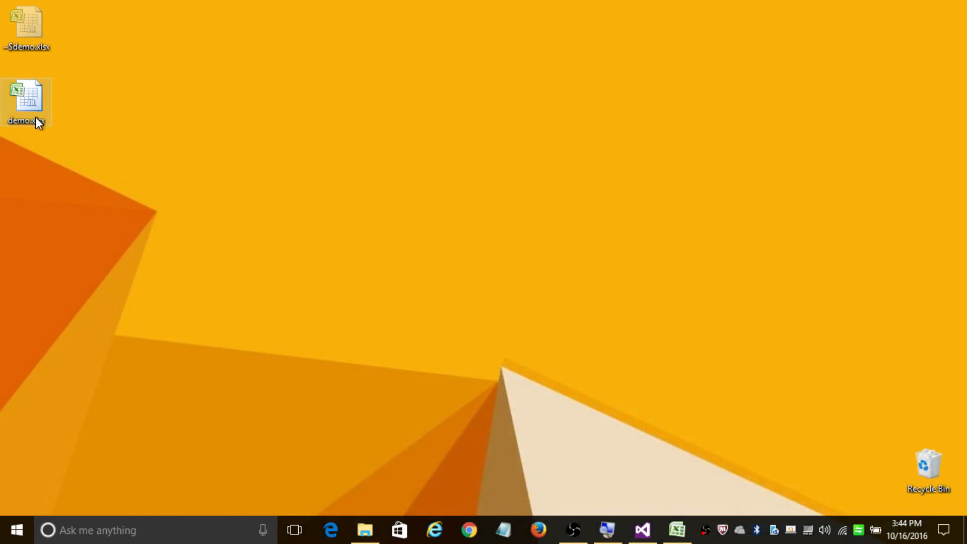
Copy demo.xlsx's Desktop location from its Properties and switch back to Visual Studio.
right_click(25, 103)
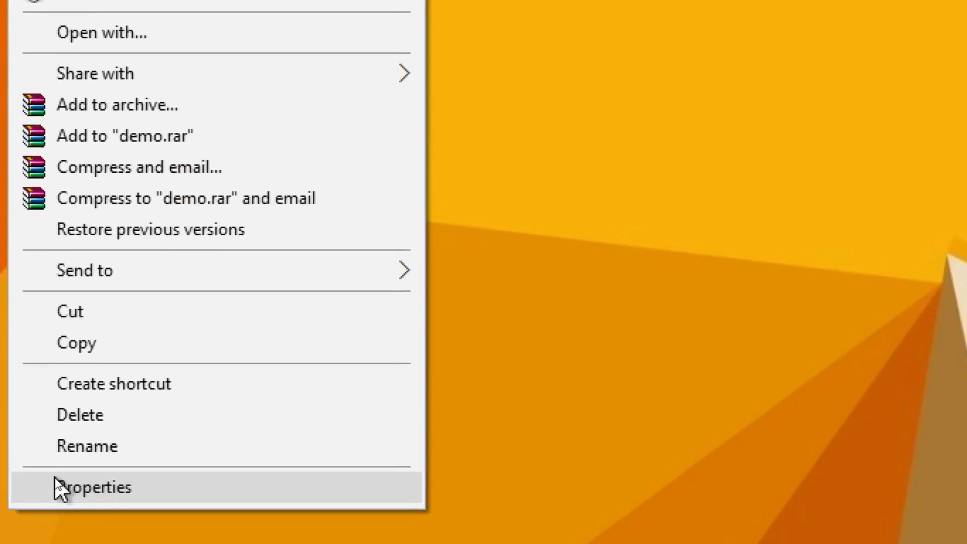
click(94, 486)
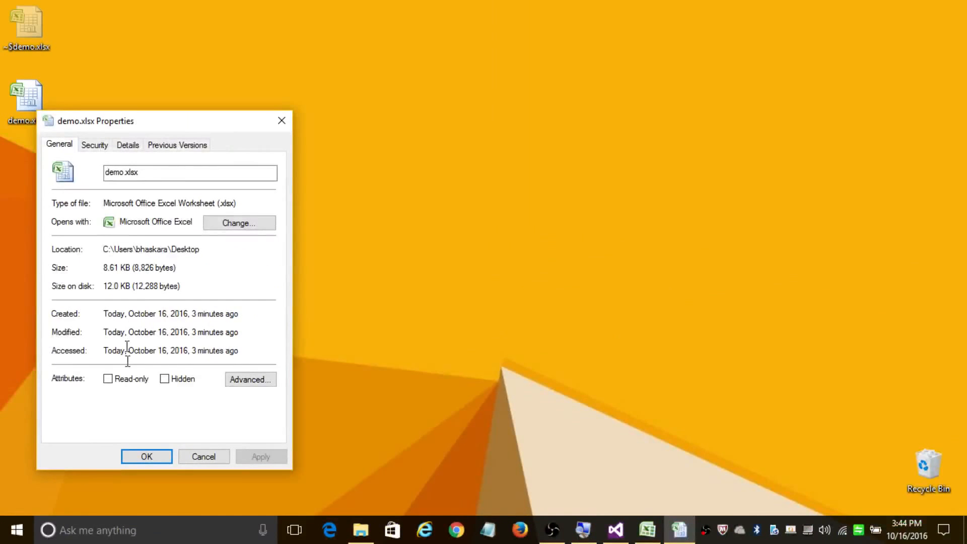
double_click(150, 249)
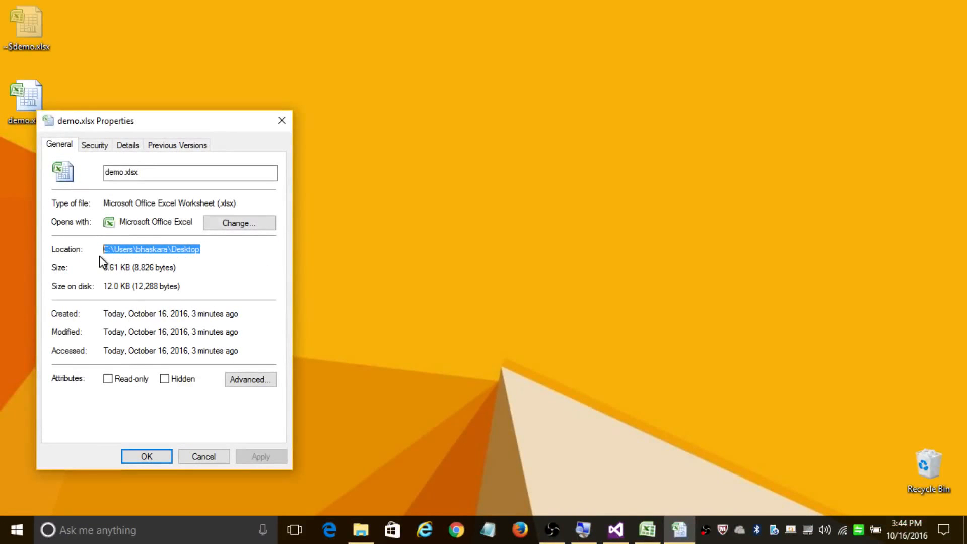
click(614, 529)
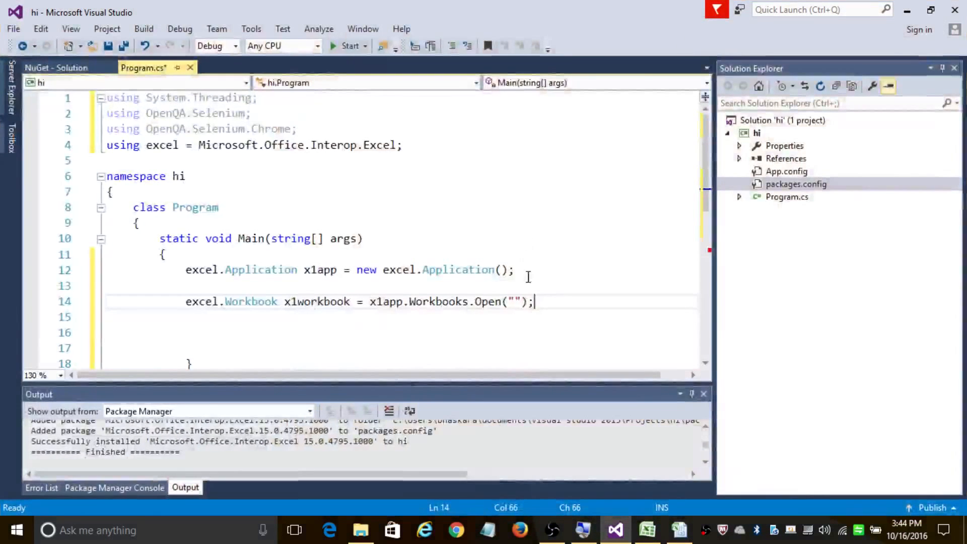
Put the C:\Users\bhaskara\Desktop path into the Open call and start a new statement.
text(C:\Users\bhaskara\Desktop\d)
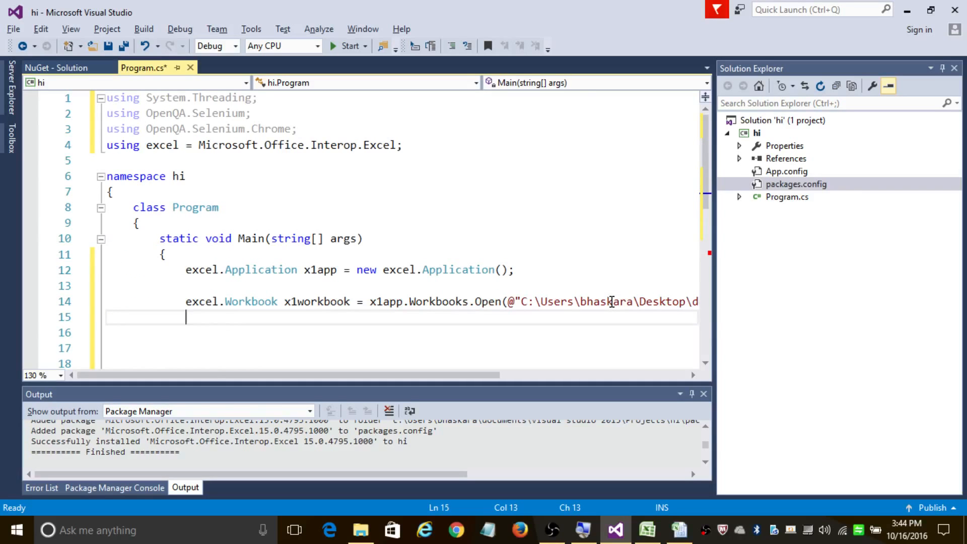
key(Return)
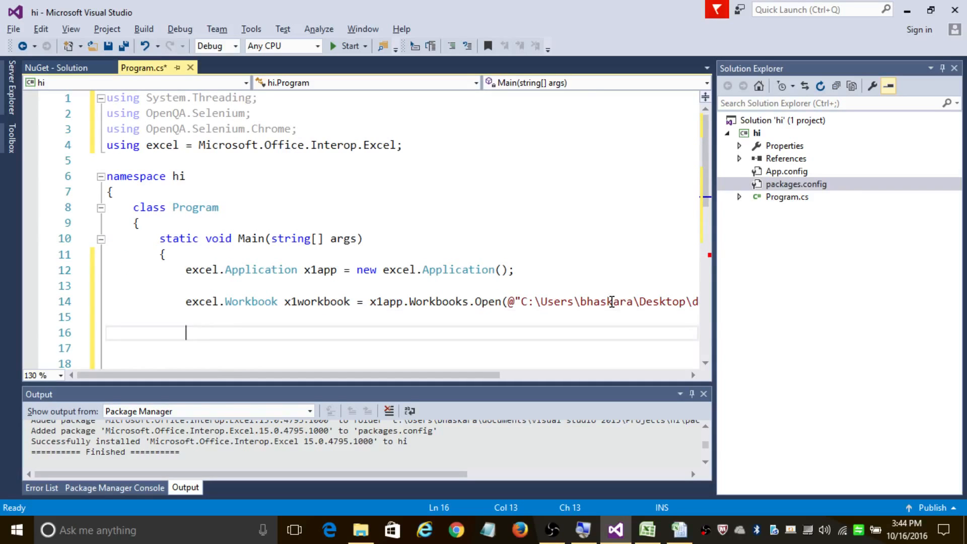
text(e)
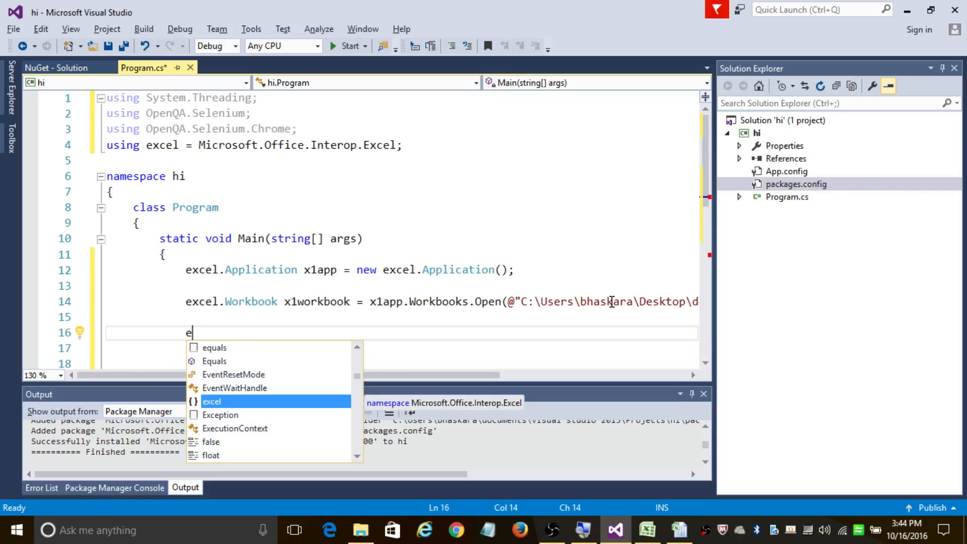
click(647, 530)
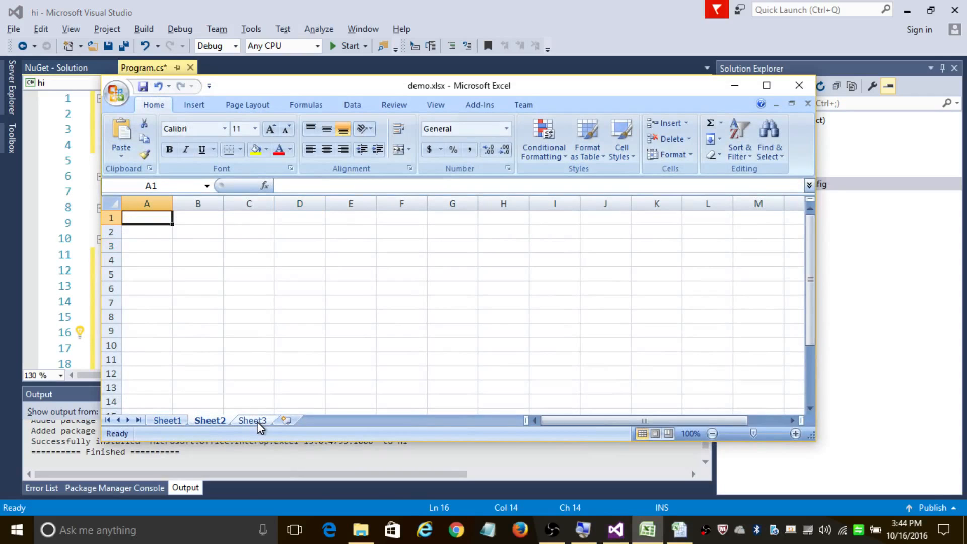
mouse_move(228, 444)
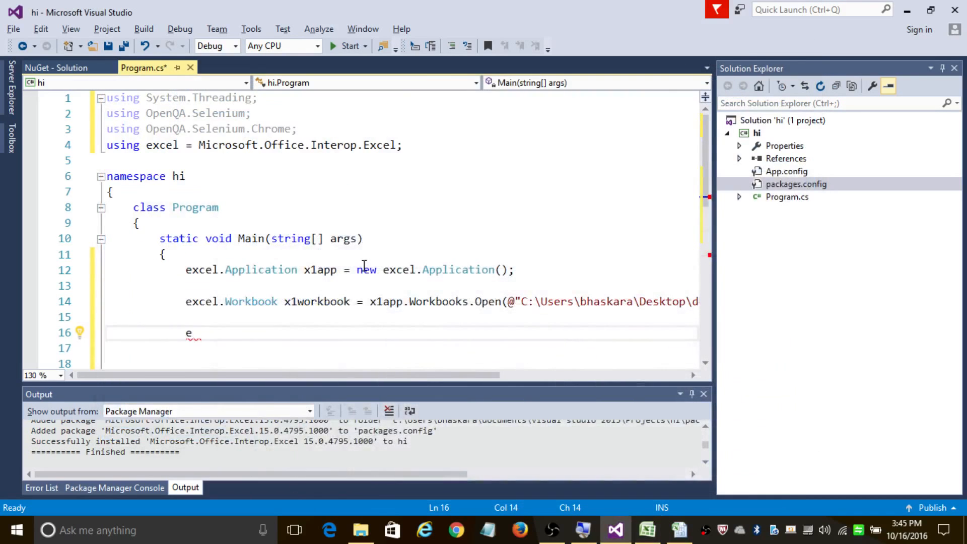
Declare excel._Worksheet x1worksheet = x1workbook.Sheets[1];.
text(x)
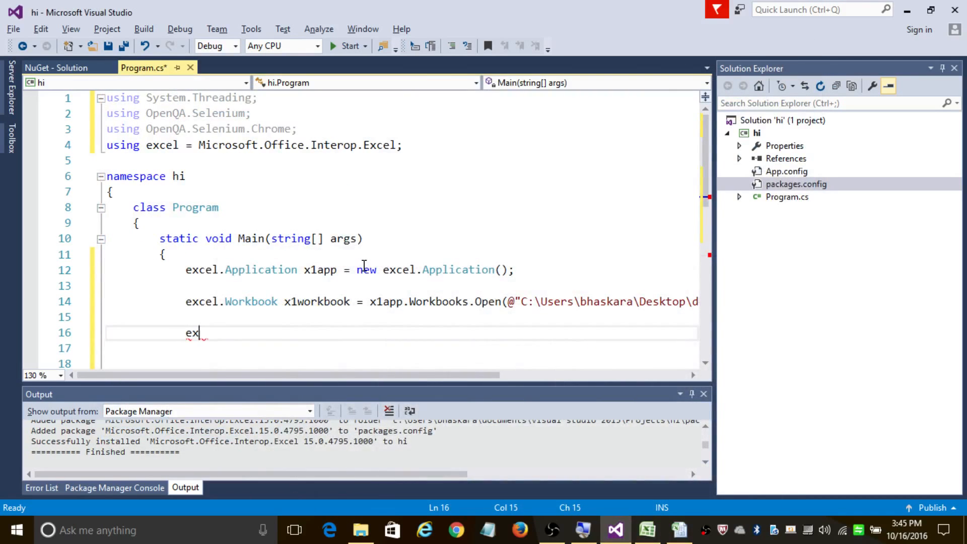
text(cel._Worksheet x)
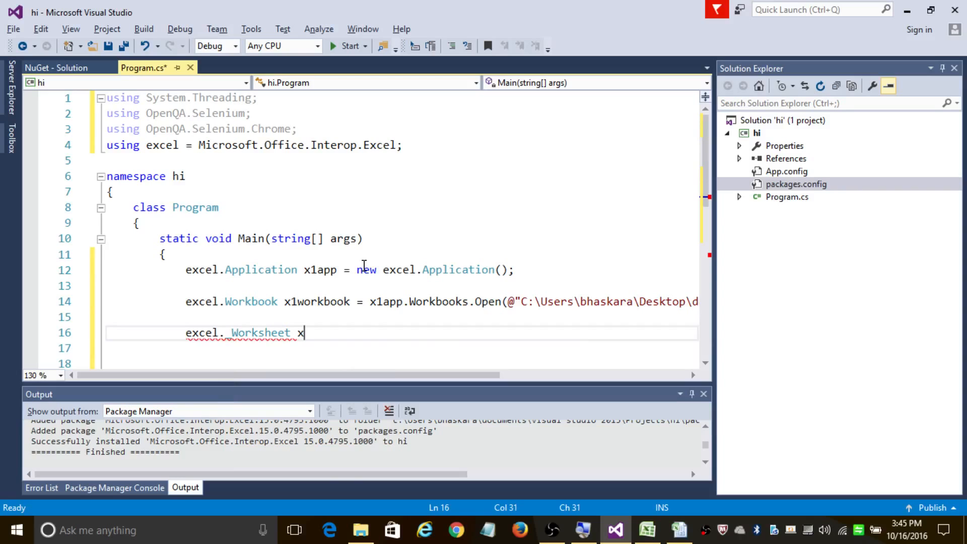
text(1wor)
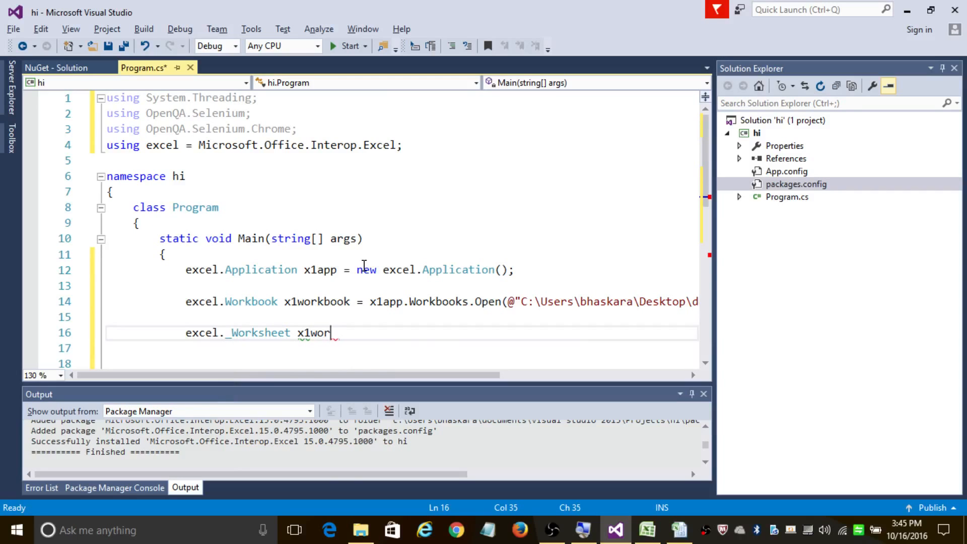
text(kshee)
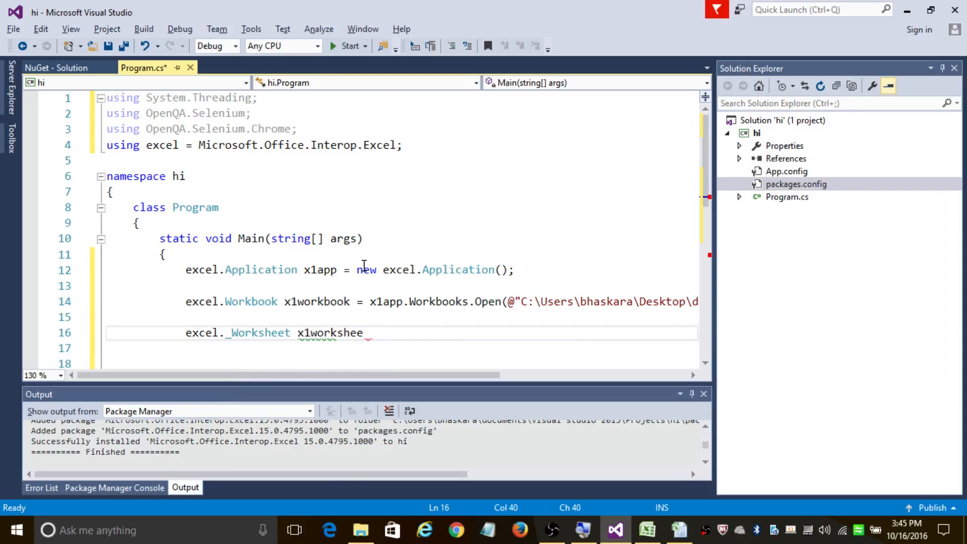
text(t =)
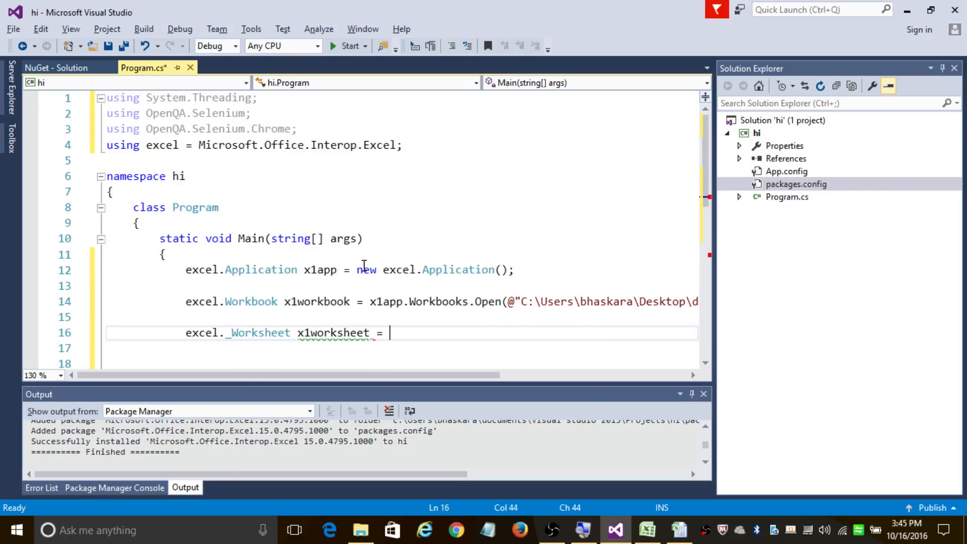
text(x1workbook)
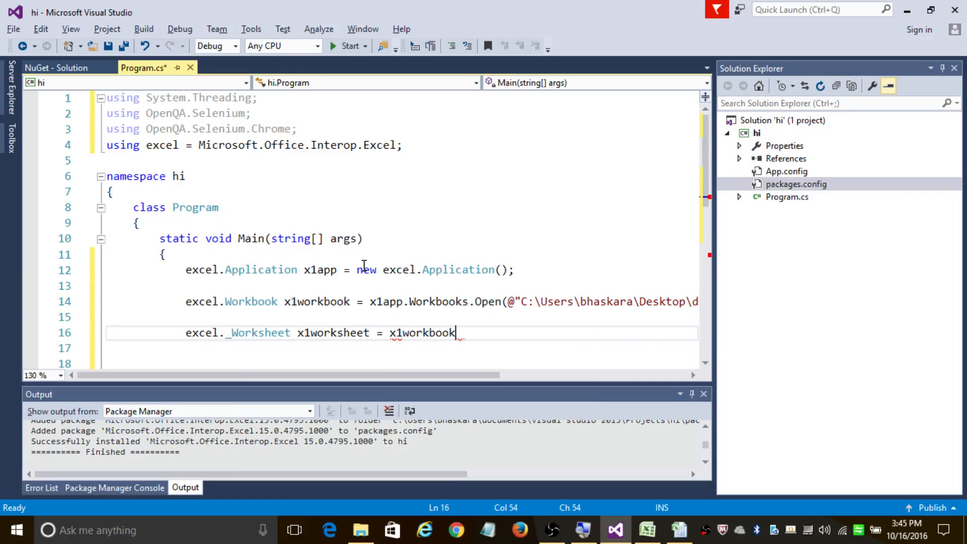
text(.sh)
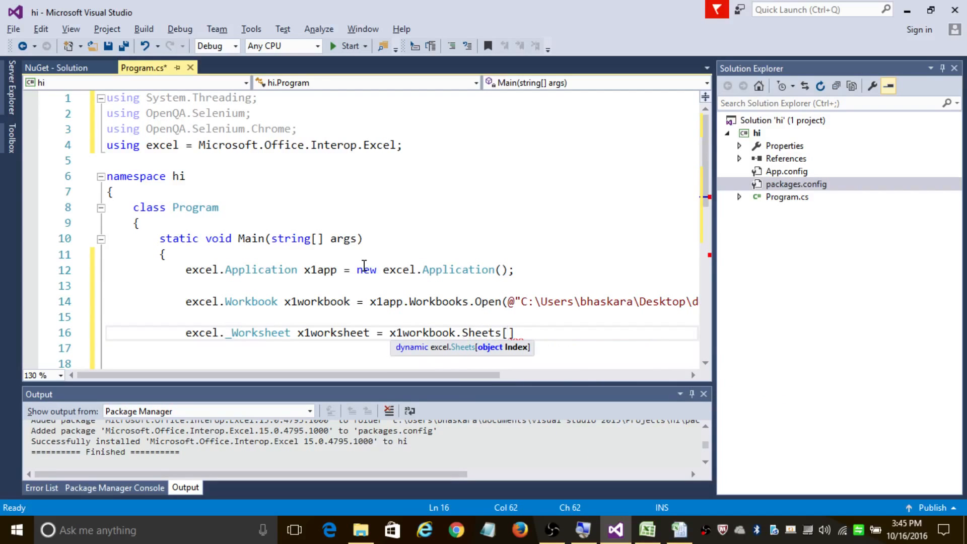
text(1];)
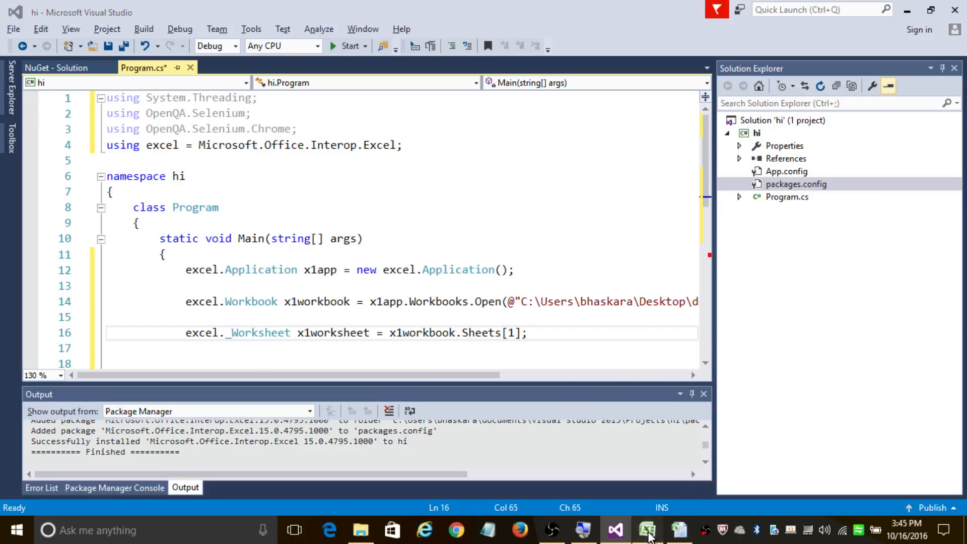
click(646, 529)
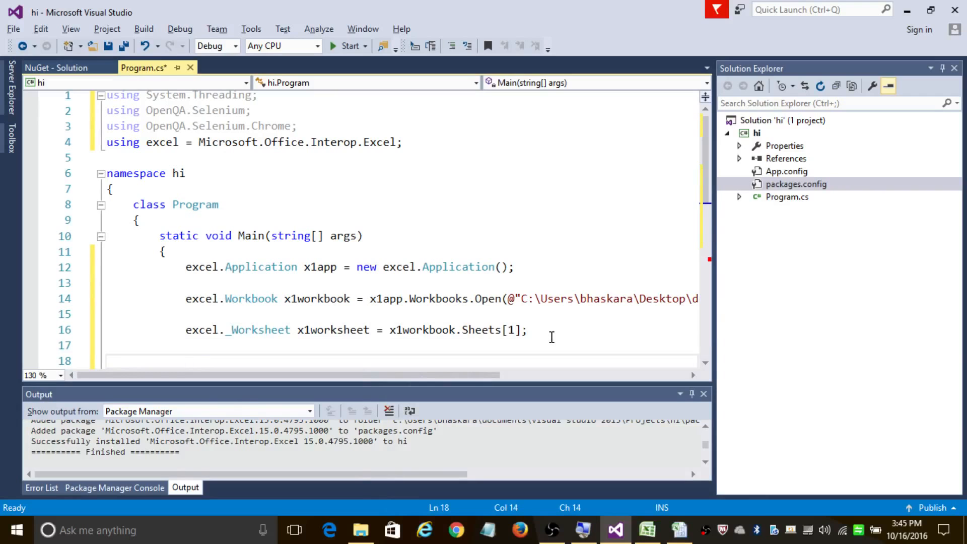
Declare excel.Range x1range = x1worksheet.UsedRange;.
text(excel)
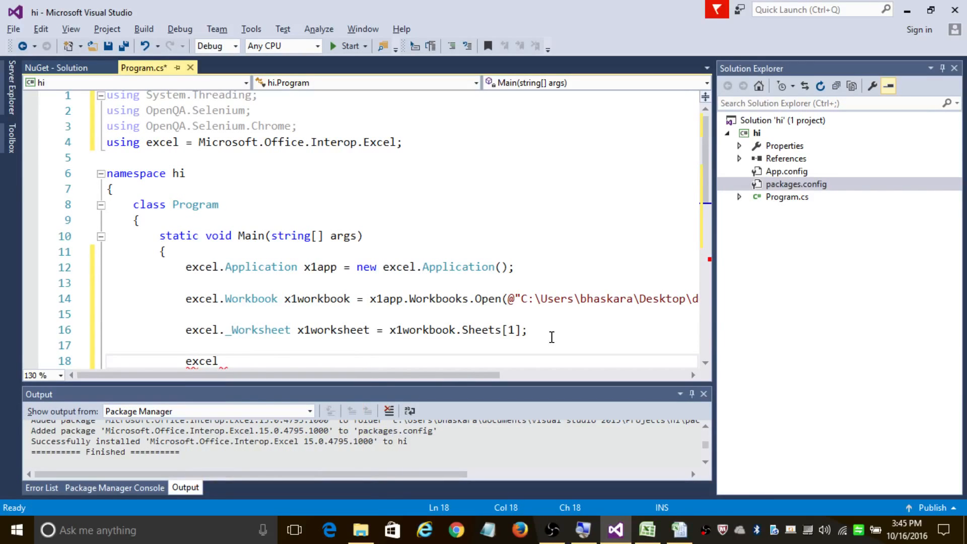
text(.r)
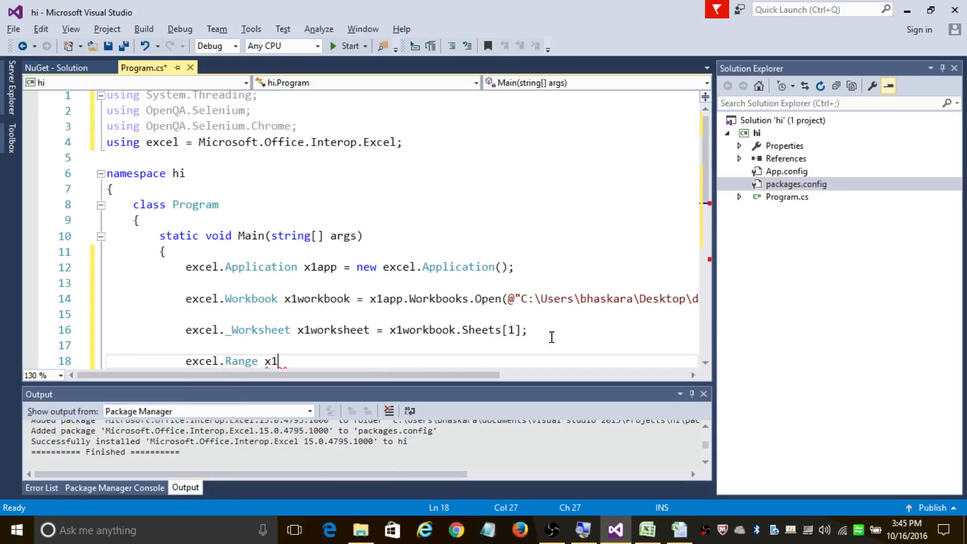
text(range)
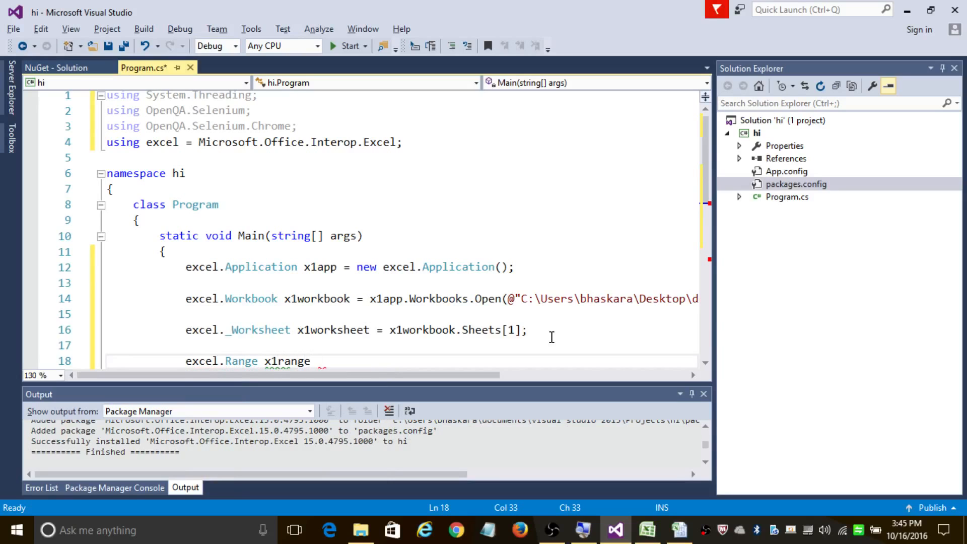
text(= x)
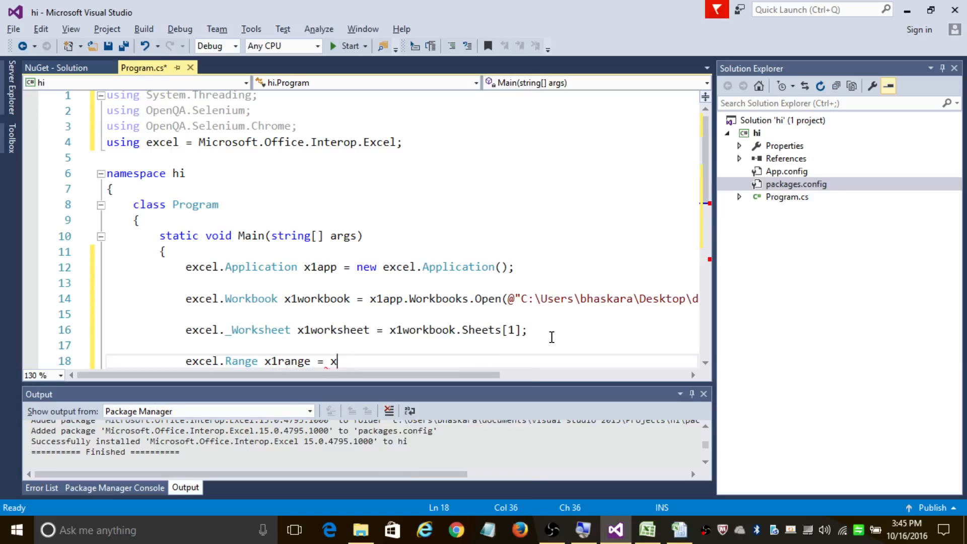
text(worksheet.)
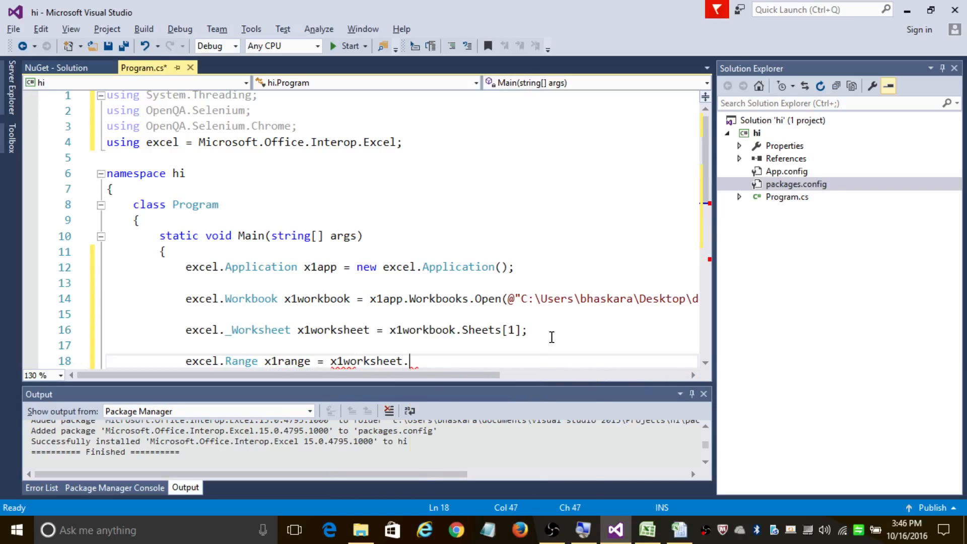
text(UsedRange;)
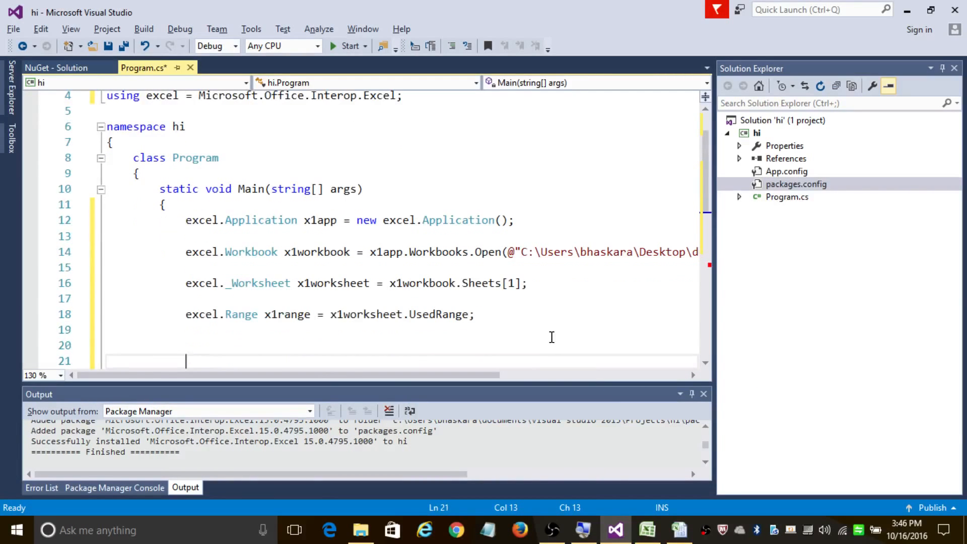
click(646, 529)
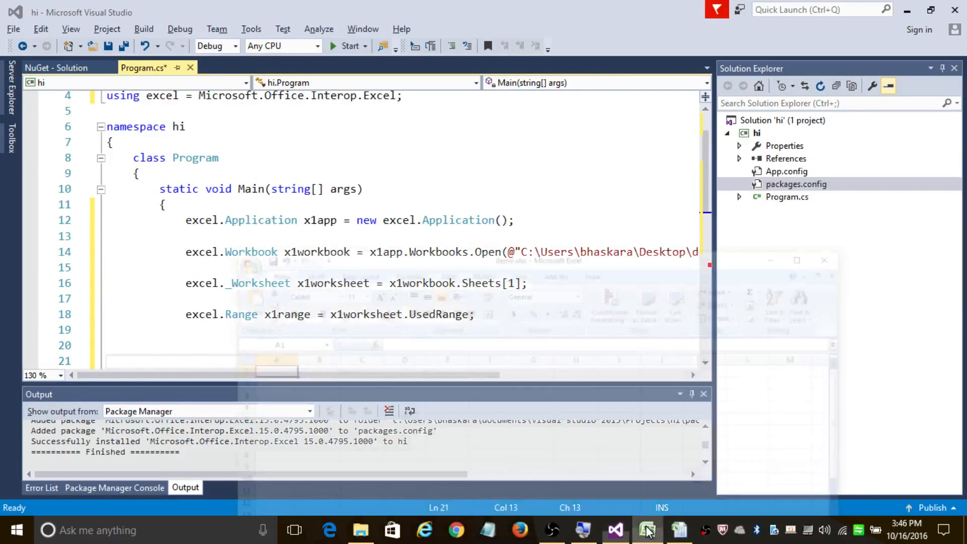
click(646, 530)
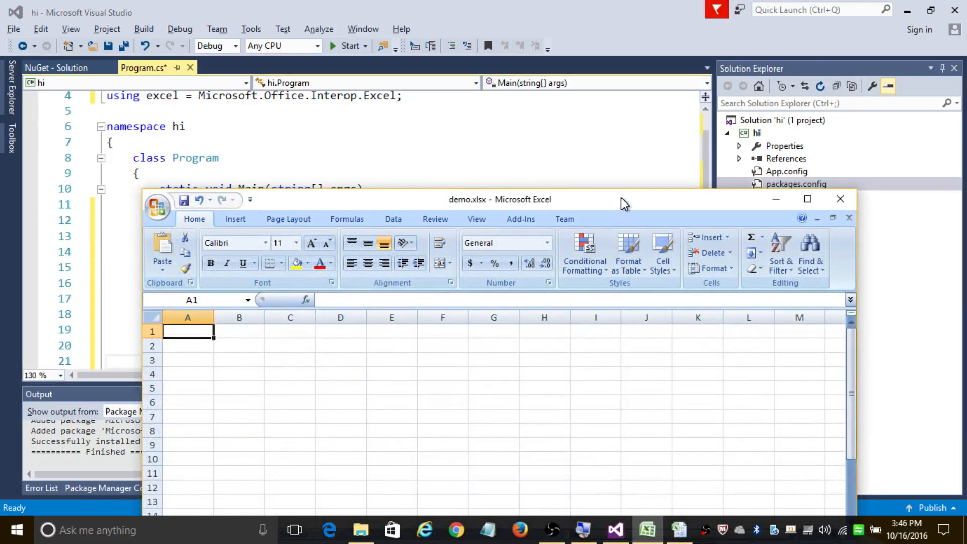
click(806, 198)
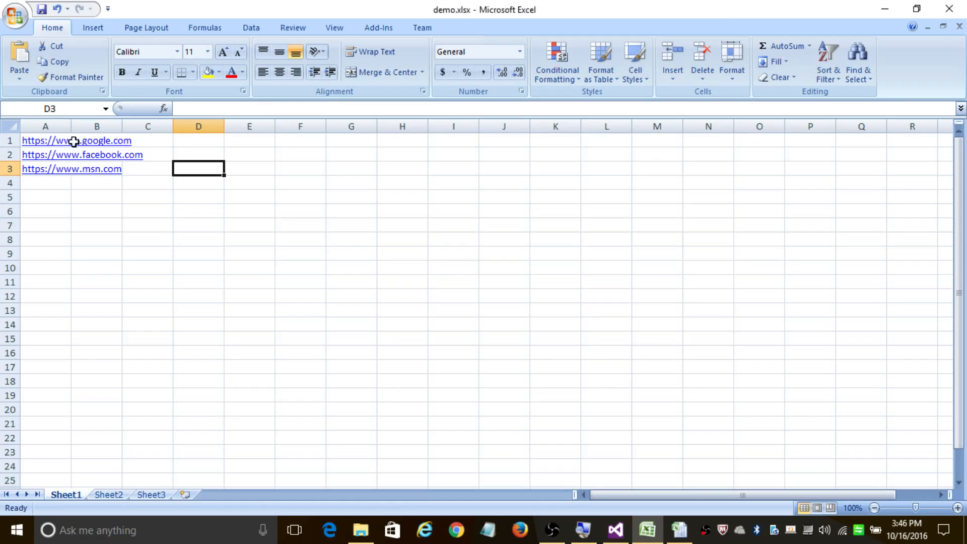
click(614, 530)
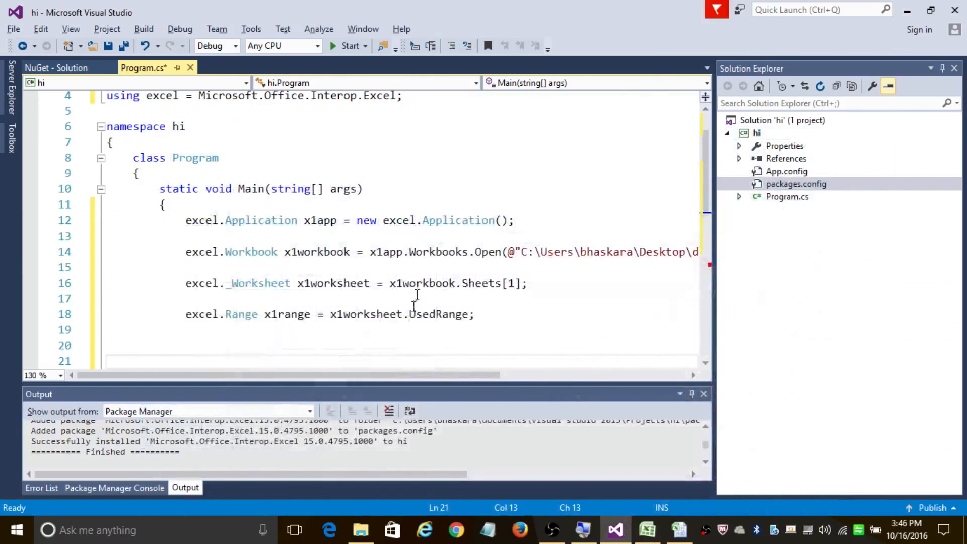
Declare string website and a for loop from i=1 to i<=3, then bring up demo.xlsx.
text(string we)
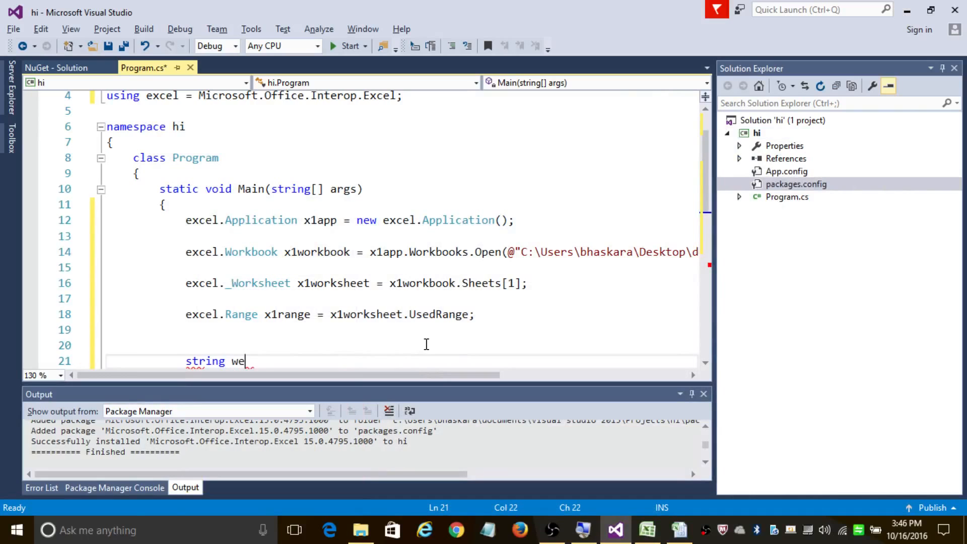
text(bsite;)
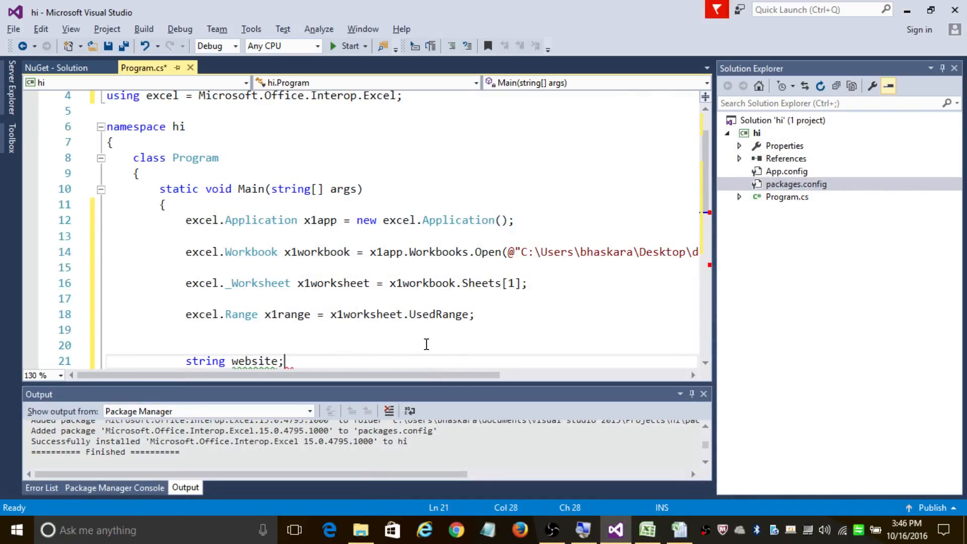
text(for()
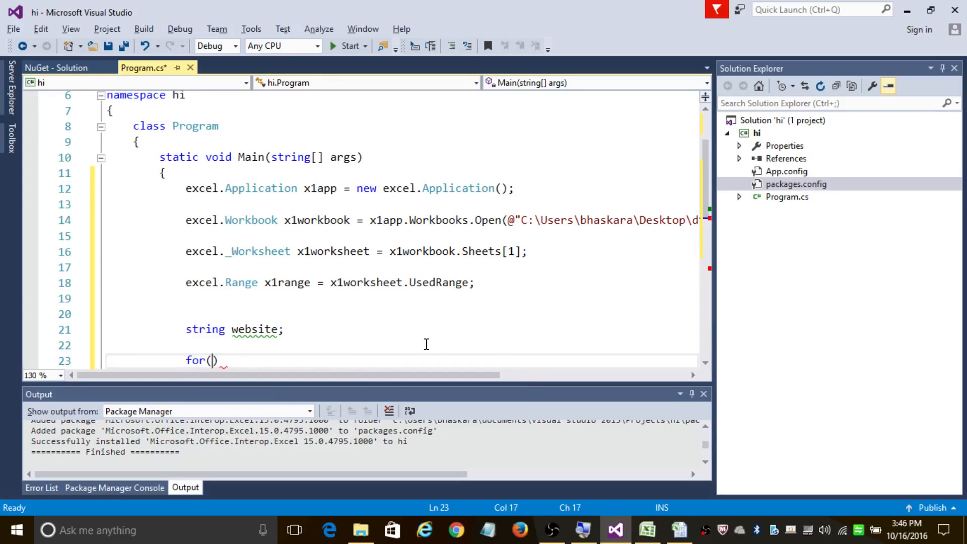
text(int)
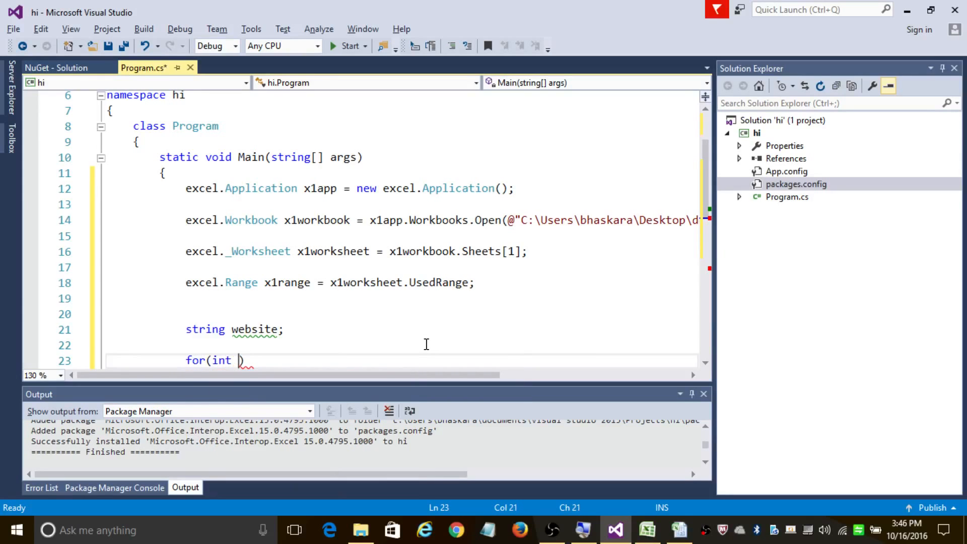
text(i=1;i<=3)
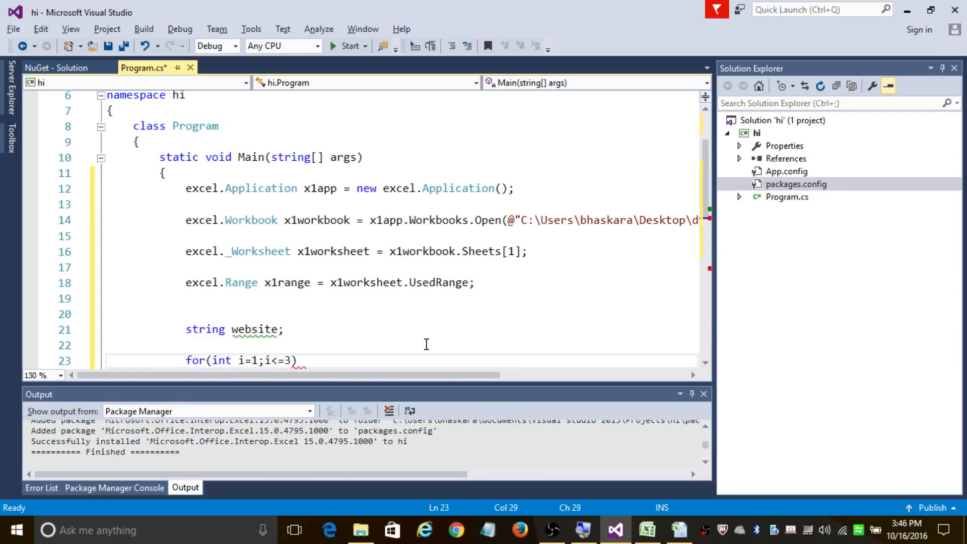
text(;i++))
text({)
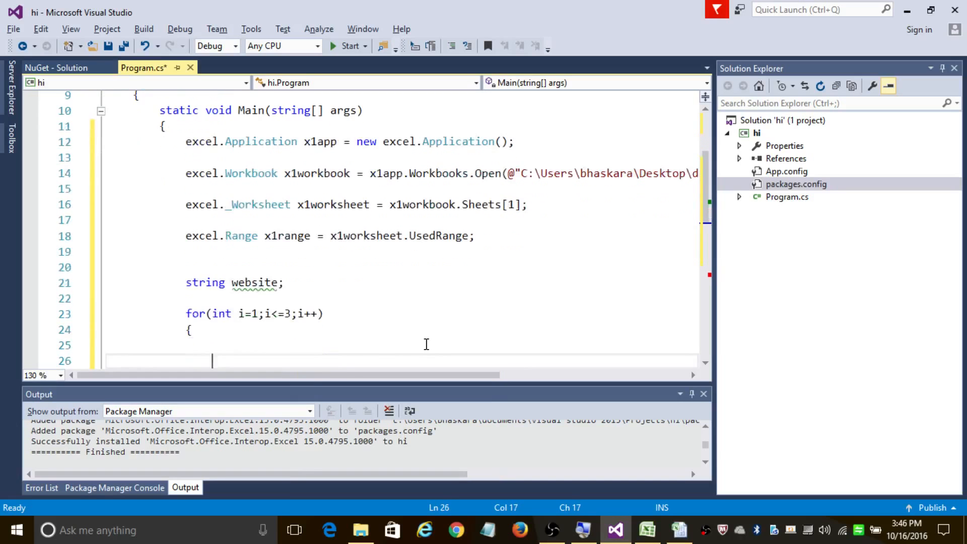
click(646, 530)
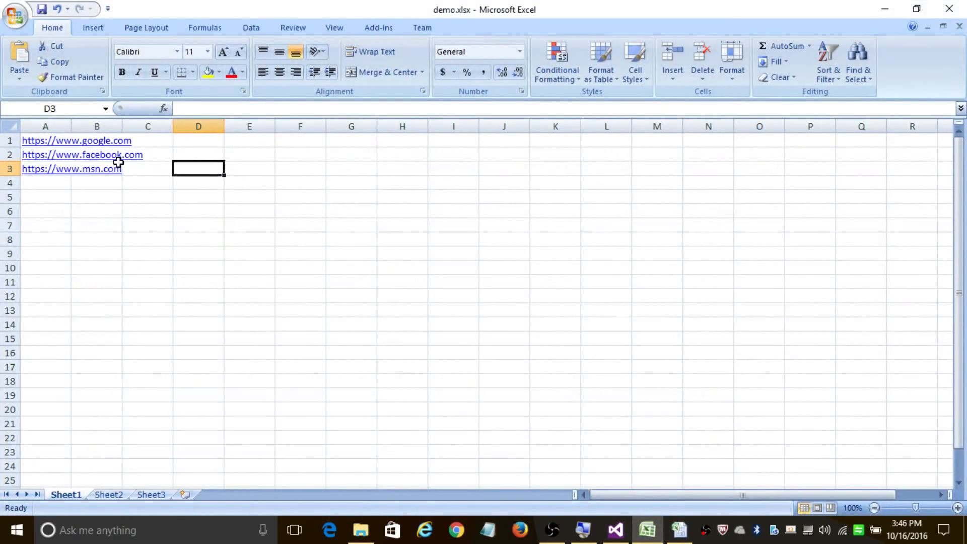
Check the three URLs in column A of demo.xlsx and return to the code.
click(614, 529)
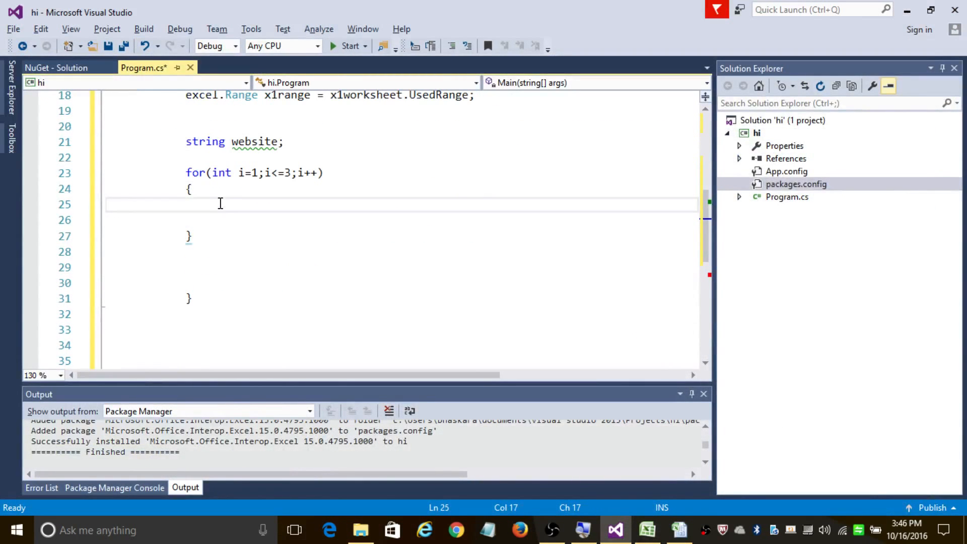
mouse_move(319, 212)
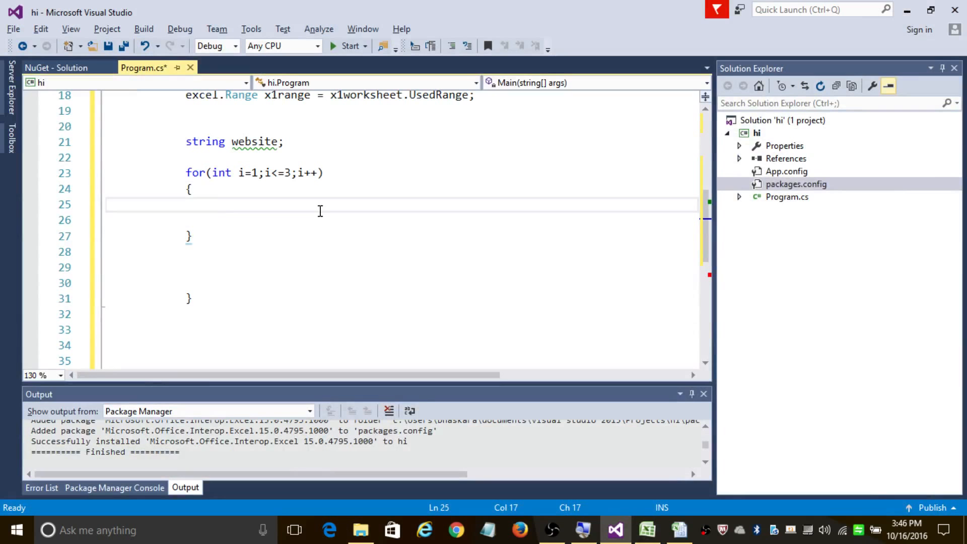
mouse_move(451, 292)
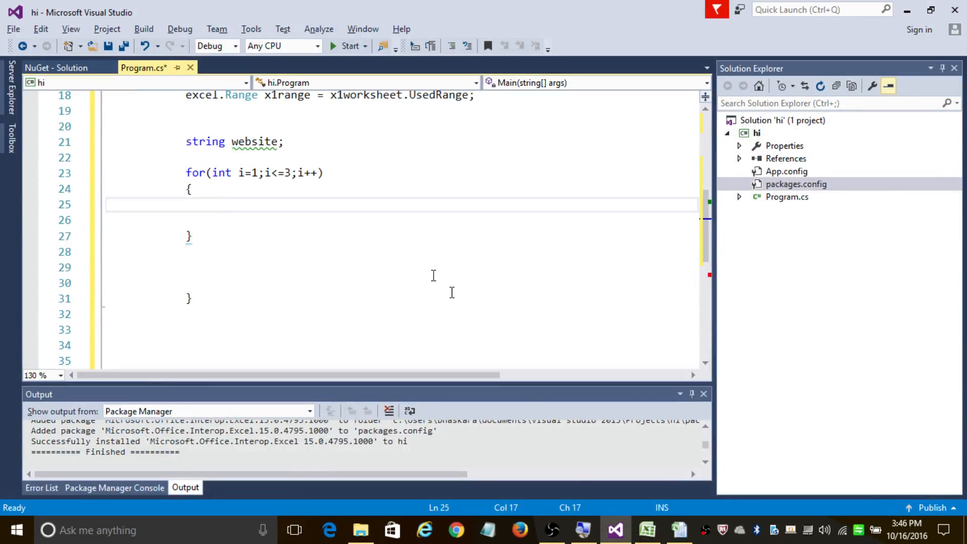
click(646, 530)
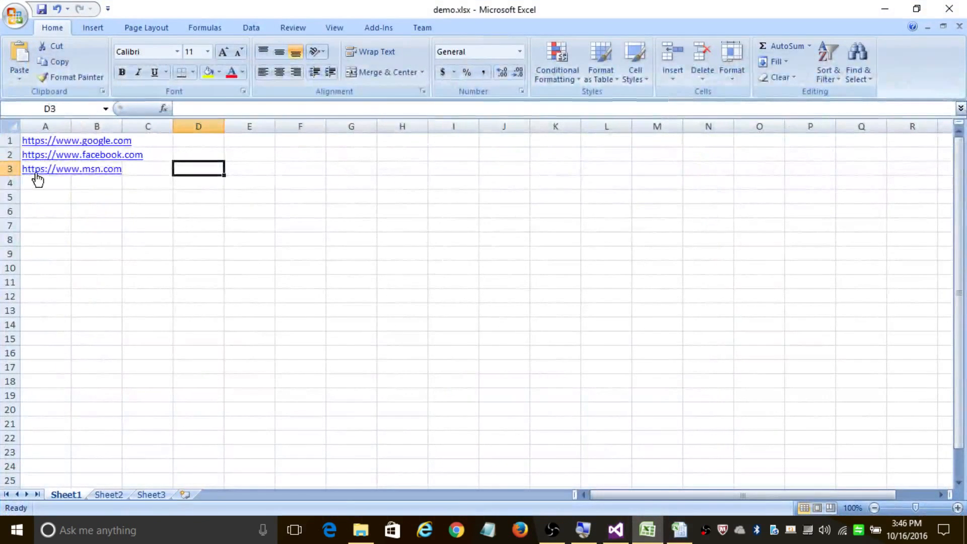
mouse_move(884, 8)
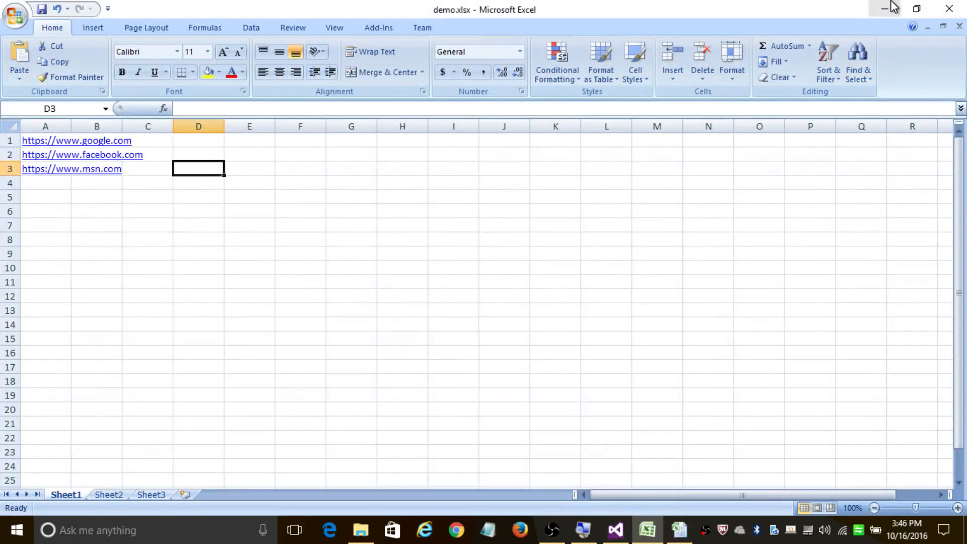
click(615, 529)
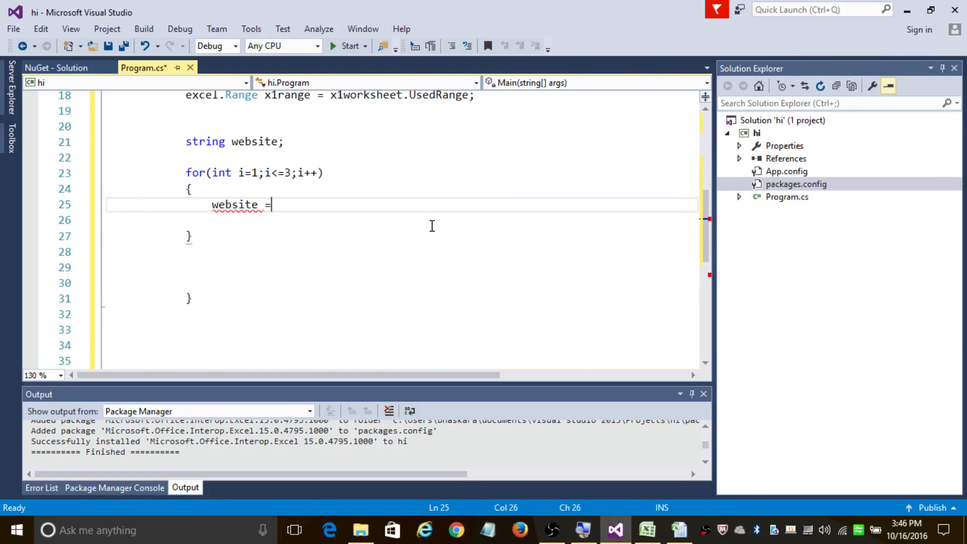
Type the assignment website = x1range.Cells[].value2; on line 25 with IntelliSense.
text(x1)
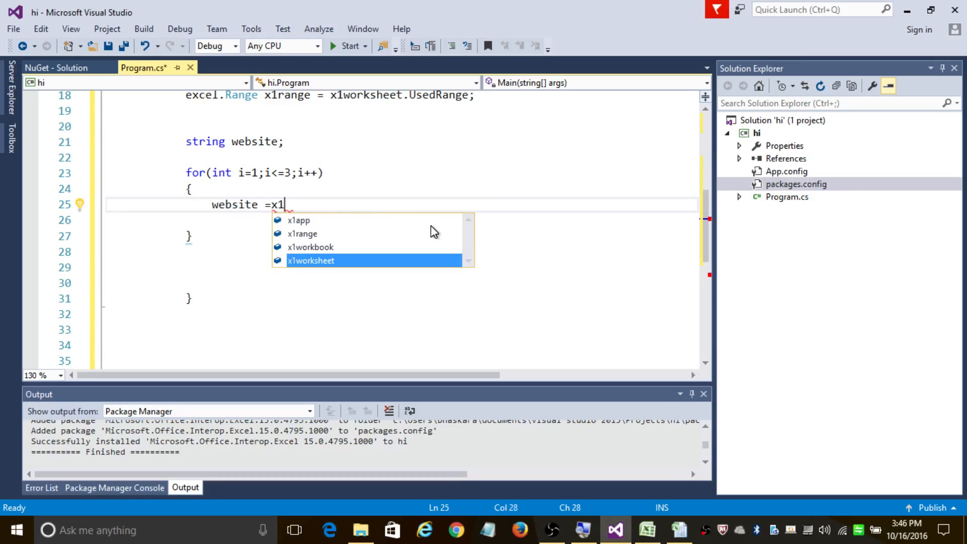
text(range.)
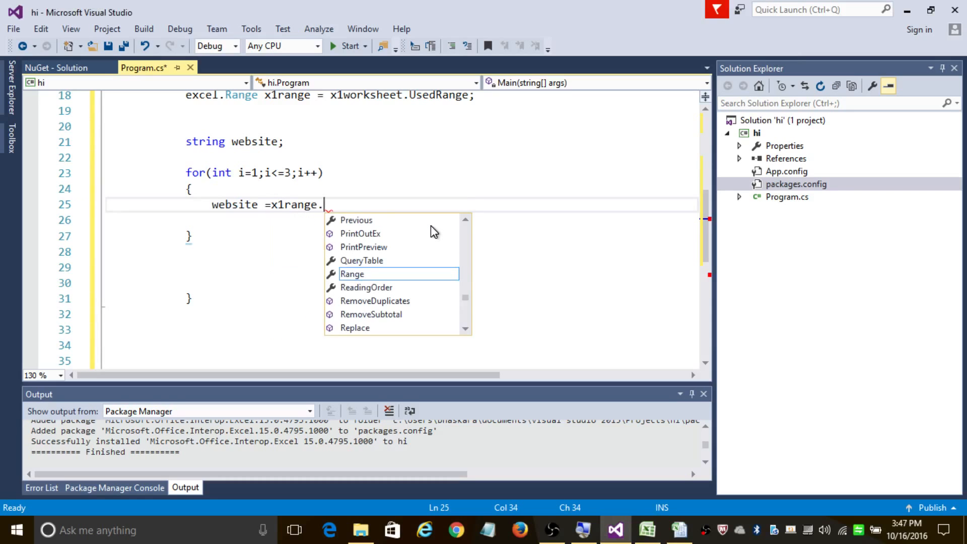
text(c)
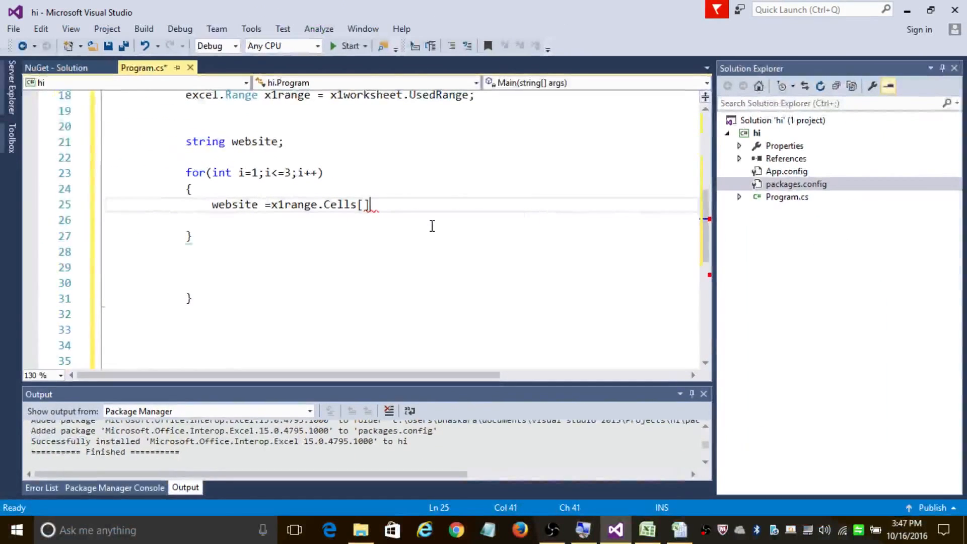
text([])
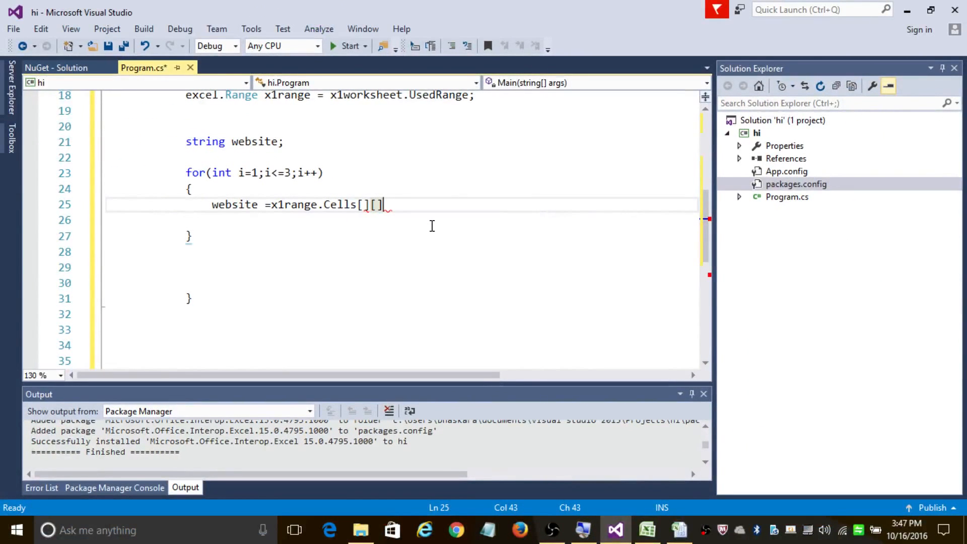
text(.)
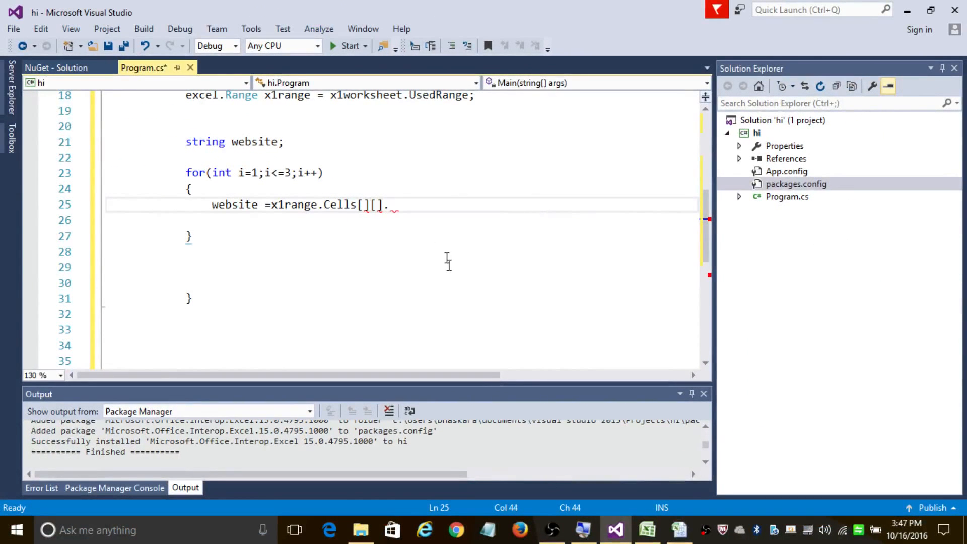
text(value)
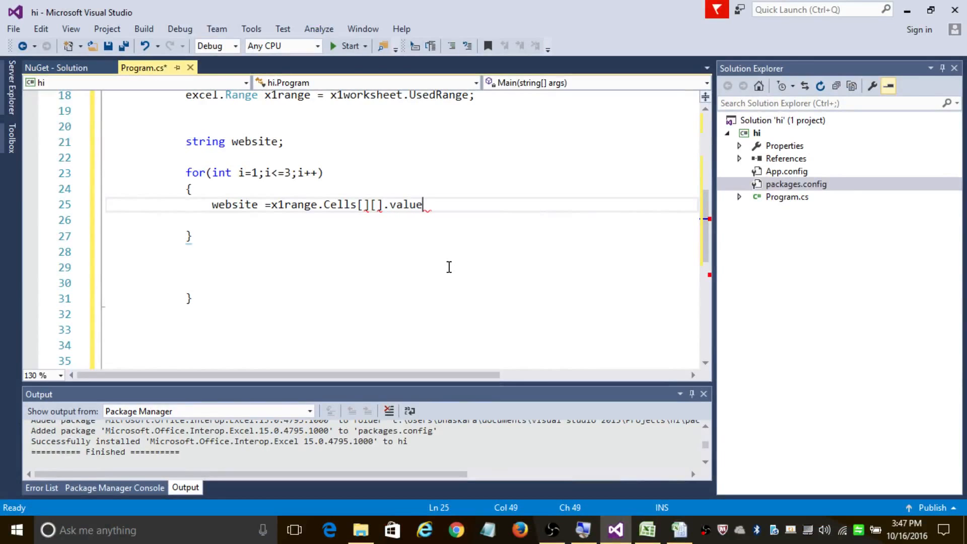
text(2;)
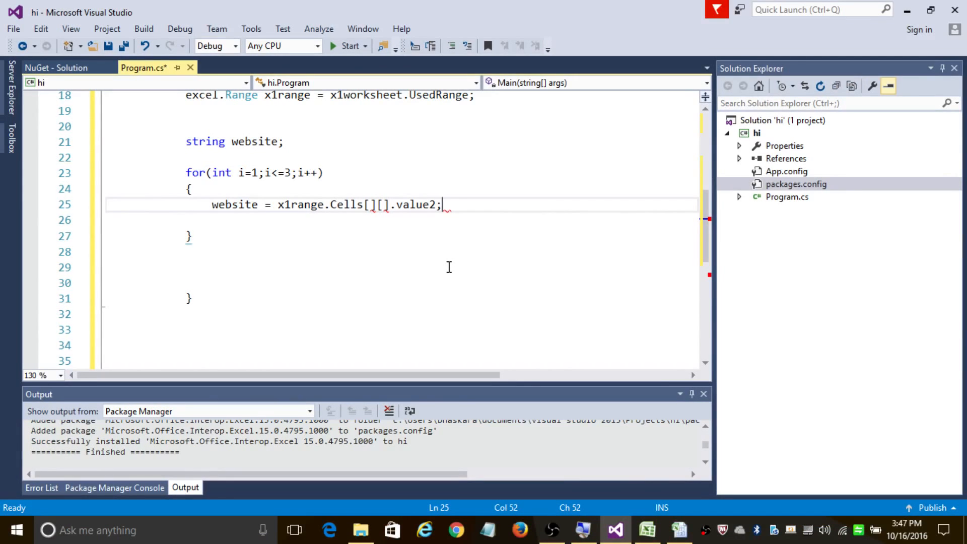
Fill the Cells indices as [i][1] after checking the workbook's rows and columns.
click(384, 205)
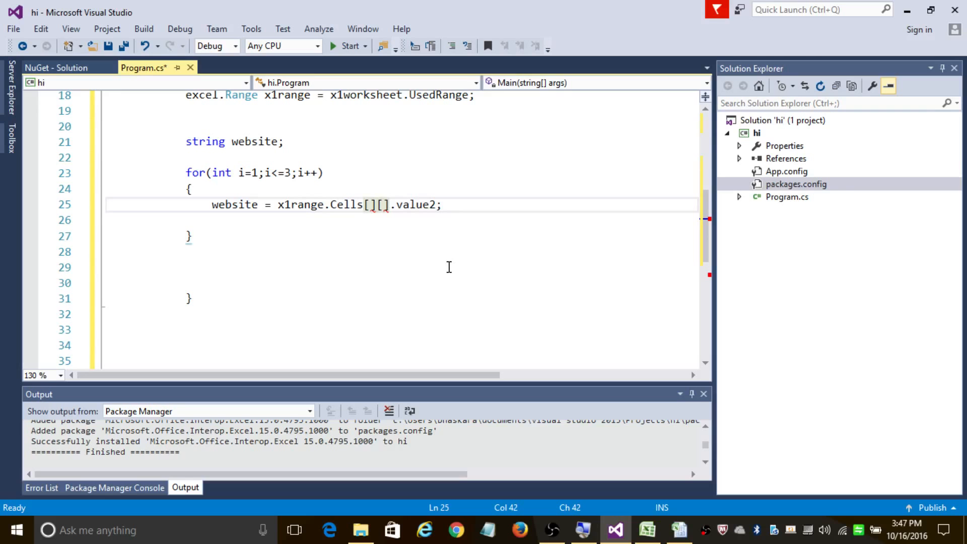
click(645, 529)
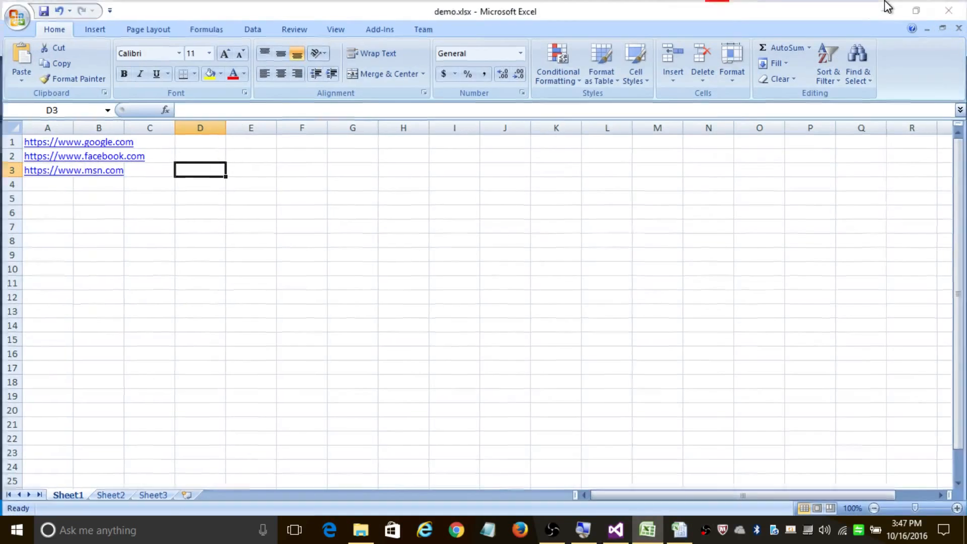
click(614, 529)
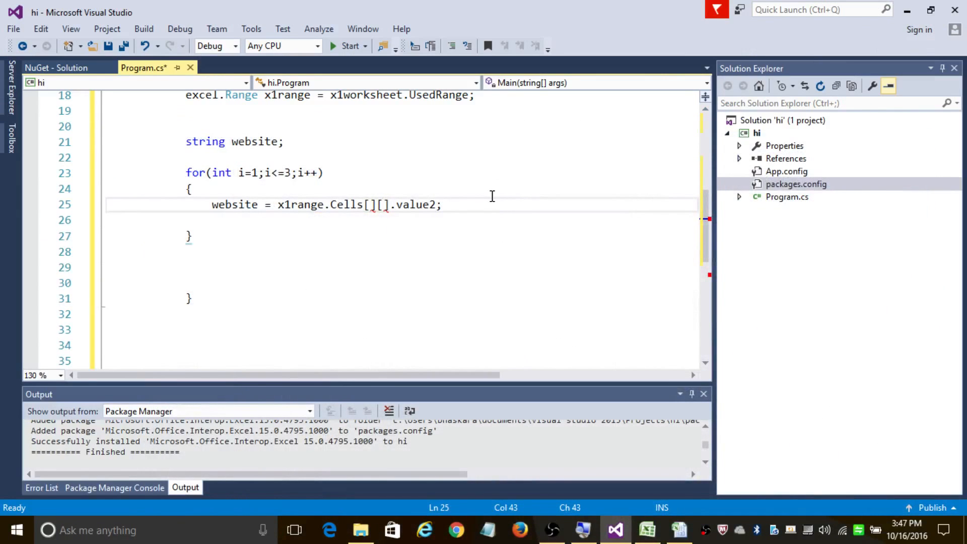
text(1)
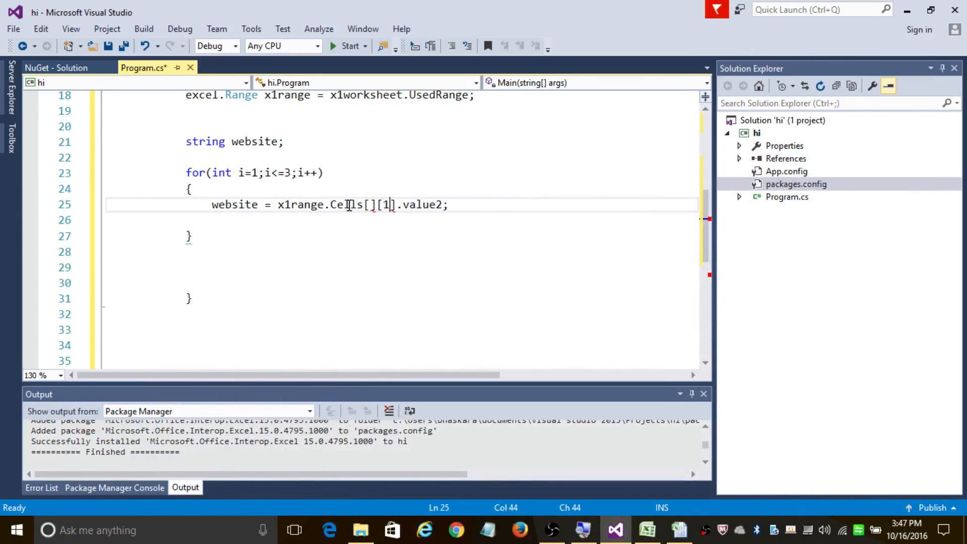
key(Backspace)
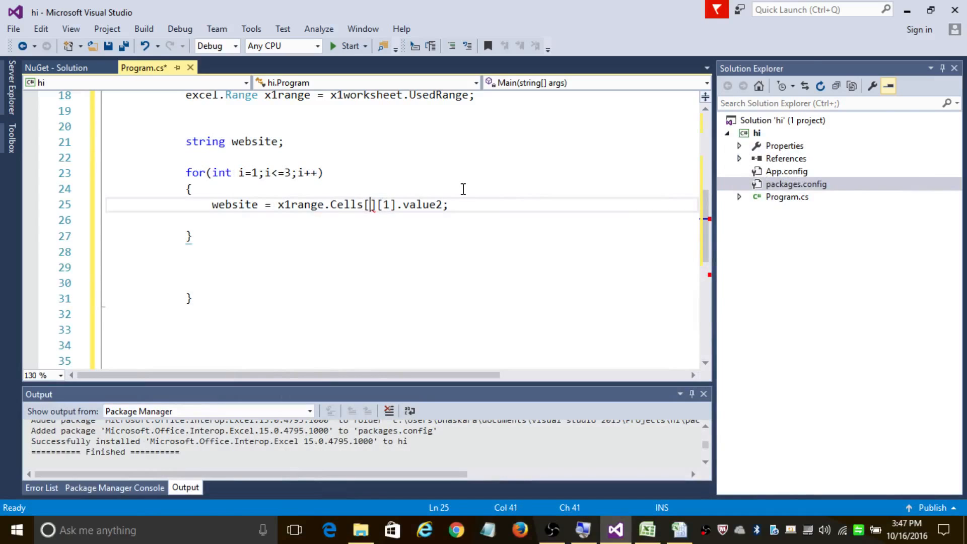
text(i)
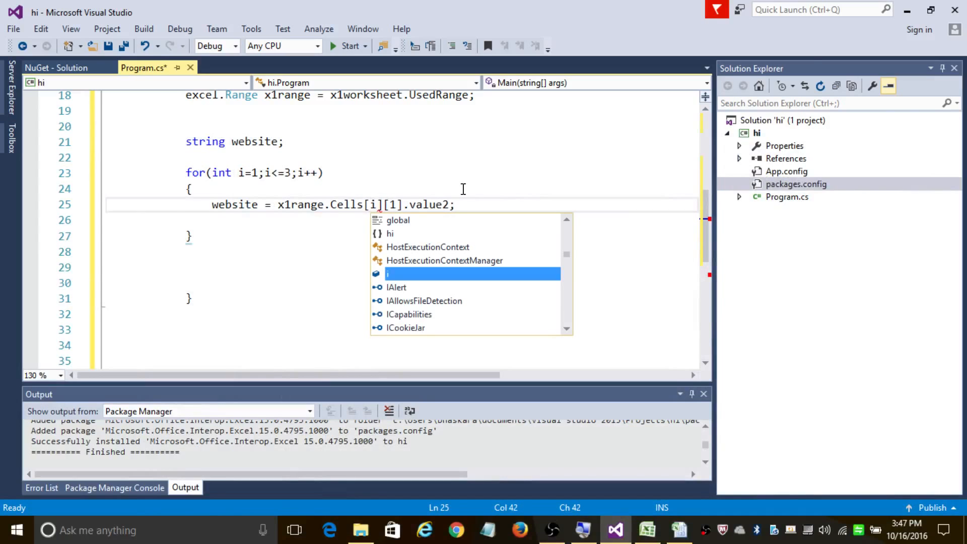
mouse_move(412, 281)
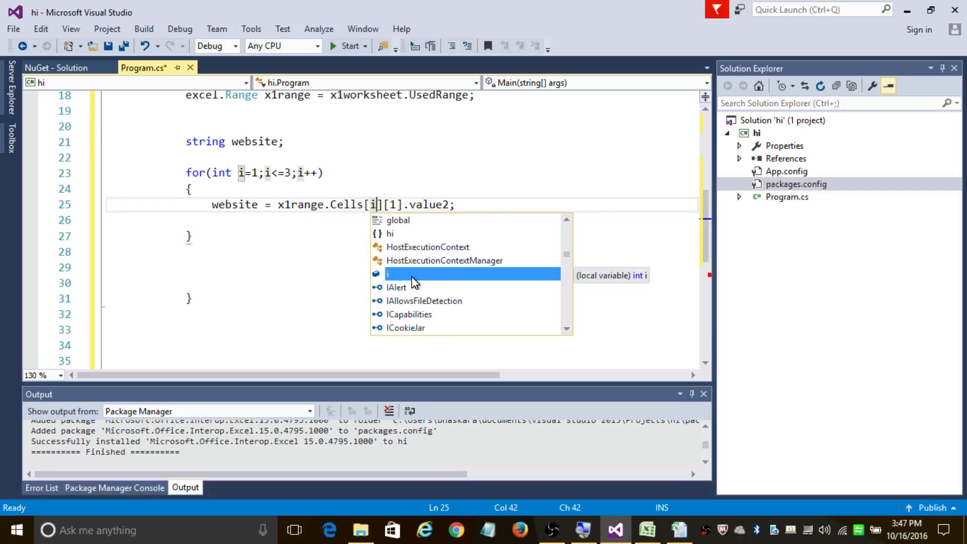
click(646, 530)
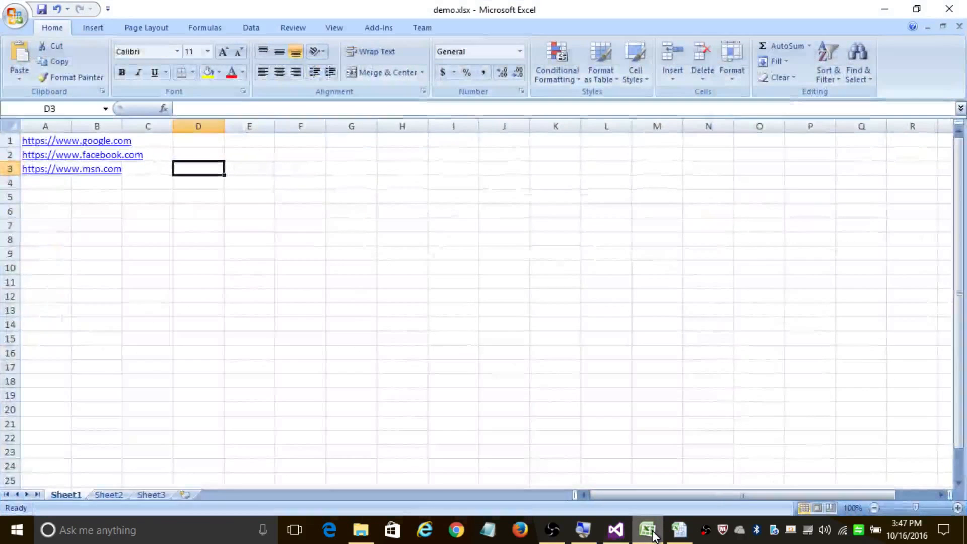
click(615, 529)
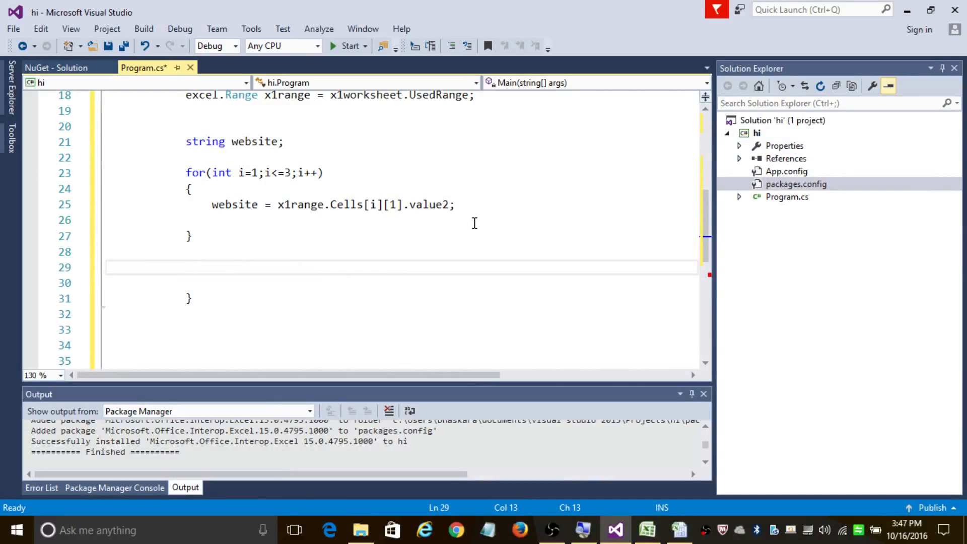
mouse_move(649, 223)
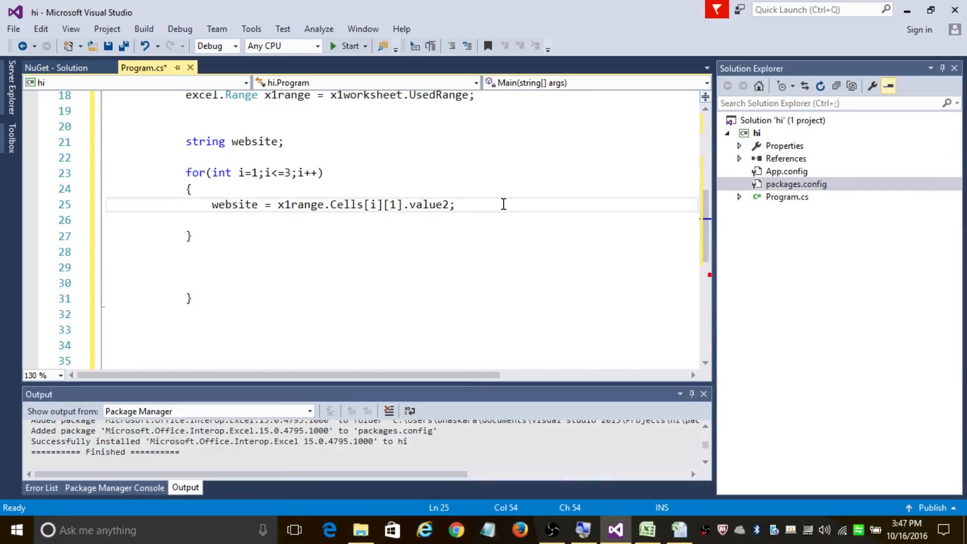
click(455, 204)
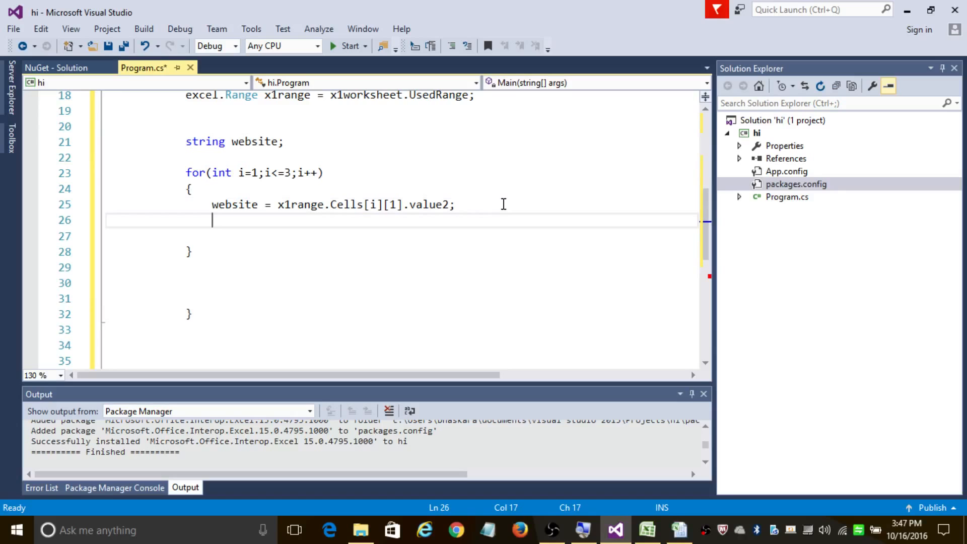
Create an IWebDriver ChromeDriver and navigate it to website inside the loop.
text(i)
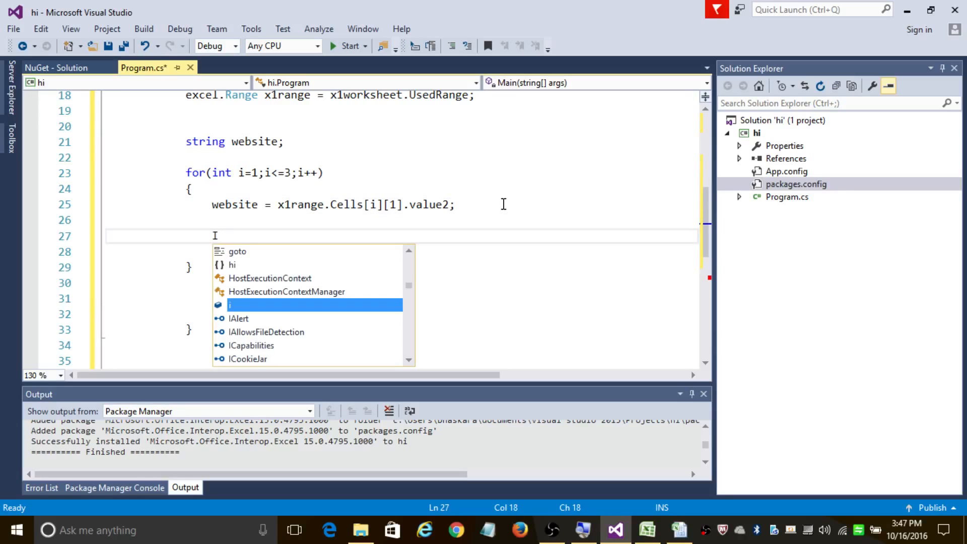
text(IWebDriver dro)
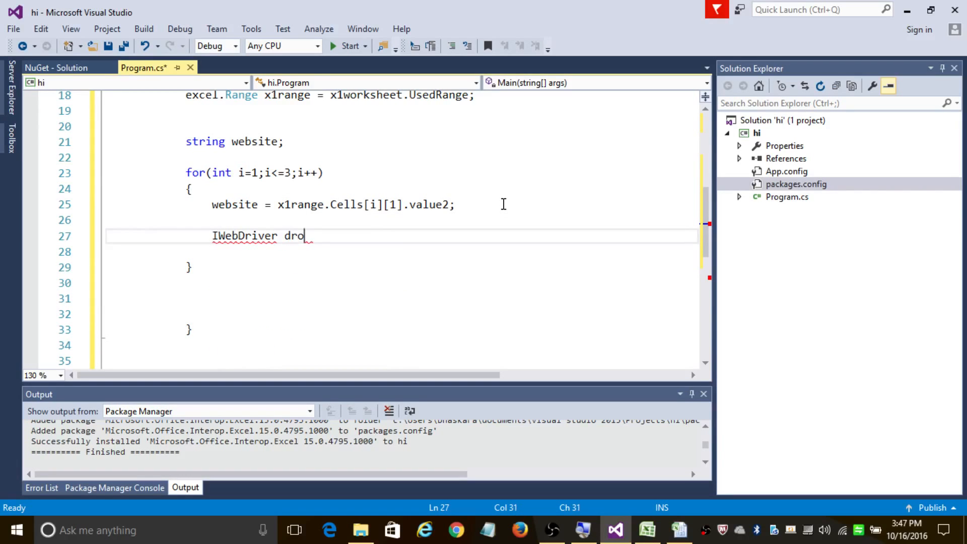
text(ver =)
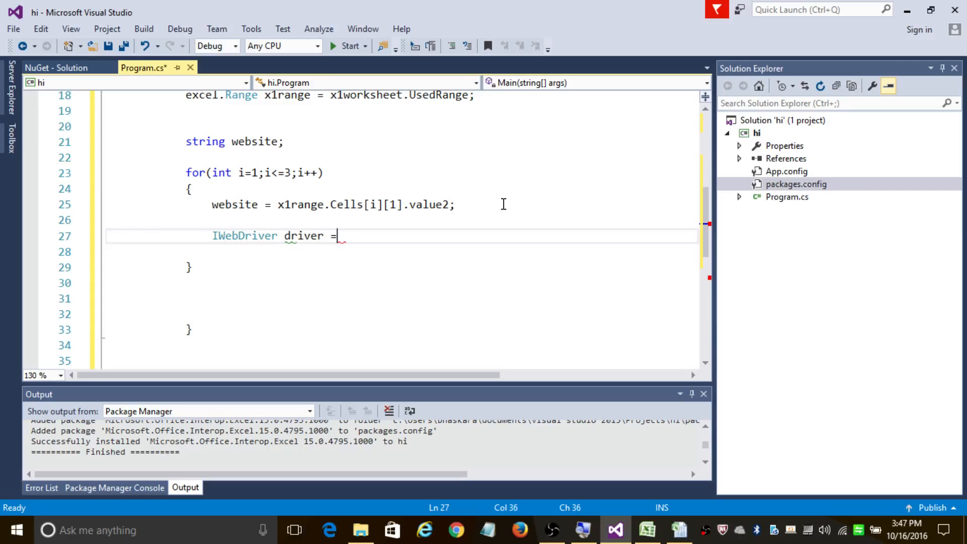
text(new ch)
click(403, 252)
text(driver.)
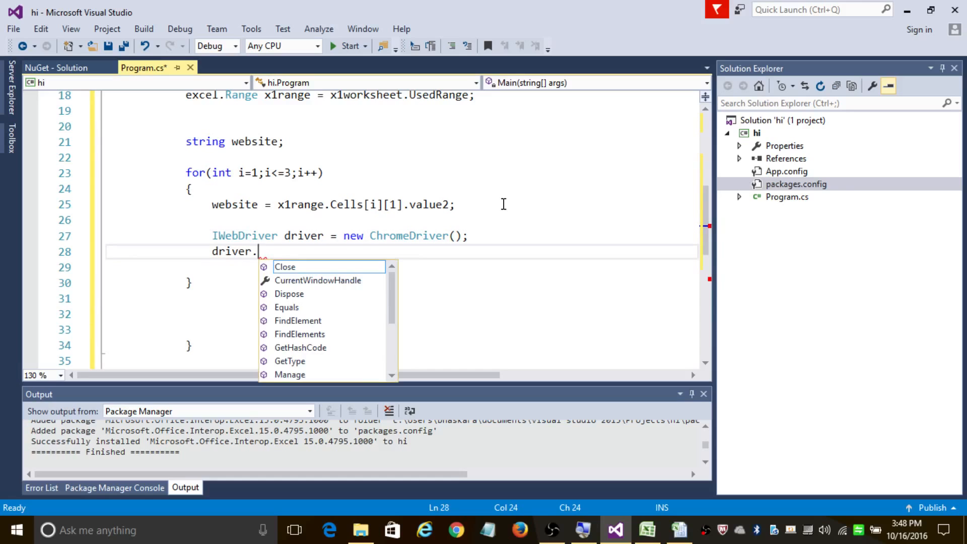
text(Navigate())
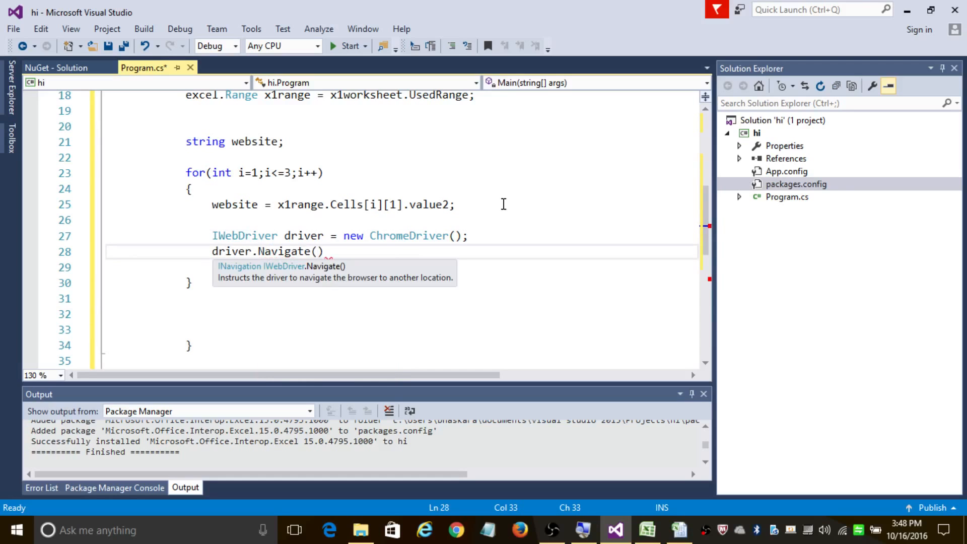
text(.GoToUrl)
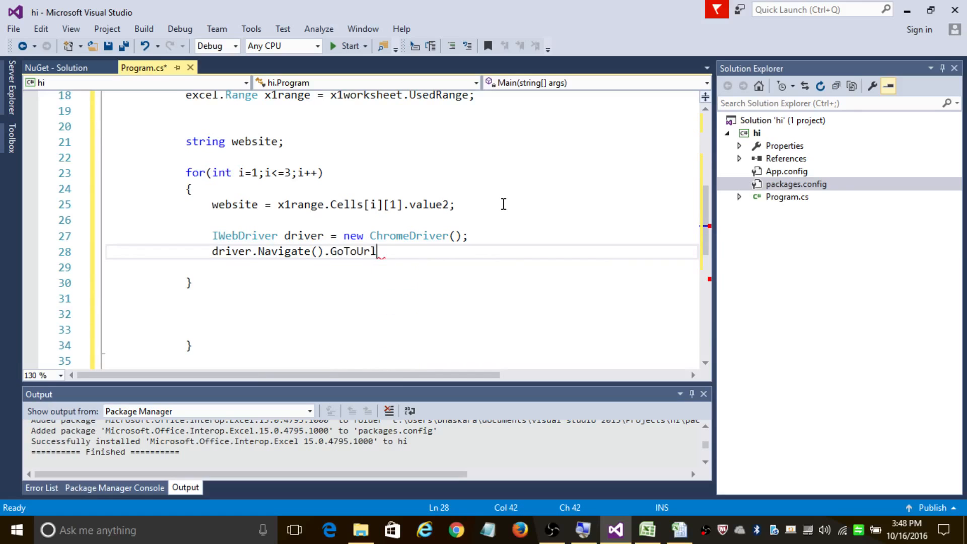
text((website);)
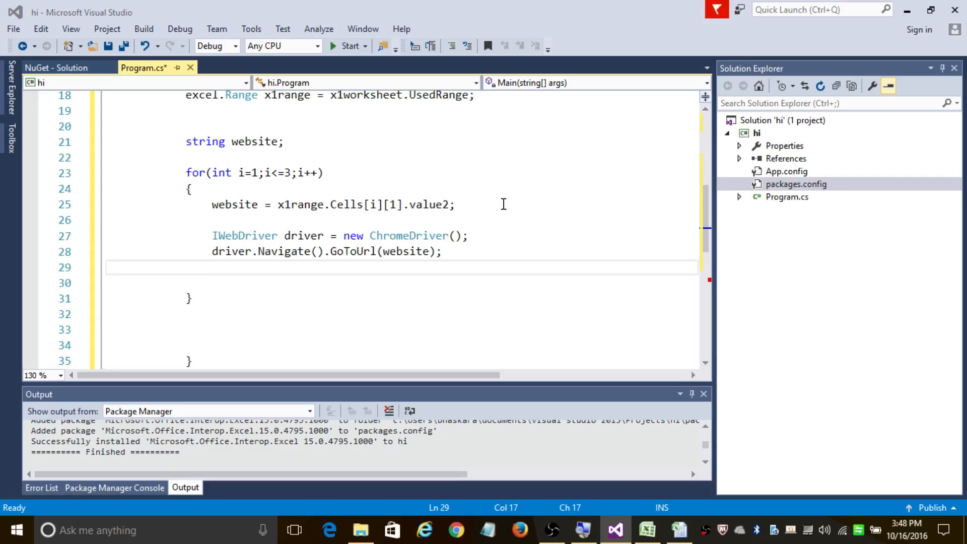
mouse_move(283, 250)
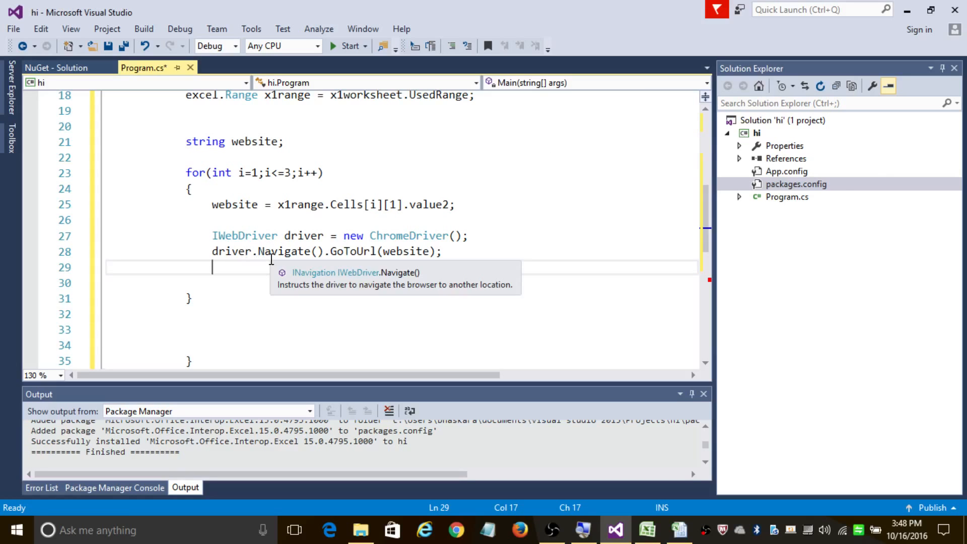
Add Thread.Sleep(30) after navigating and start a build of the program.
text(Thread)
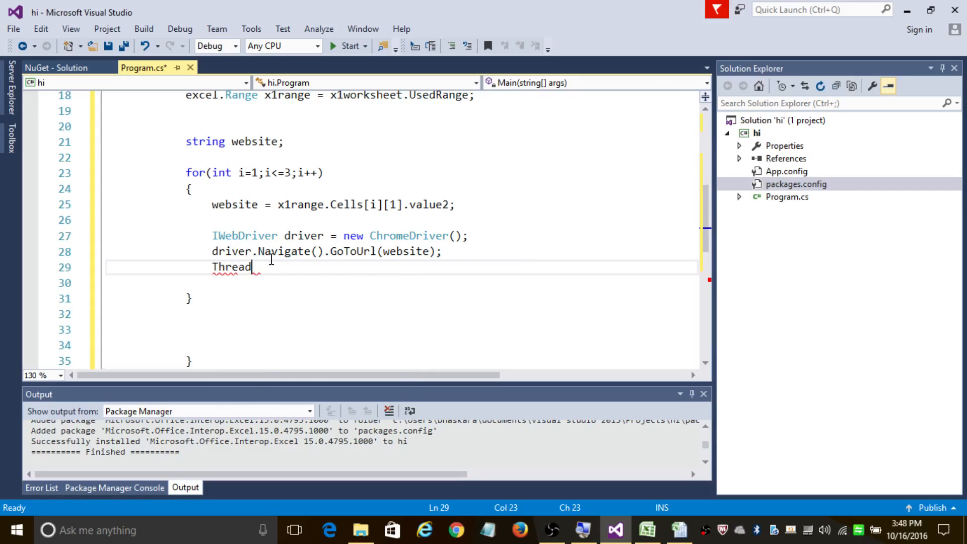
text(.Sleep()
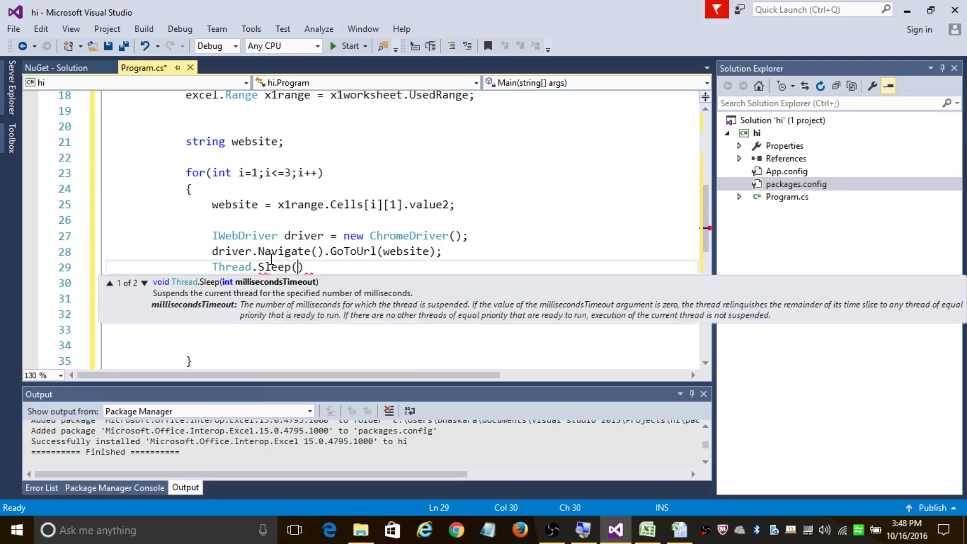
text(30)
click(398, 282)
text(driver.Close();)
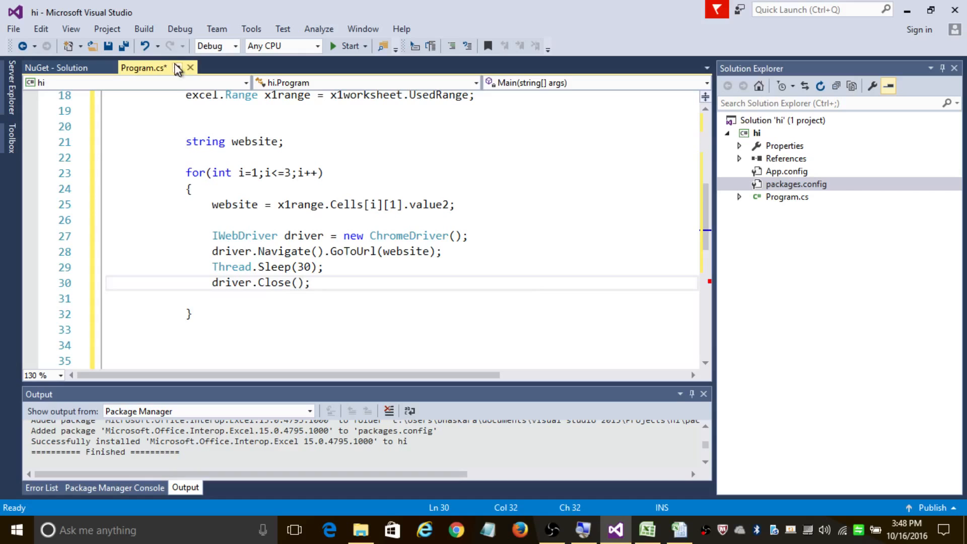
click(345, 46)
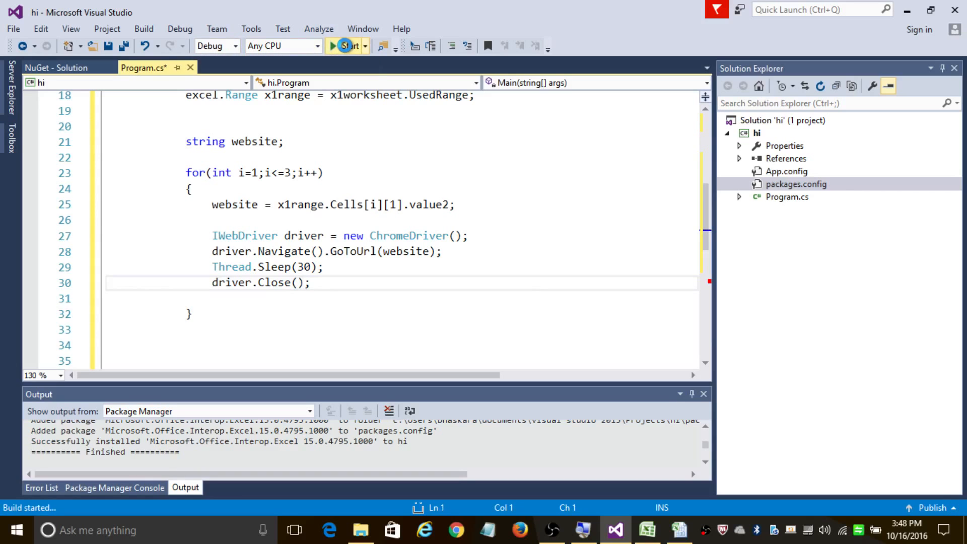
Decline running the last build, fix the stray character at line 43, and rebuild.
click(349, 46)
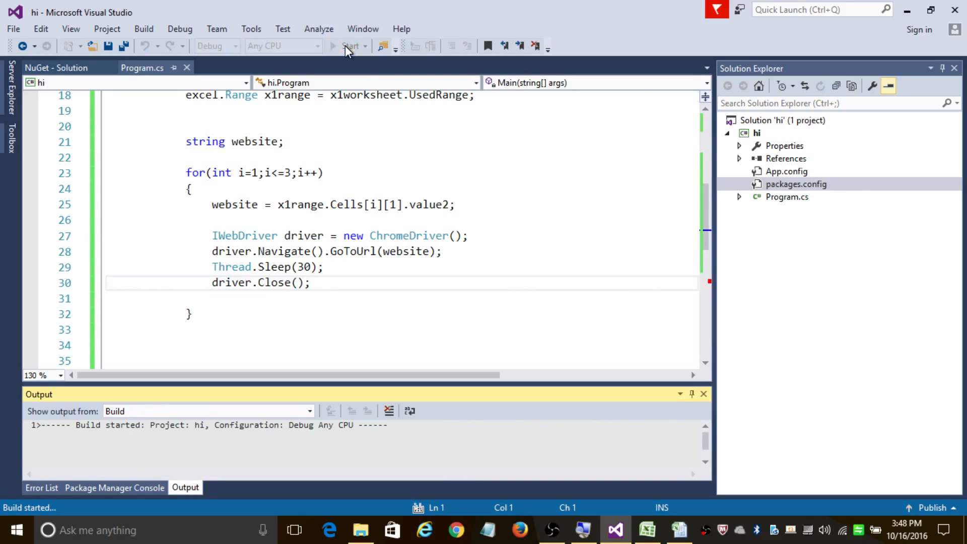
click(350, 46)
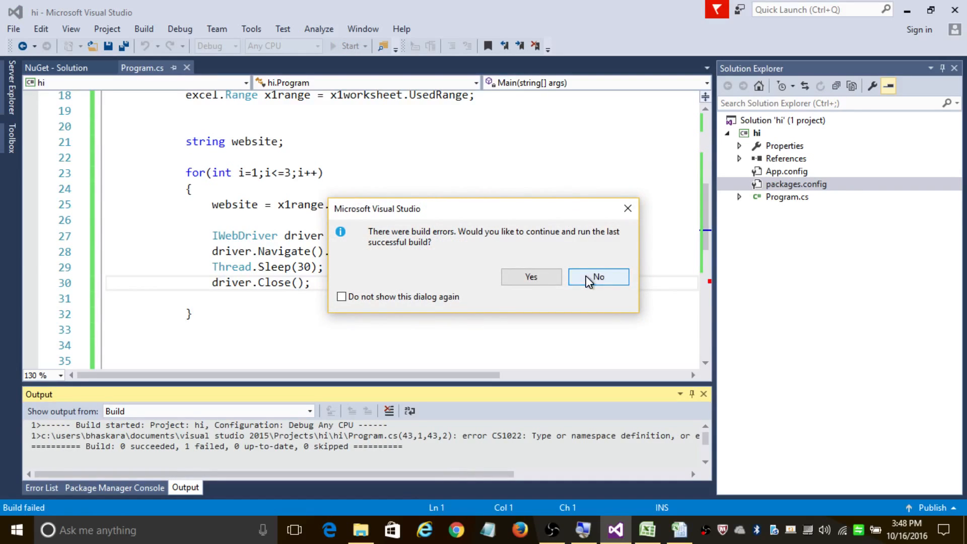
click(598, 276)
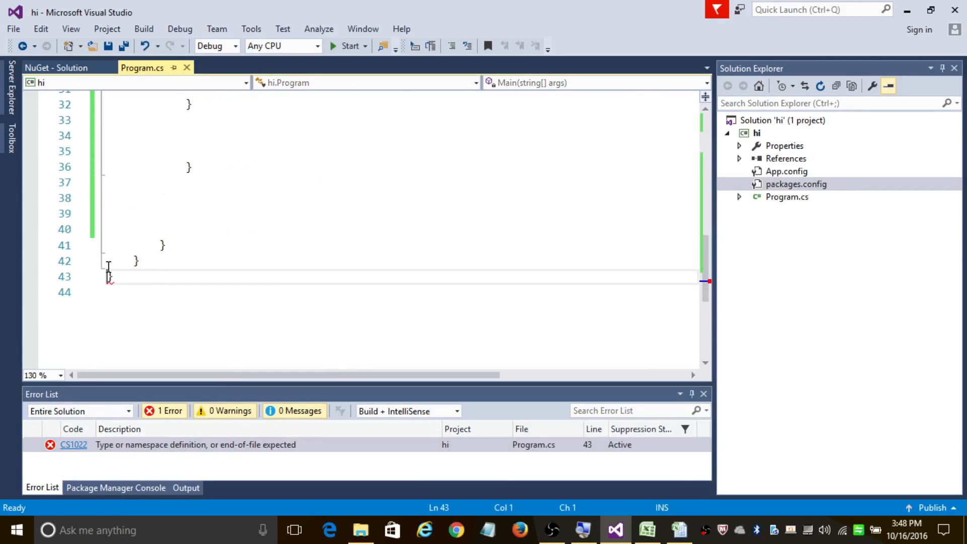
scroll(up, 3)
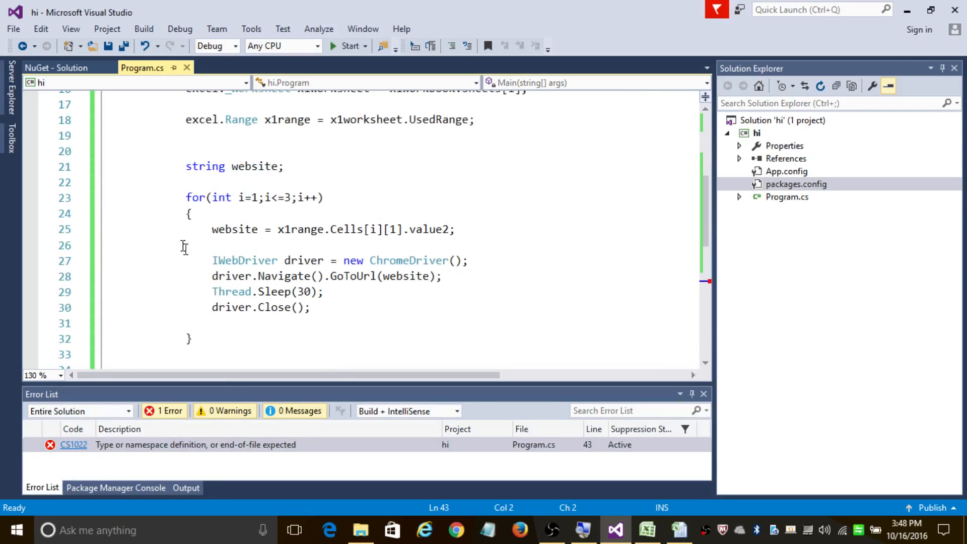
text(\)
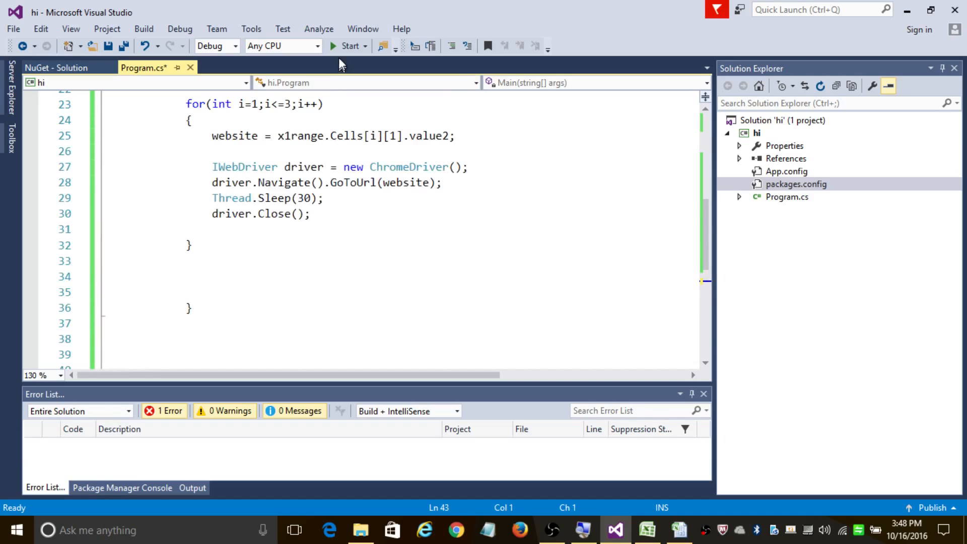
click(349, 46)
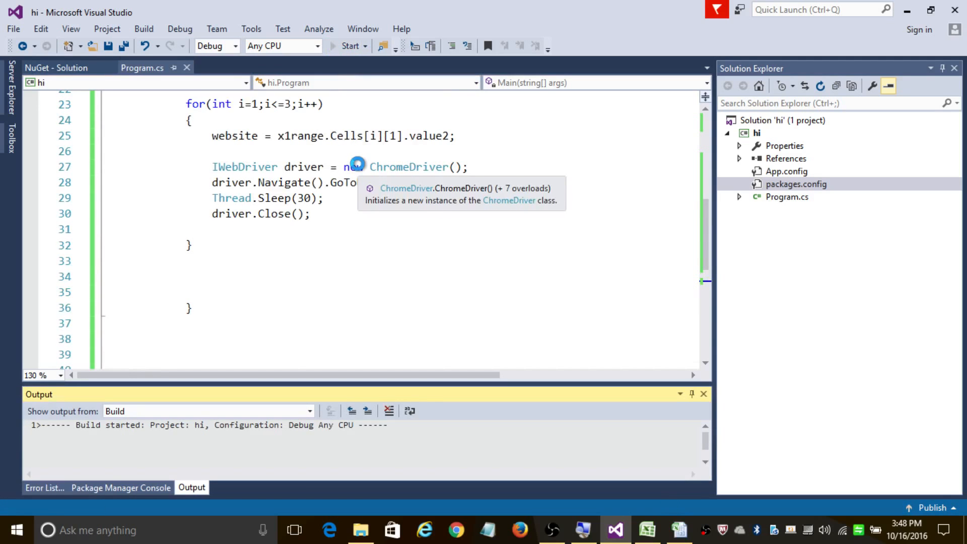
Run the program and watch Chrome open each workbook URL, including facebook.com, until exit.
click(349, 46)
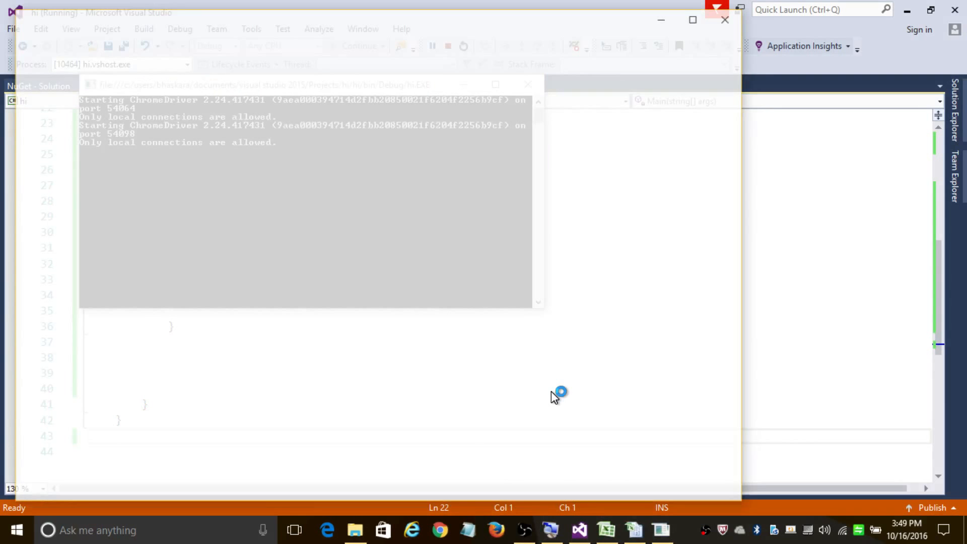
click(598, 529)
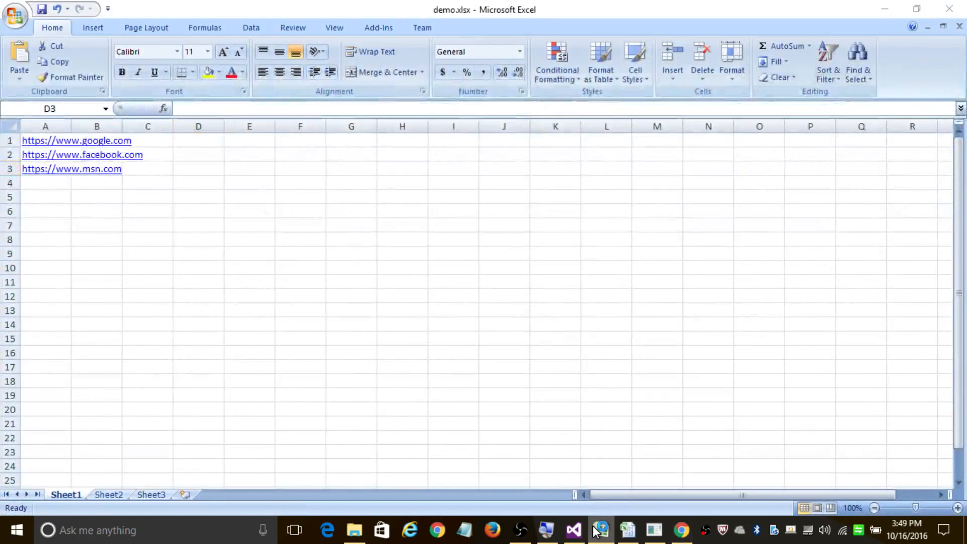
click(82, 155)
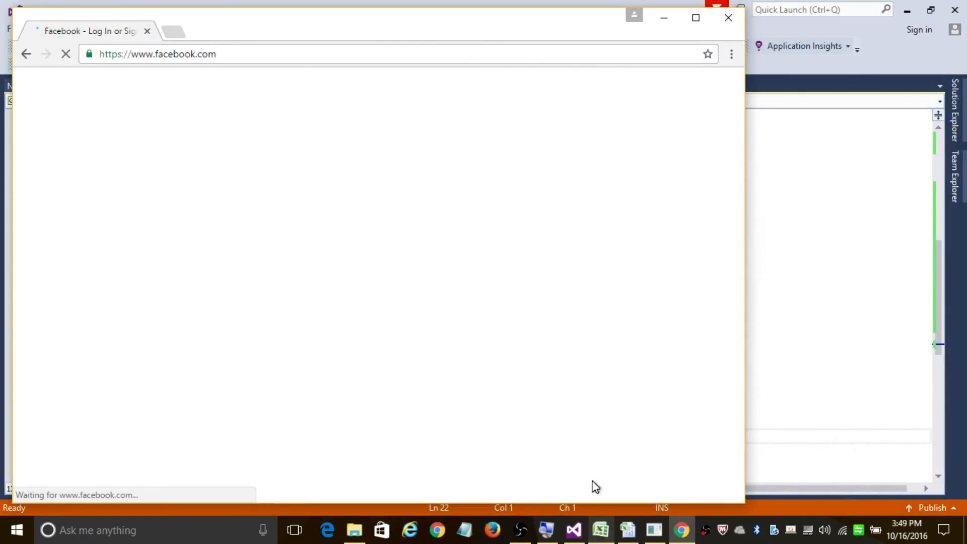
mouse_move(582, 415)
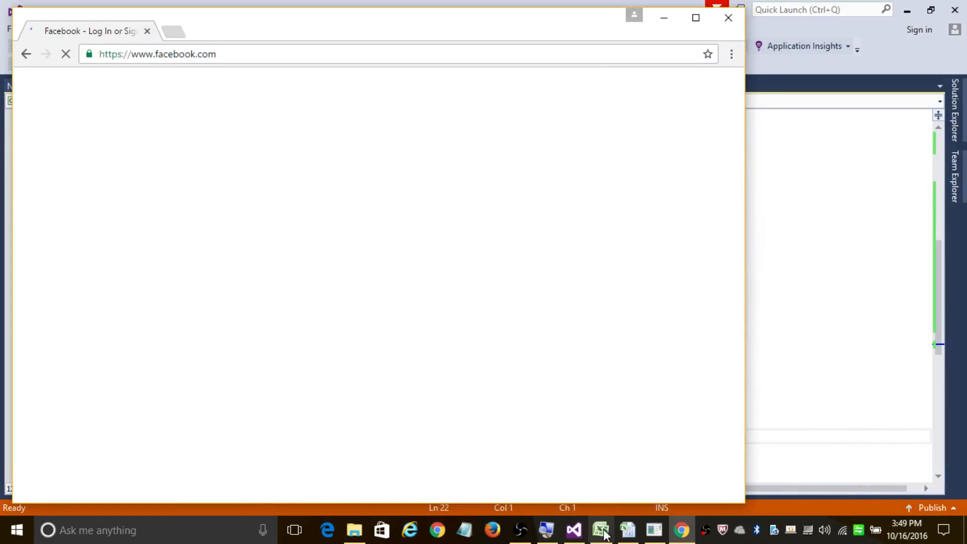
mouse_move(599, 530)
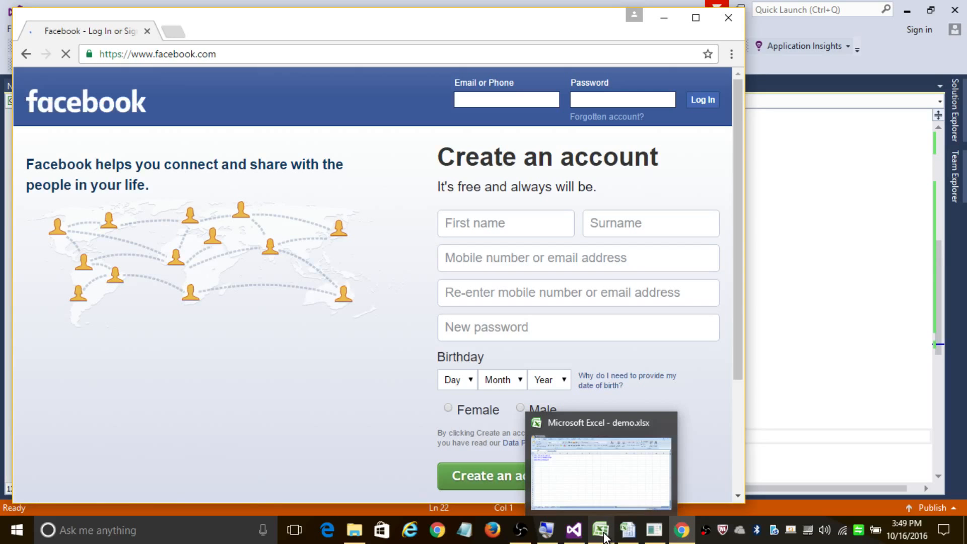
click(592, 530)
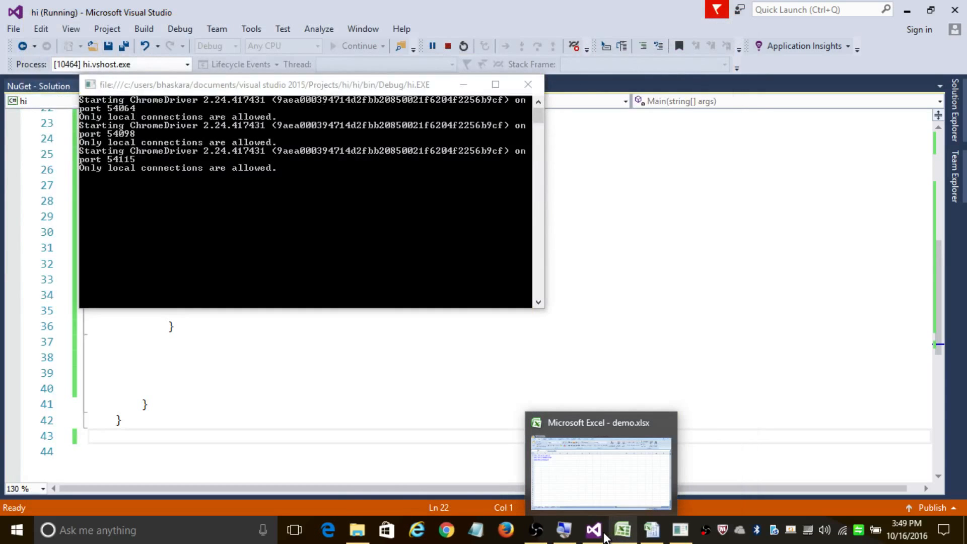
click(599, 469)
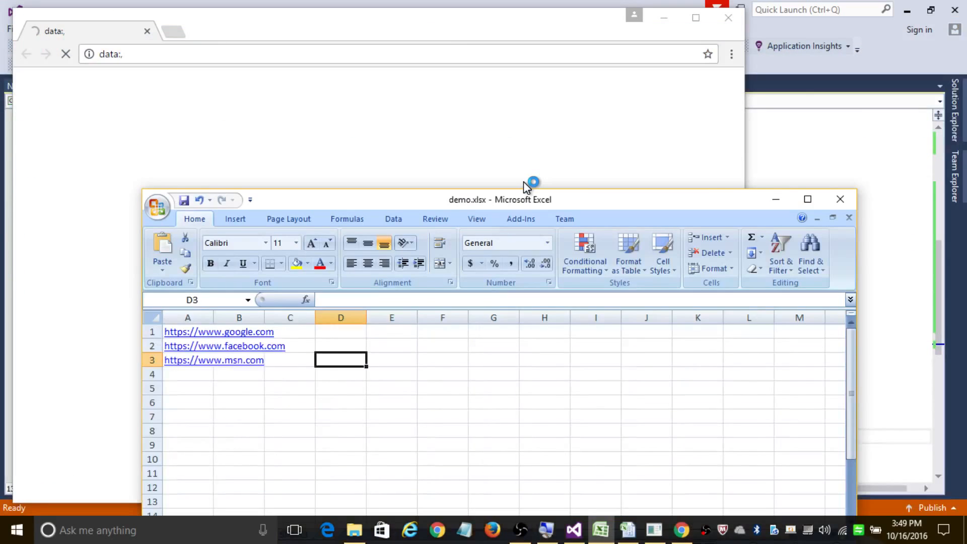
click(213, 360)
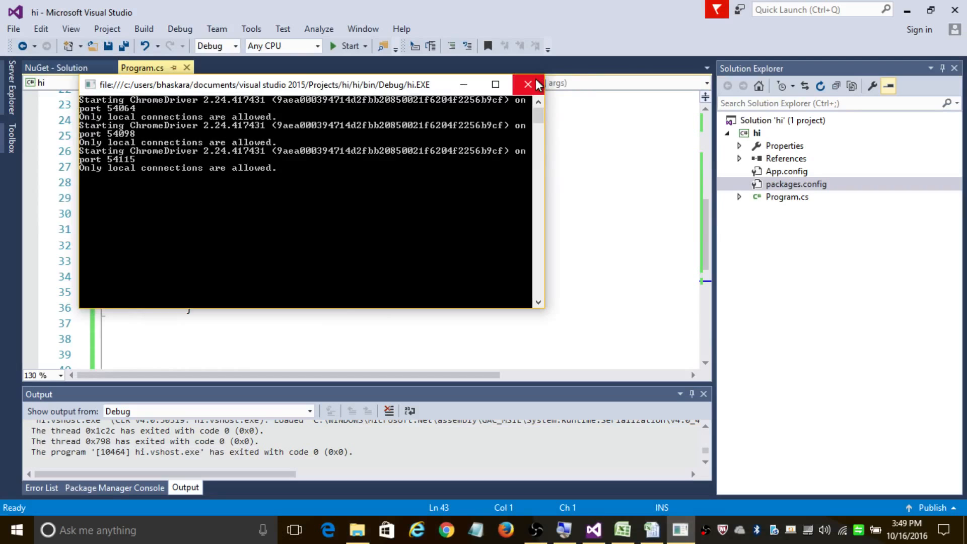
Close the console window and scroll Program.cs back to its using directives.
click(528, 84)
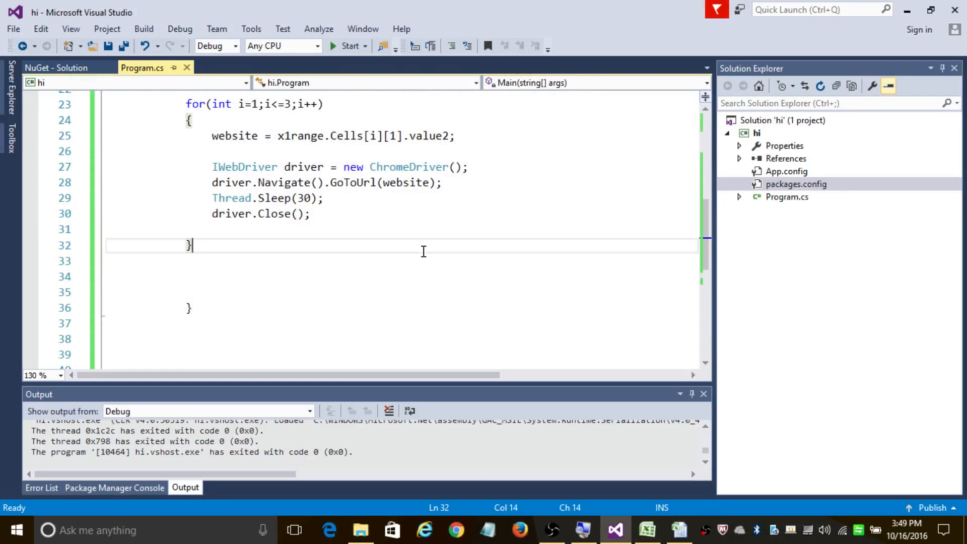
scroll(up, 3)
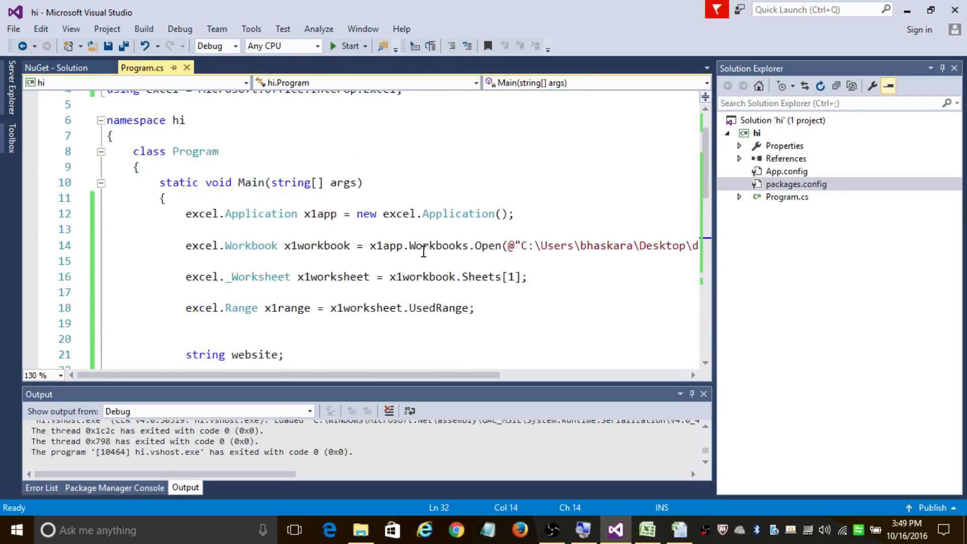
scroll(up, 3)
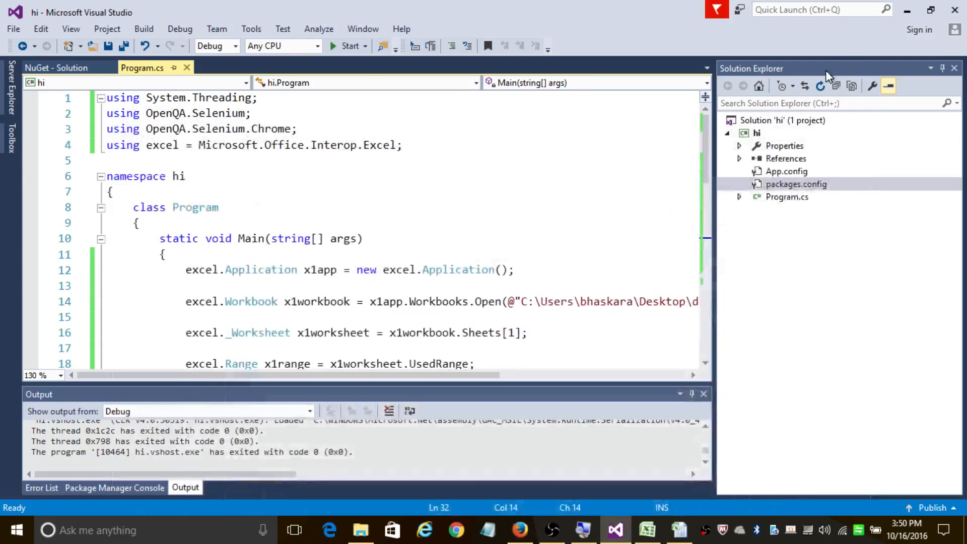
mouse_move(575, 143)
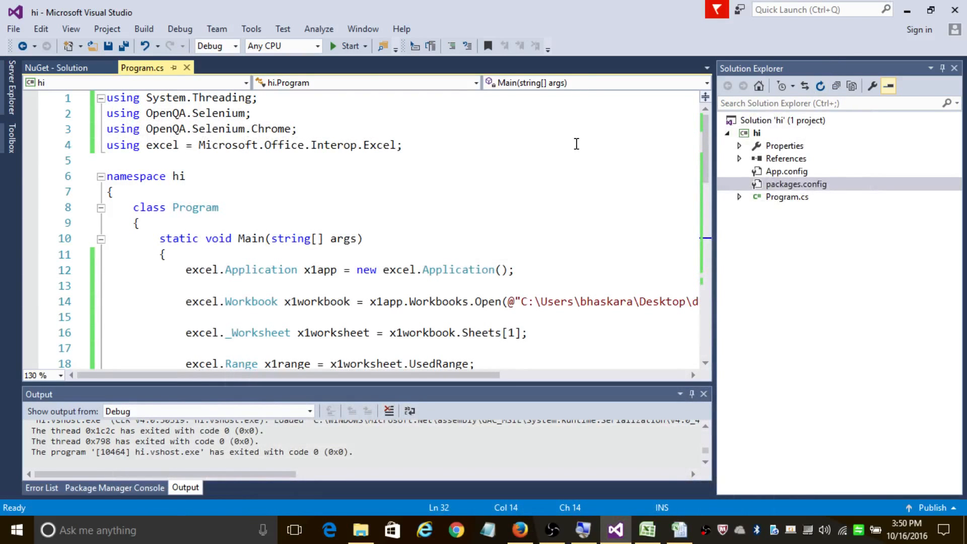
mouse_move(535, 153)
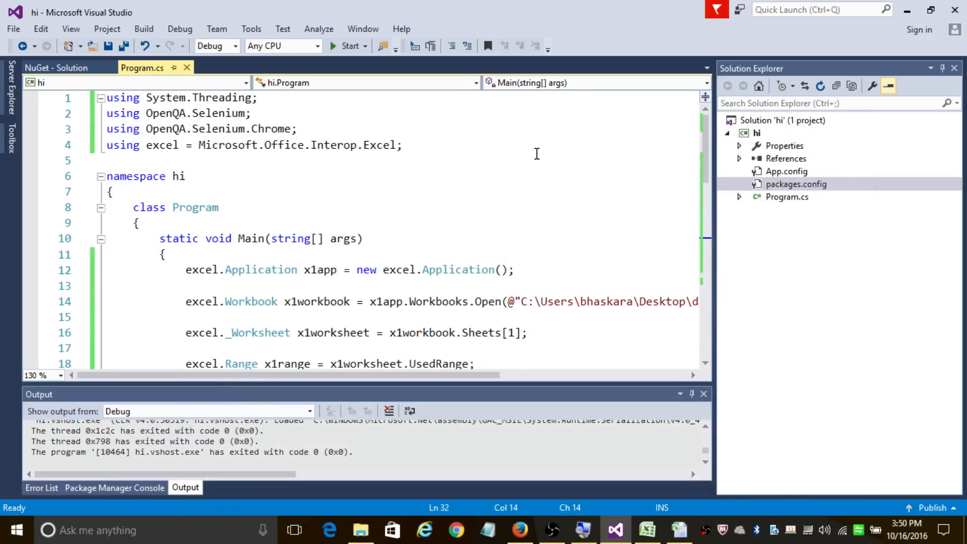